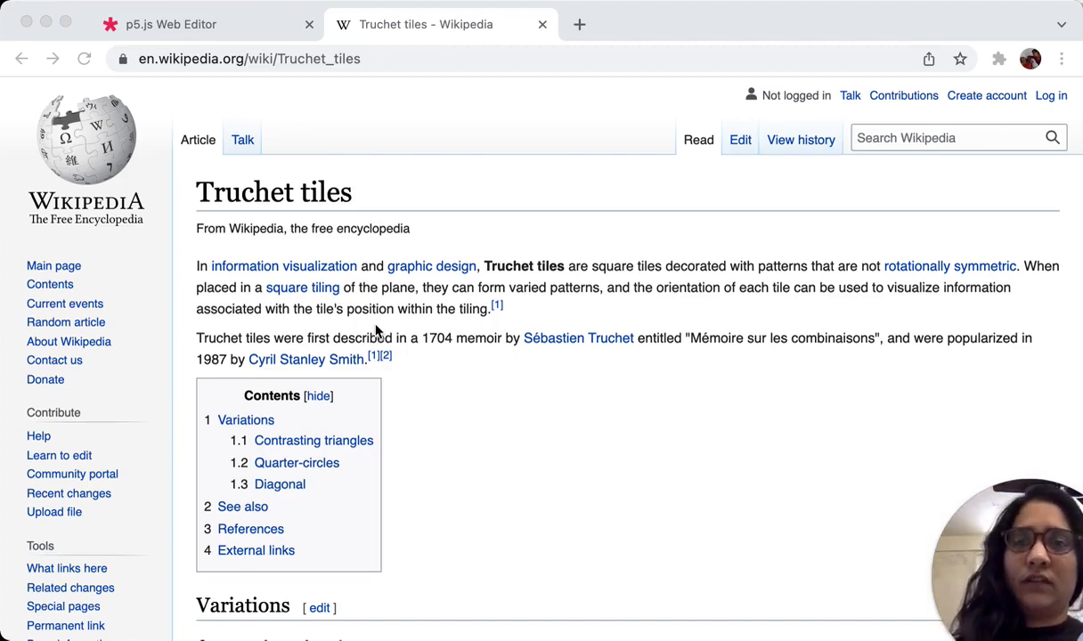
mouse_move(556, 533)
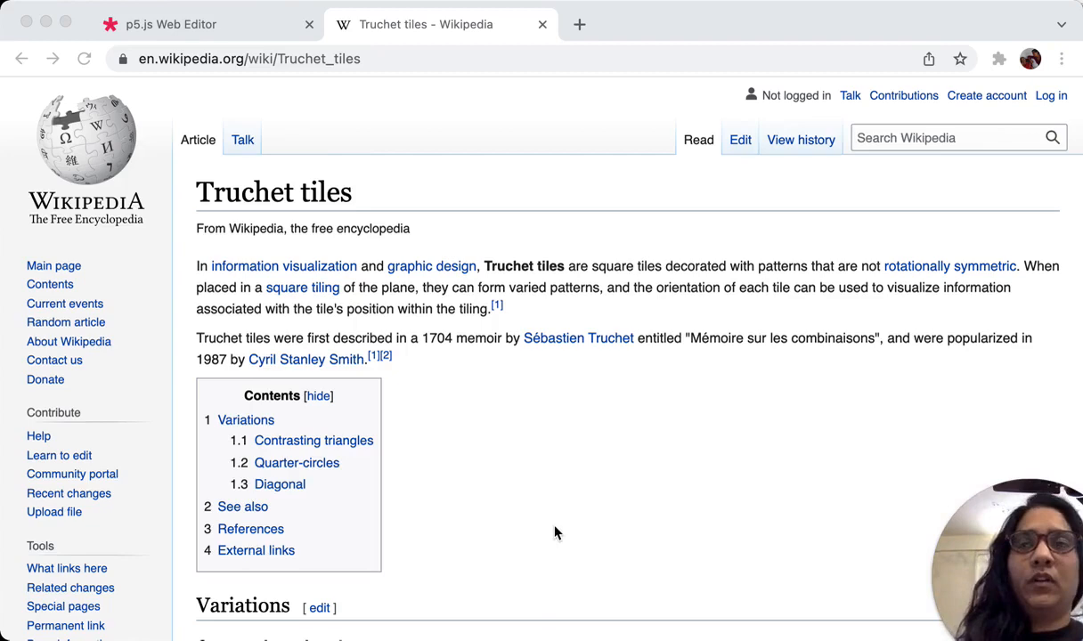
Scroll through the Truchet tiles article to the Quarter-circles section and back up.
scroll(down, 3)
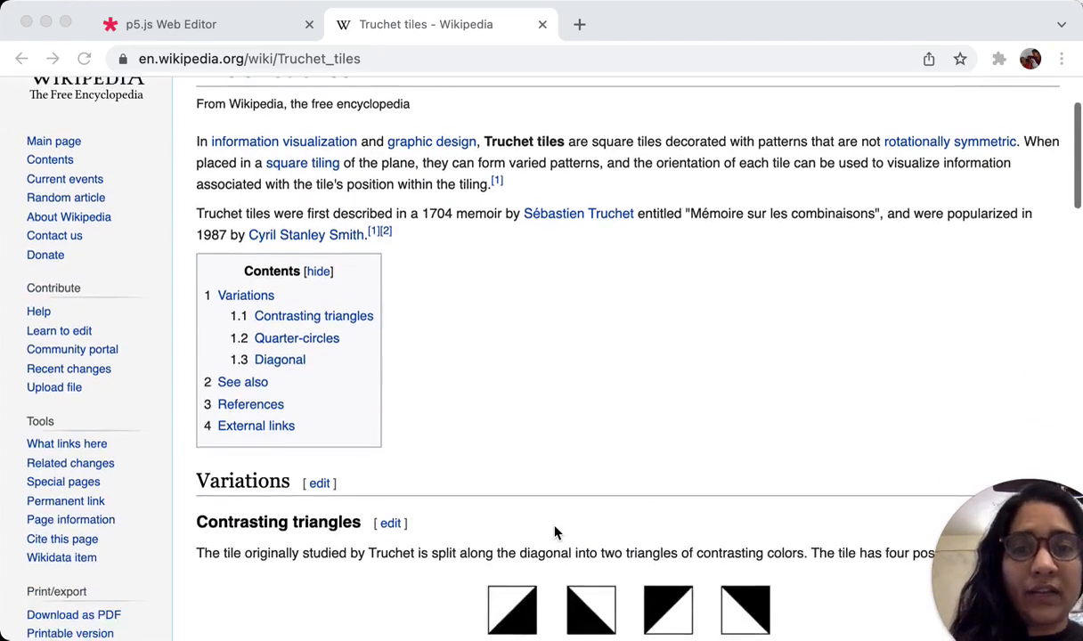
scroll(down, 3)
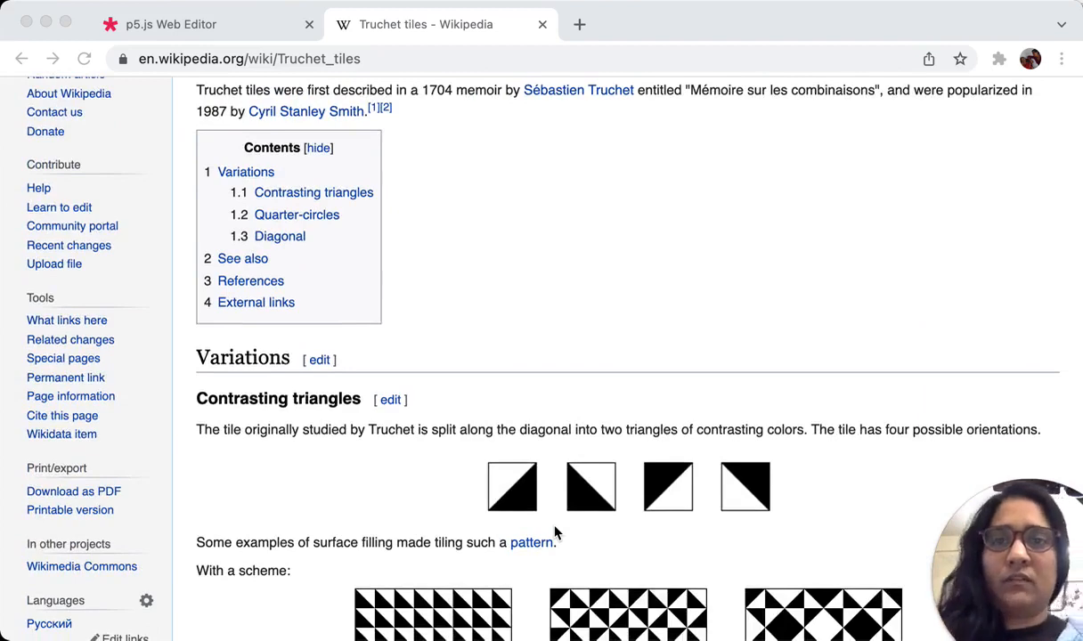
scroll(down, 3)
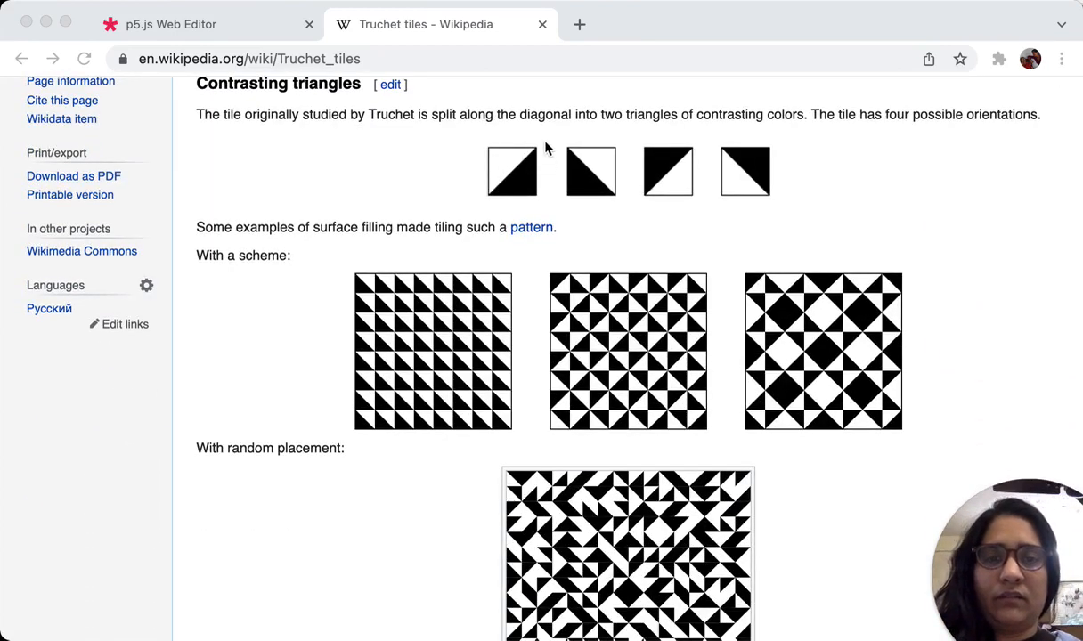
scroll(down, 3)
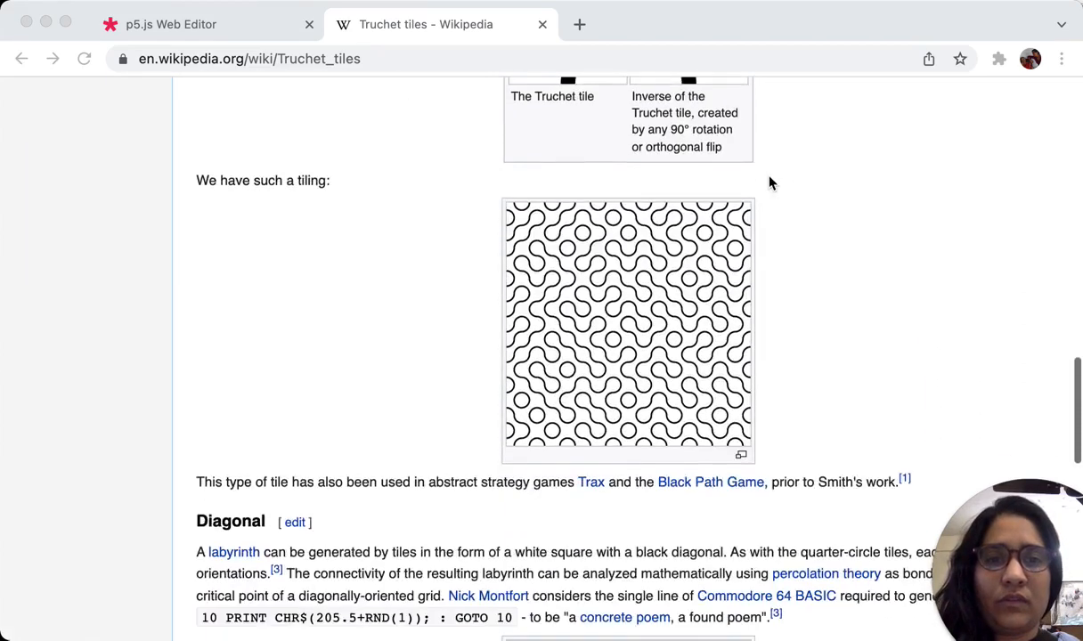
scroll(up, 3)
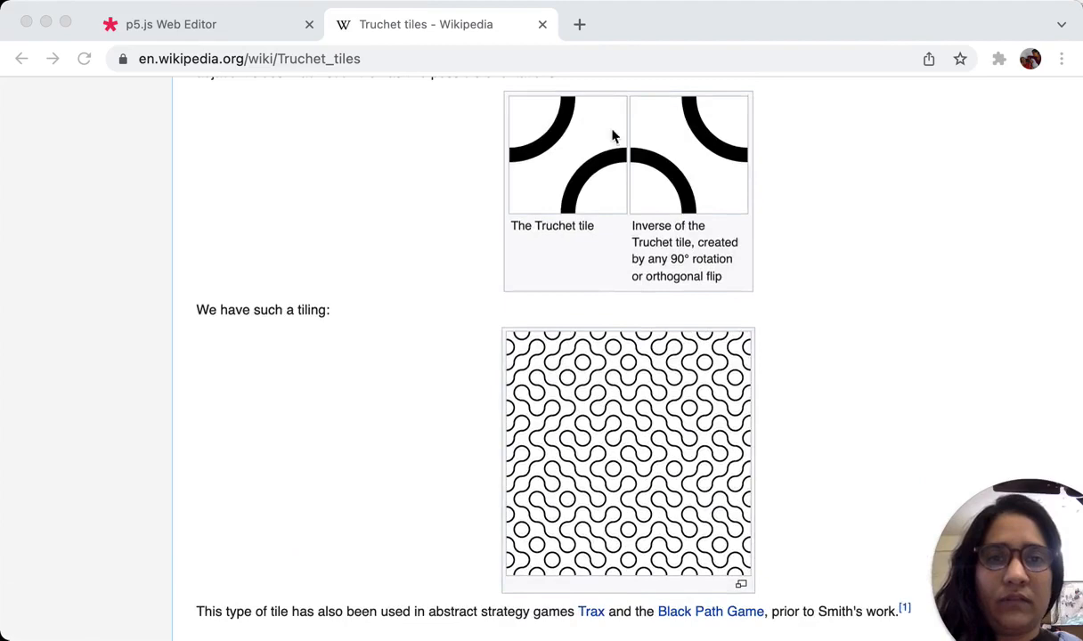
scroll(down, 3)
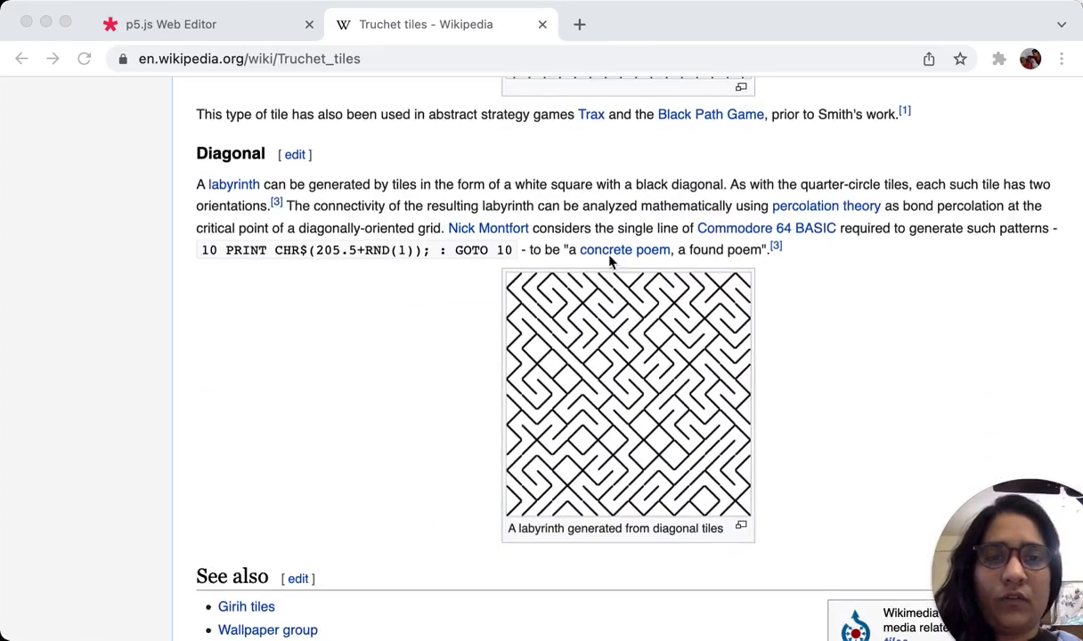
mouse_move(762, 337)
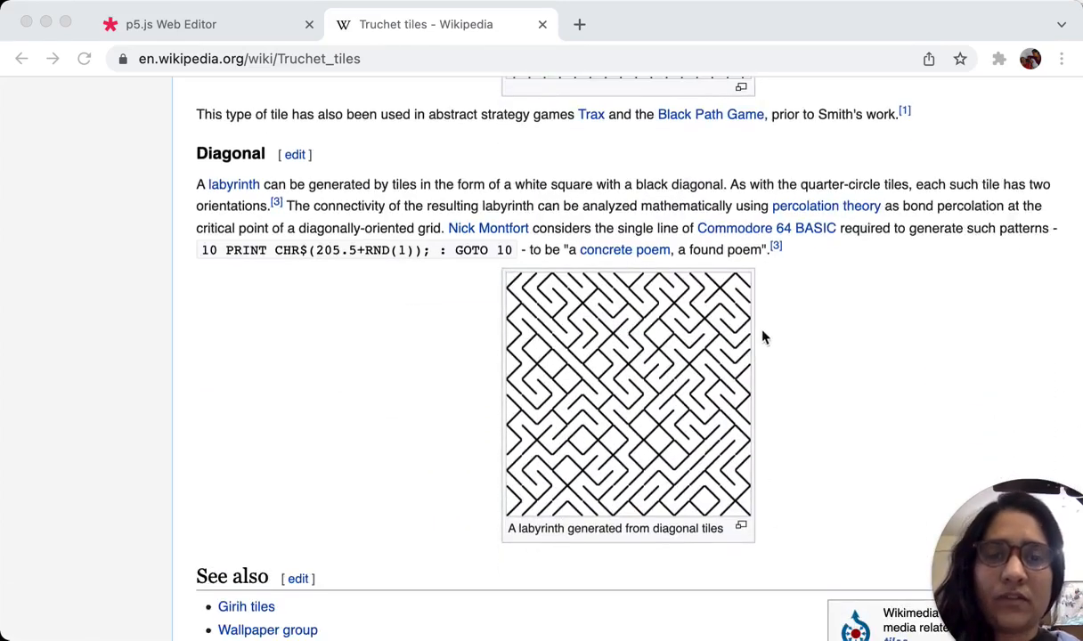
mouse_move(752, 317)
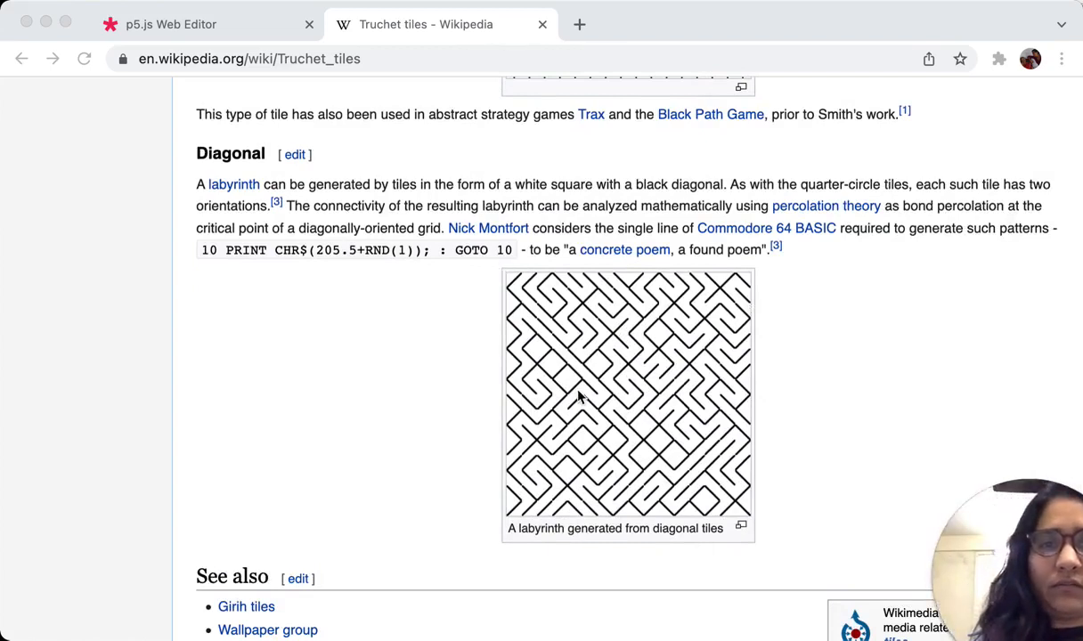
mouse_move(594, 399)
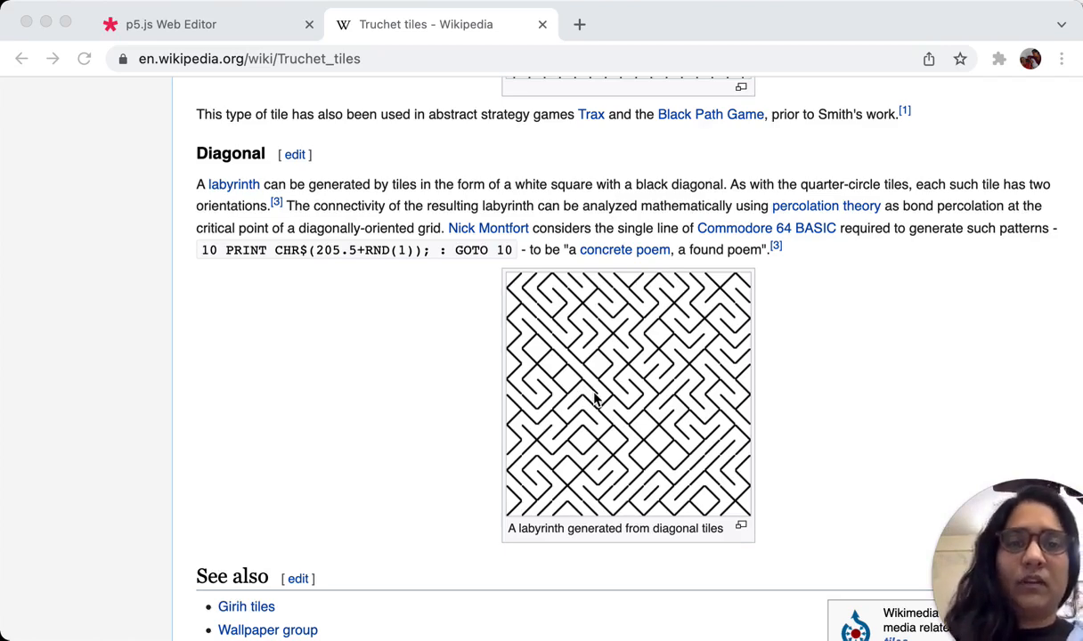
scroll(up, 3)
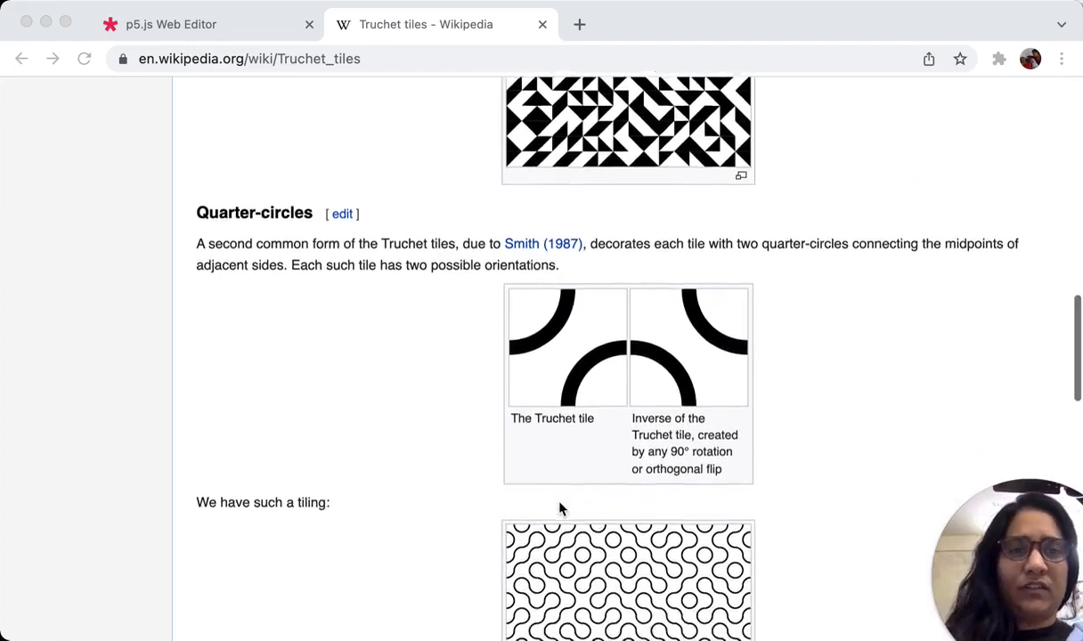
scroll(up, 3)
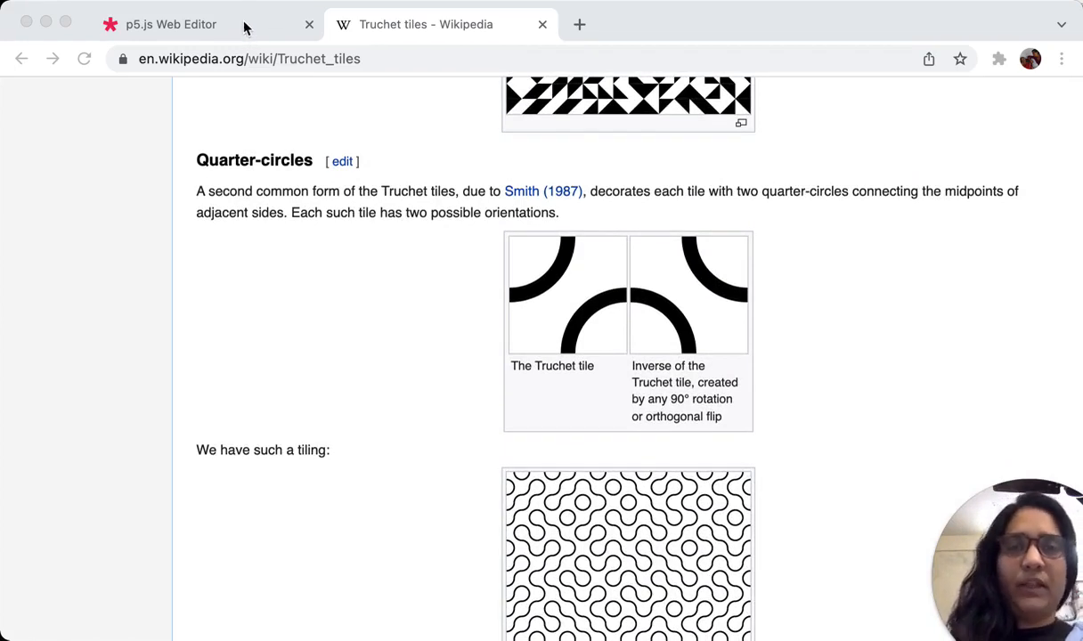
mouse_move(488, 307)
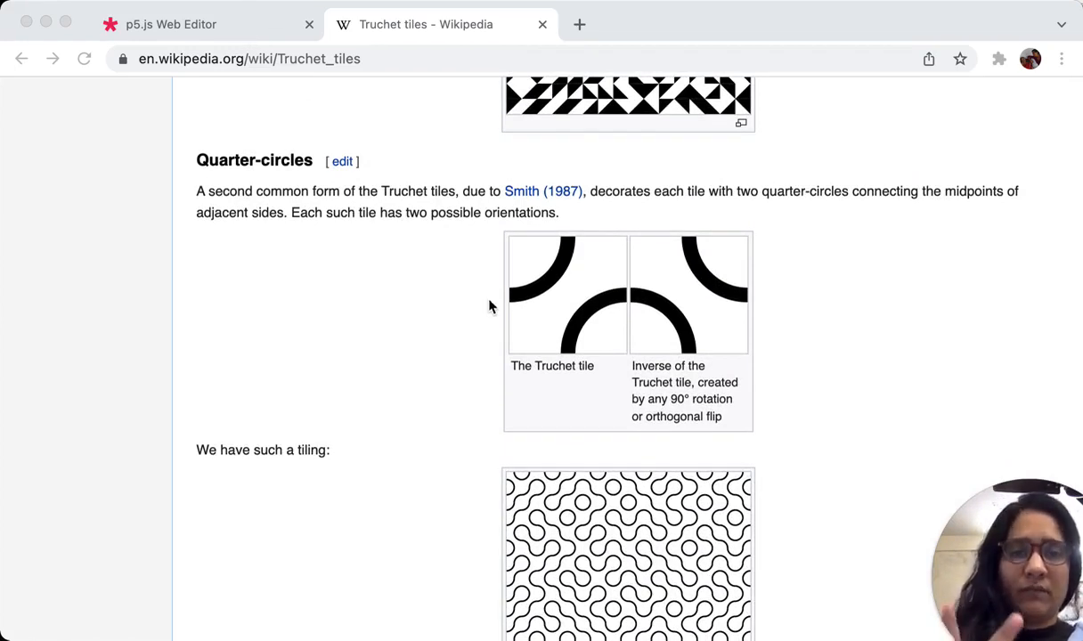
mouse_move(534, 360)
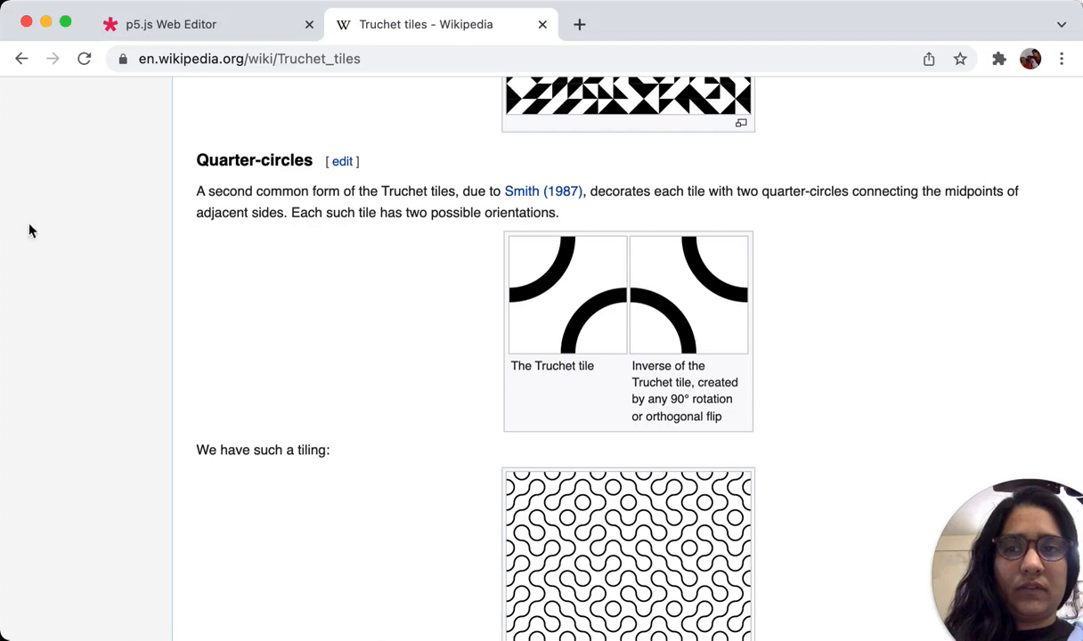
mouse_move(577, 241)
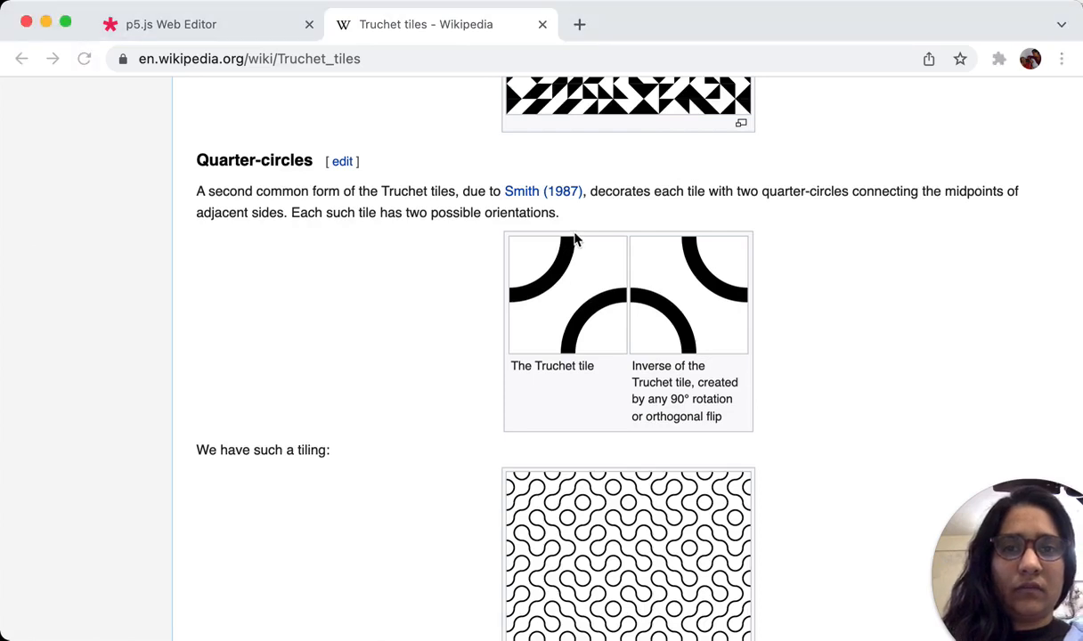
mouse_move(641, 305)
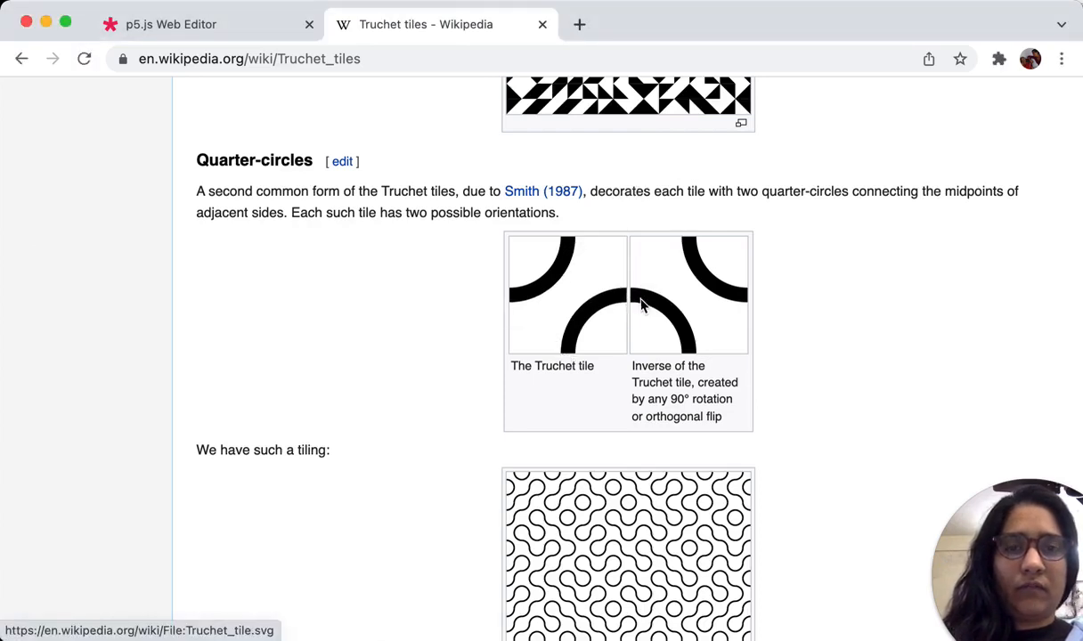
mouse_move(136, 274)
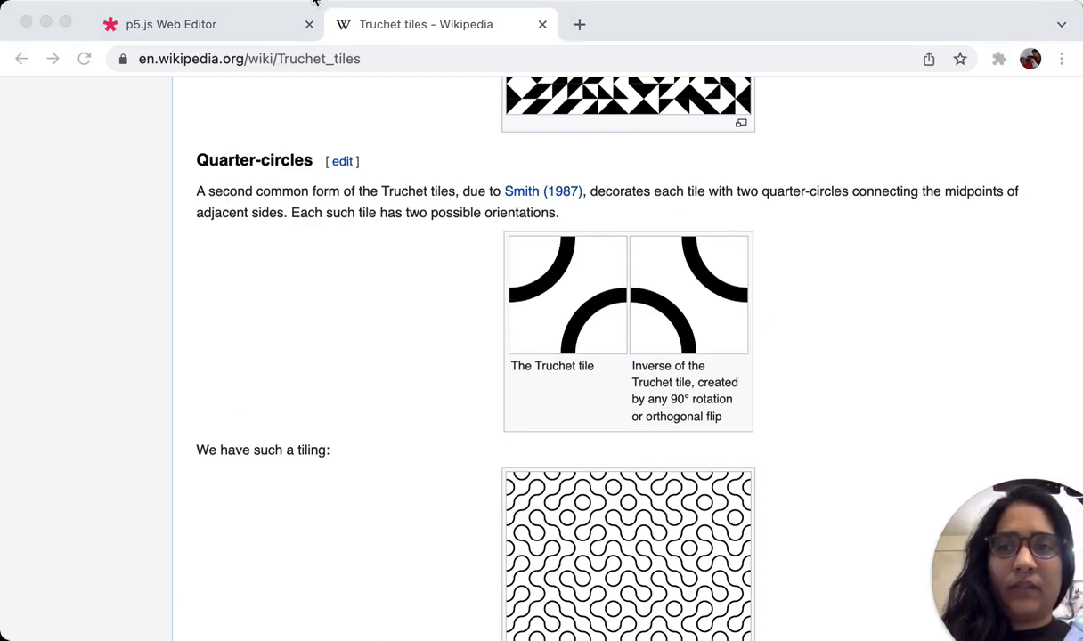
Back in the sketch, declare 'let cellSize = 40' at the top of the code.
click(169, 25)
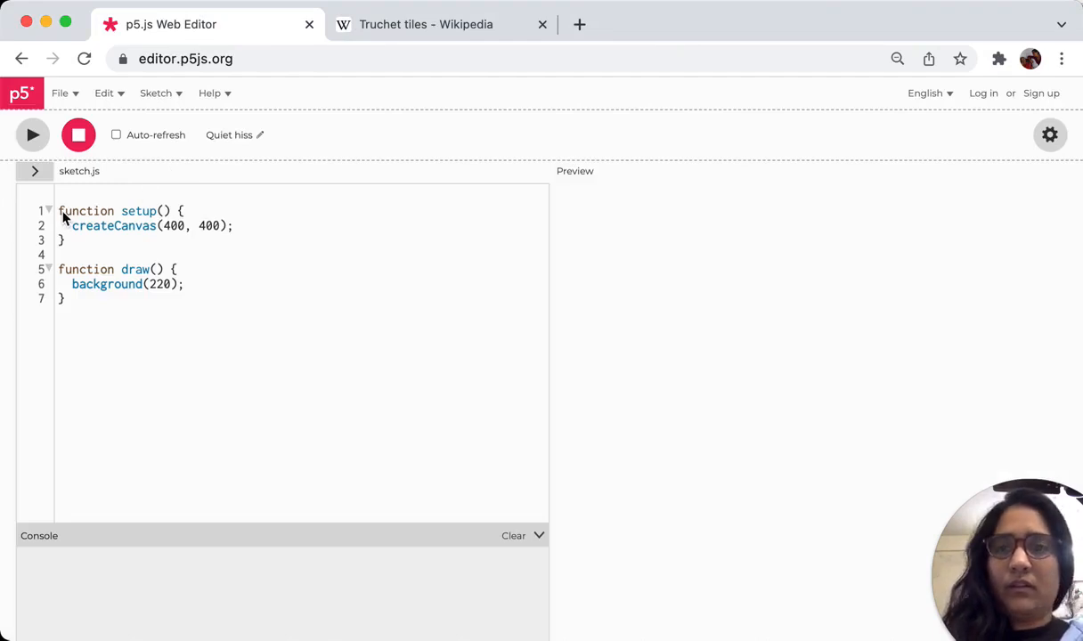
key(ctrl+minus)
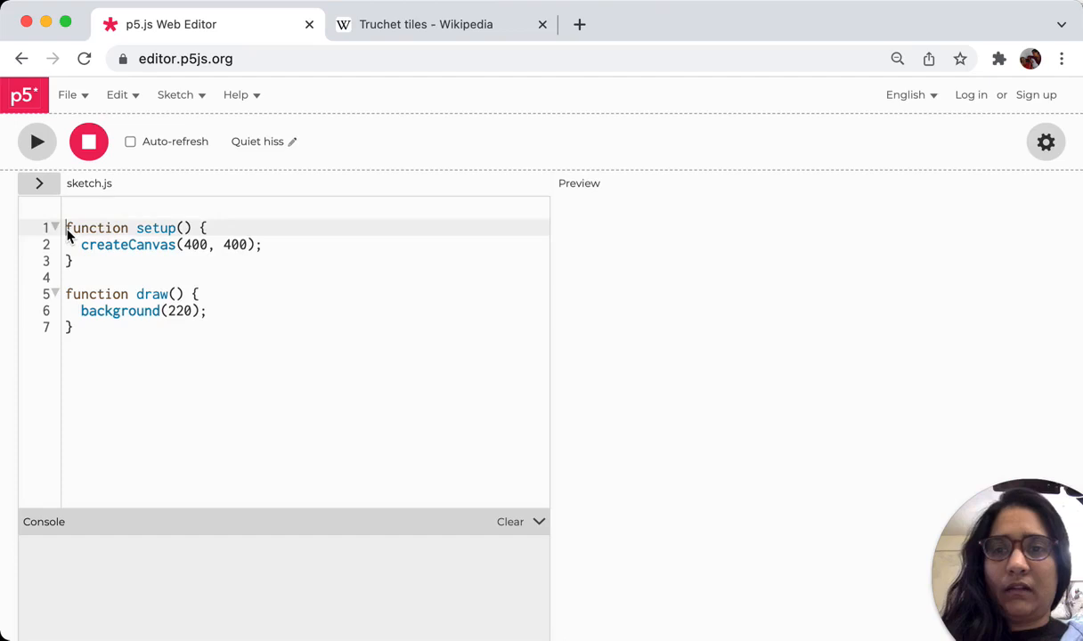
text(let ce)
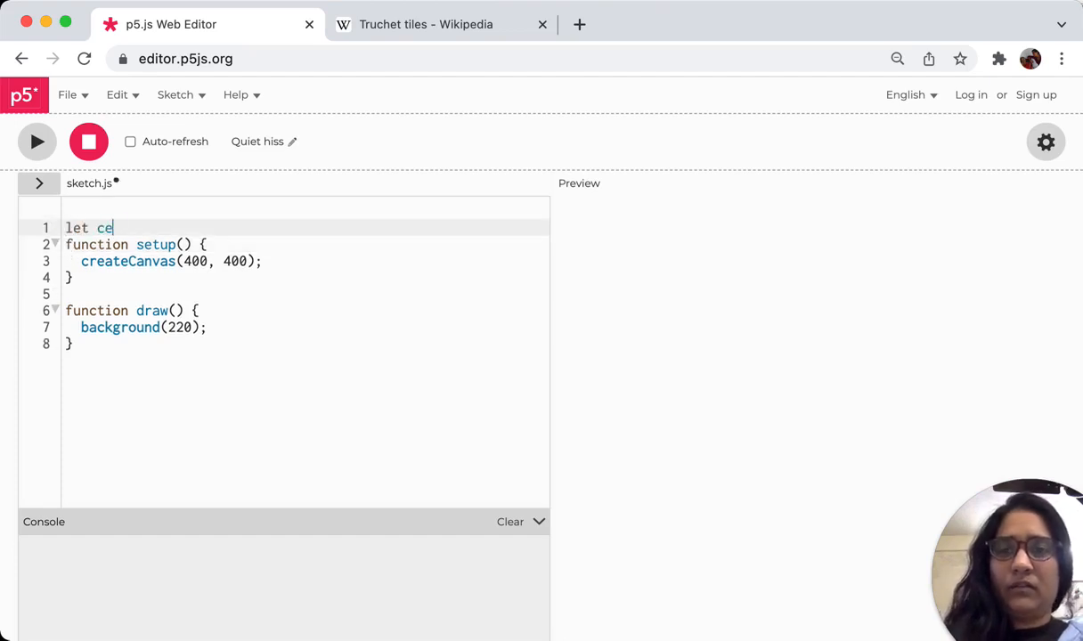
text(llSize =)
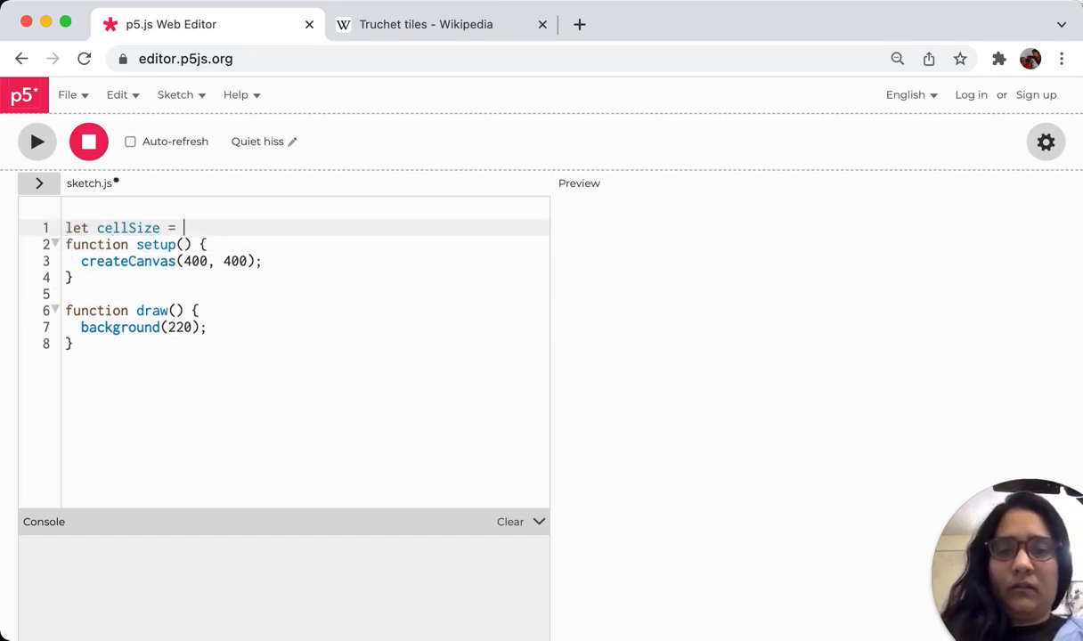
text(40)
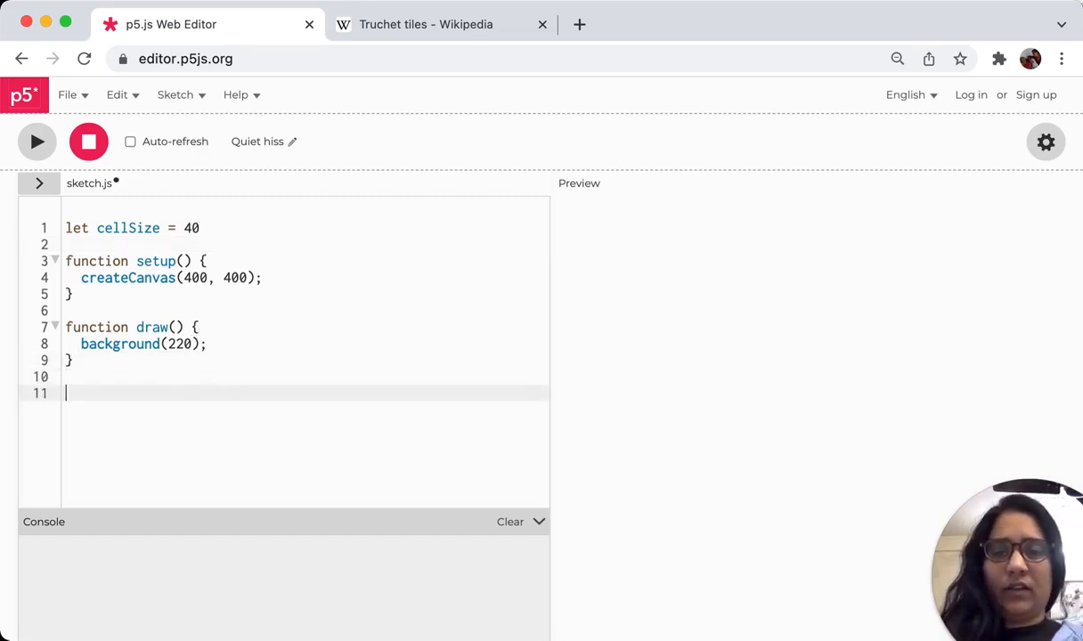
Begin an empty drawCellA(x, y) function below draw().
text(function dr)
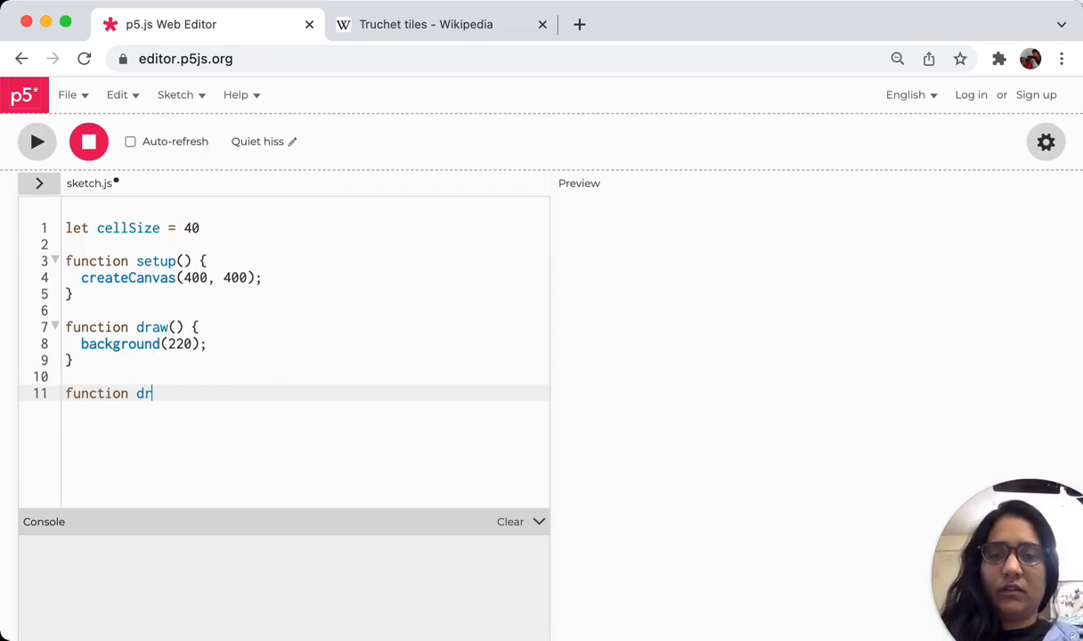
text(awCell)
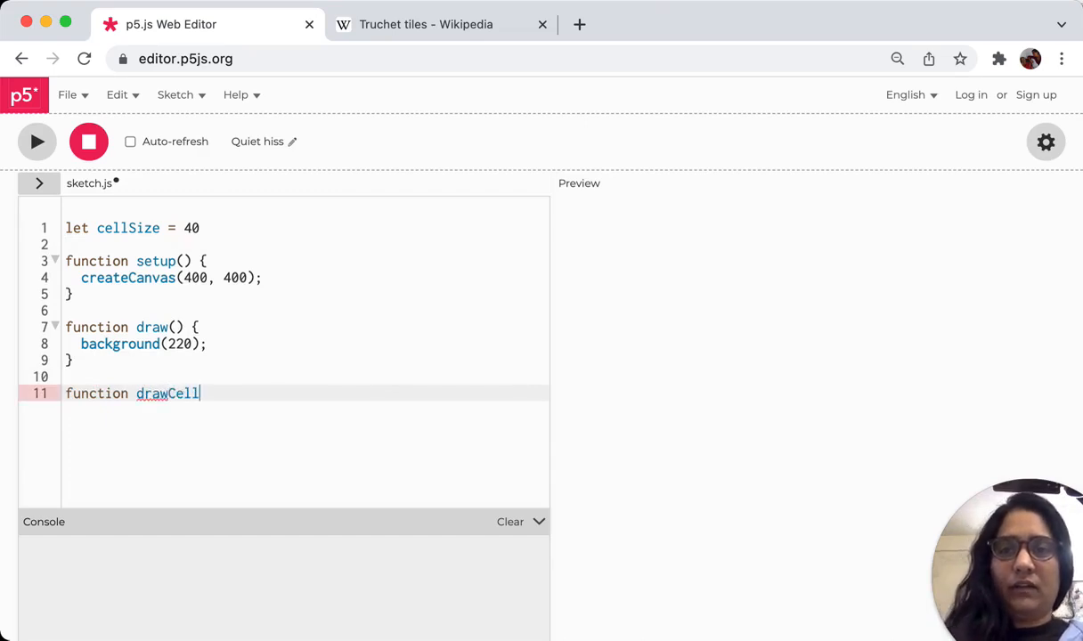
text(A(x,y){)
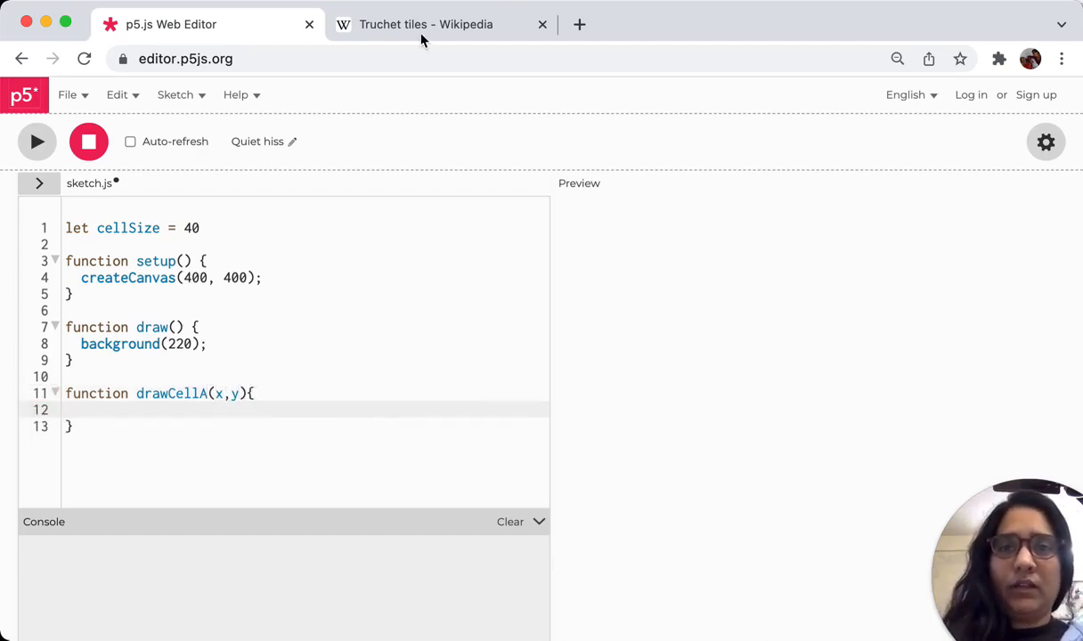
Start an arc(0, 0, cellSize, cellSize, ) call inside drawCellA.
click(426, 25)
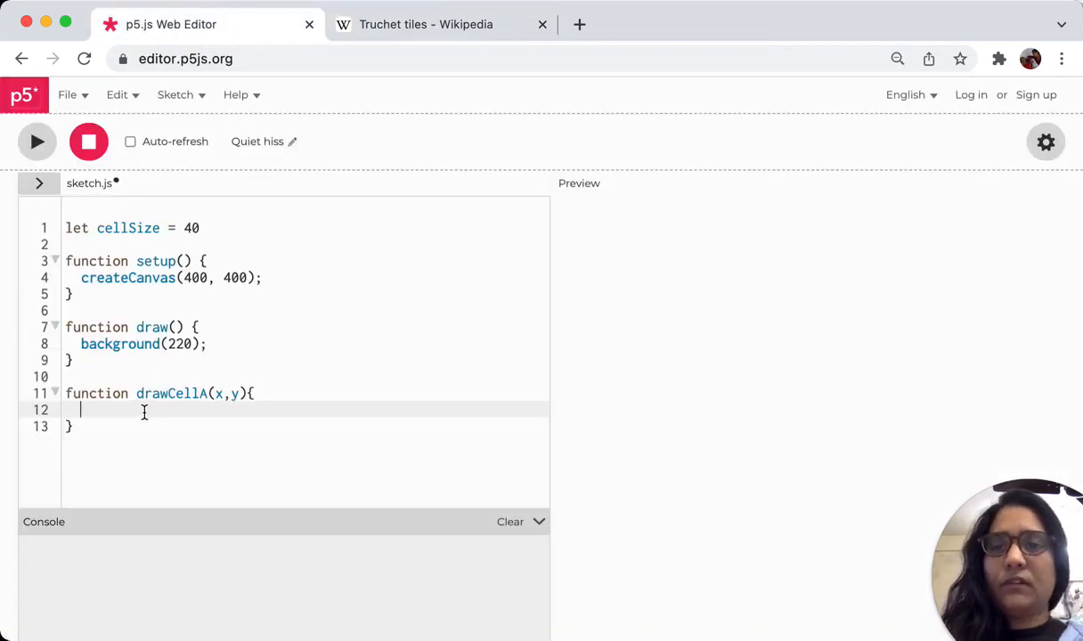
text(arc)
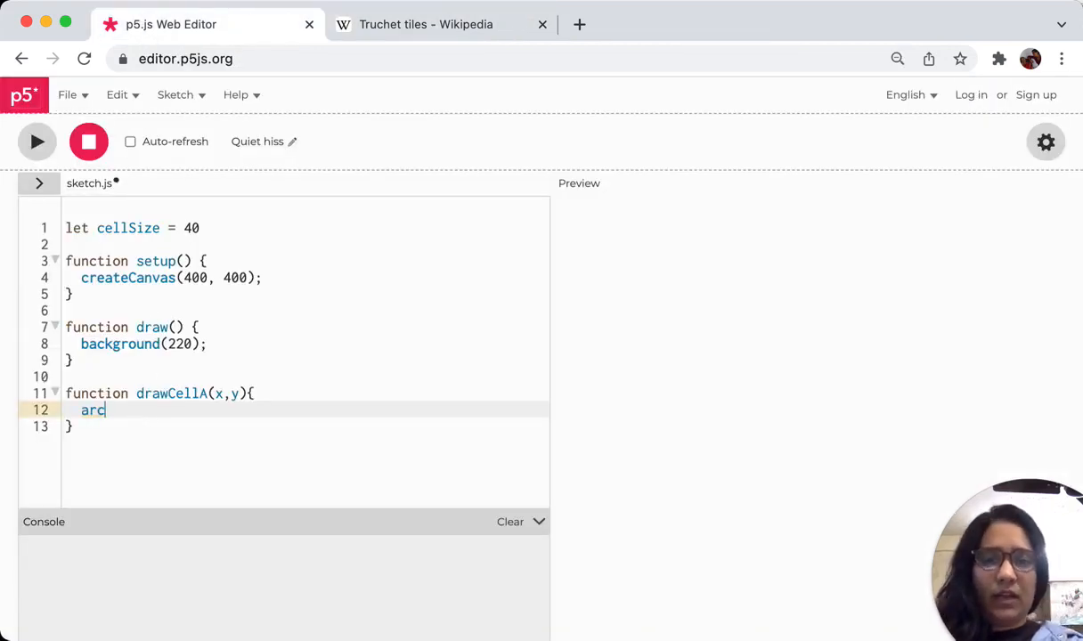
text(())
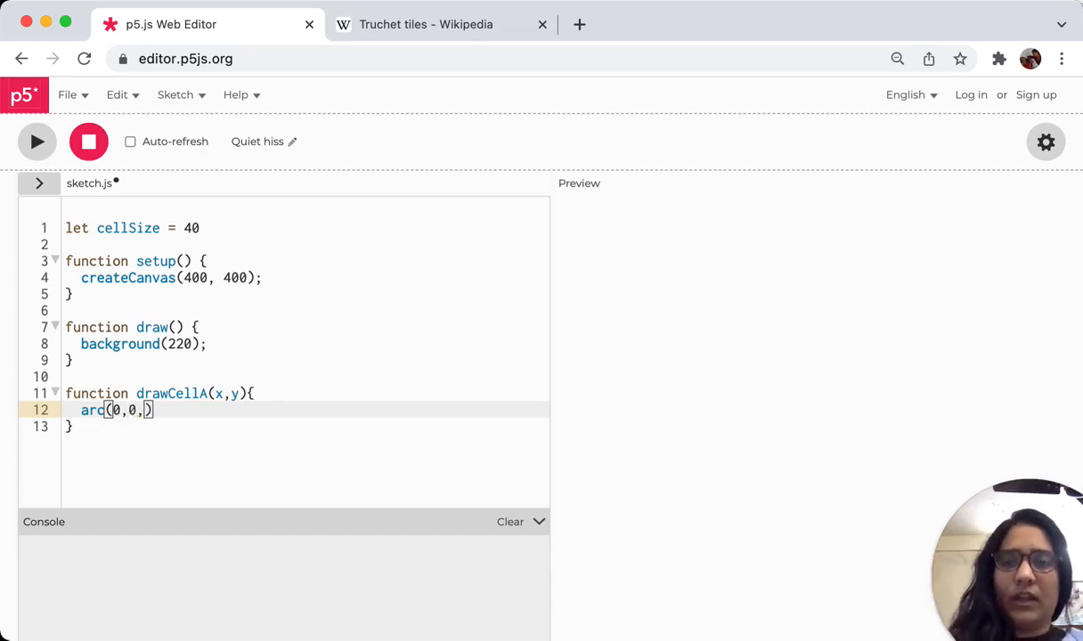
text(cellSize,cel)
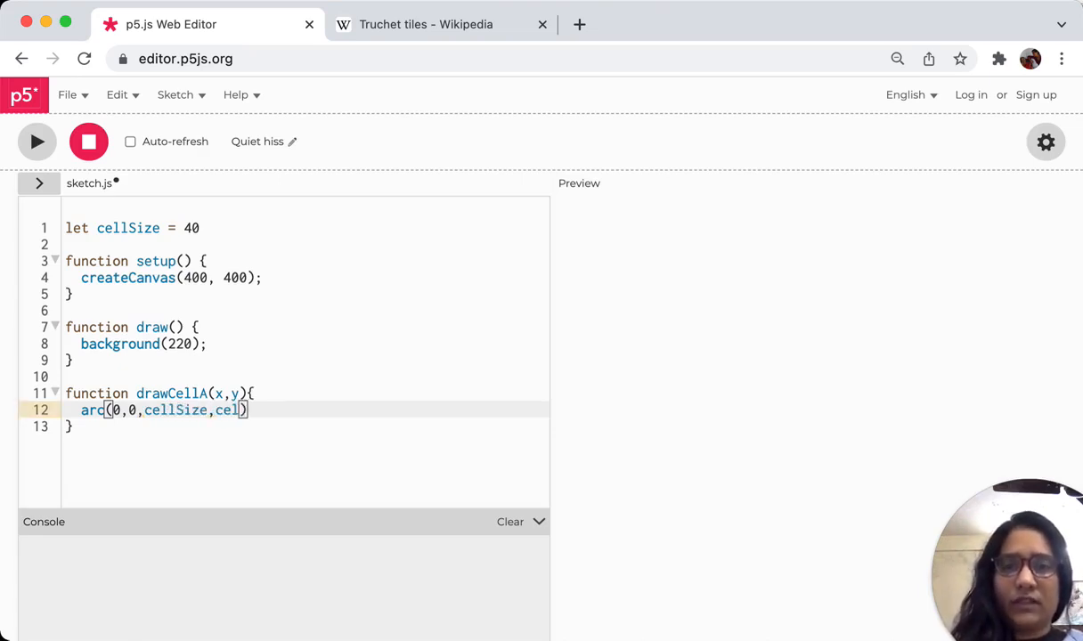
text(Size,)
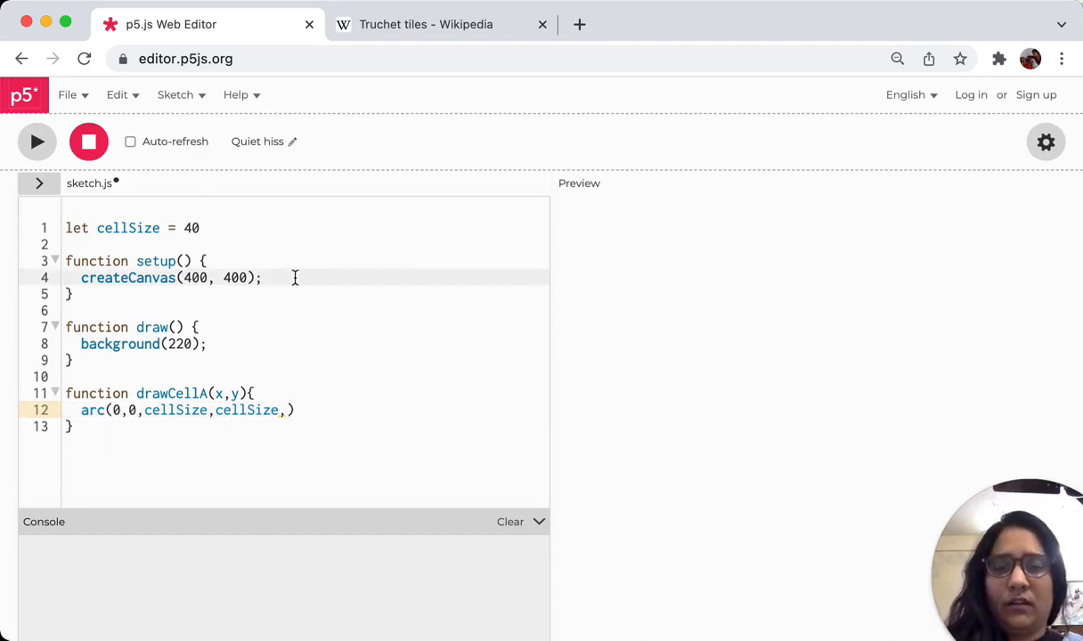
Set angleMode(DEGREES) in setup, then glance at the quarter-circle tile reference.
text(angleMode)
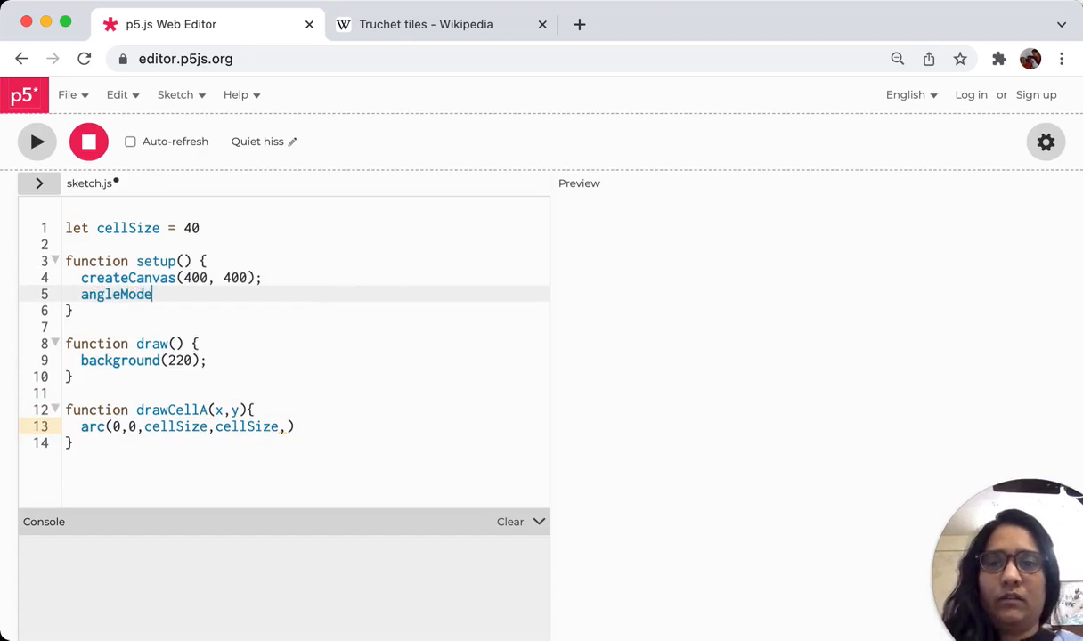
text((DEG))
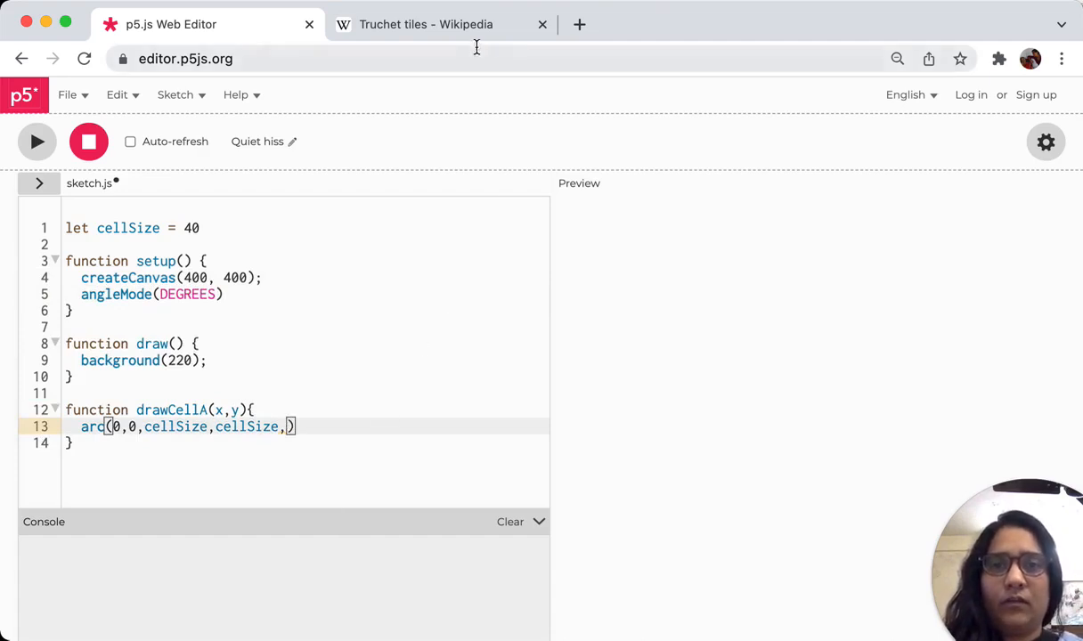
click(425, 25)
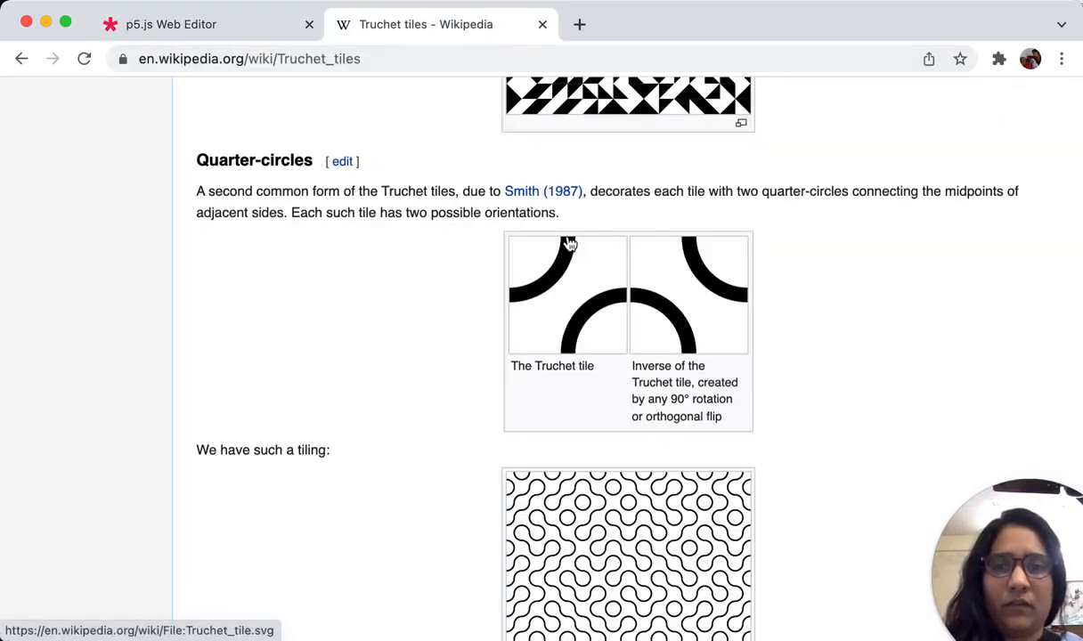
mouse_move(538, 299)
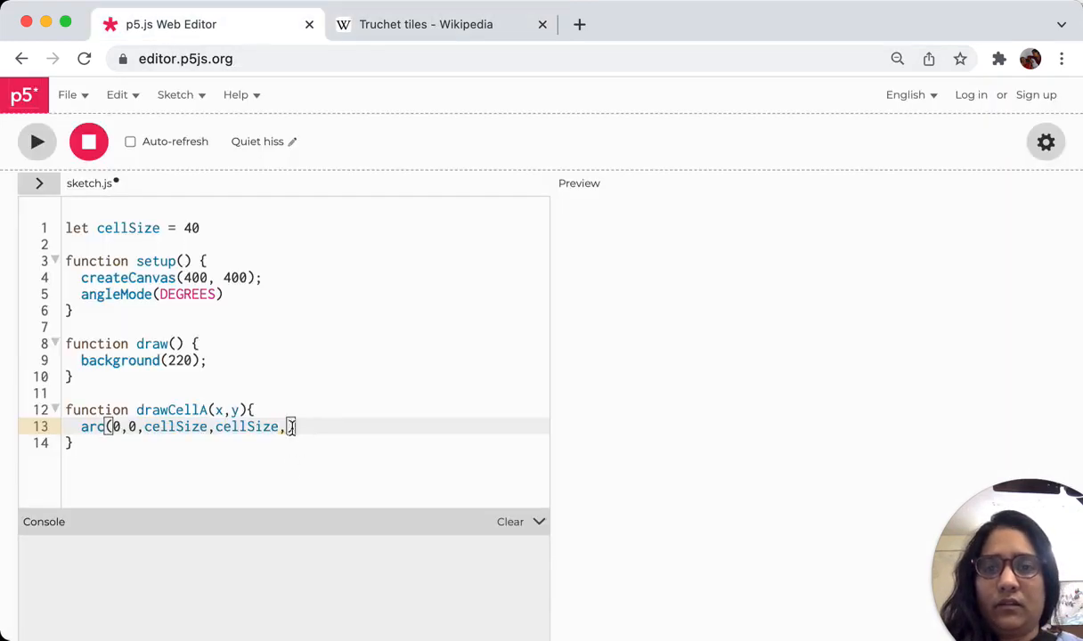
Finish the arc with angles 0, 90 and translate drawCellA to x, y.
text(0,9)
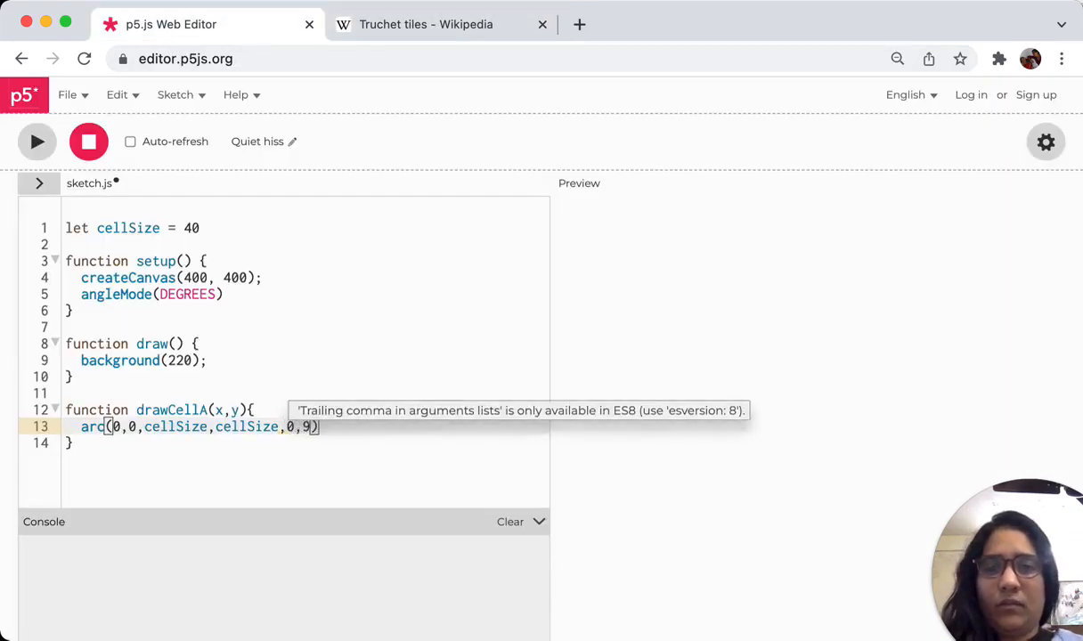
text(0)
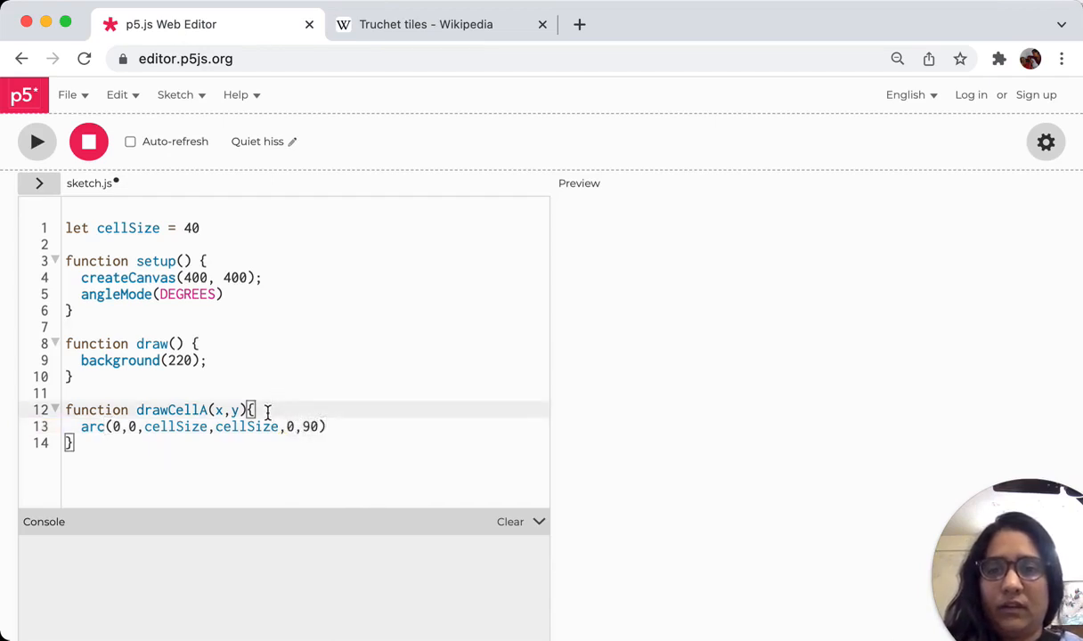
click(249, 360)
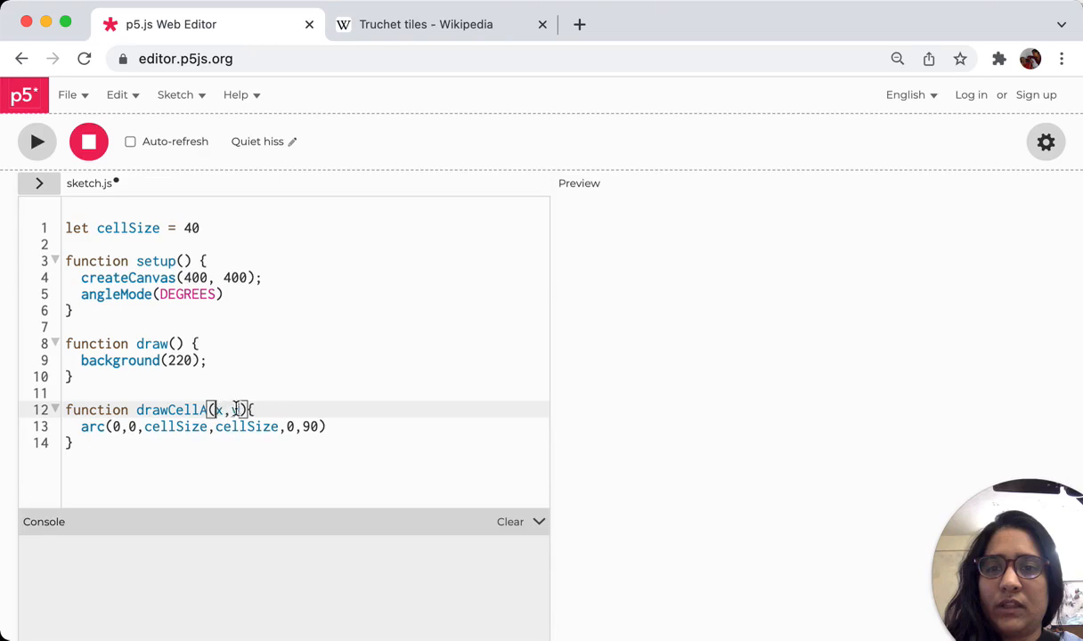
text(y))
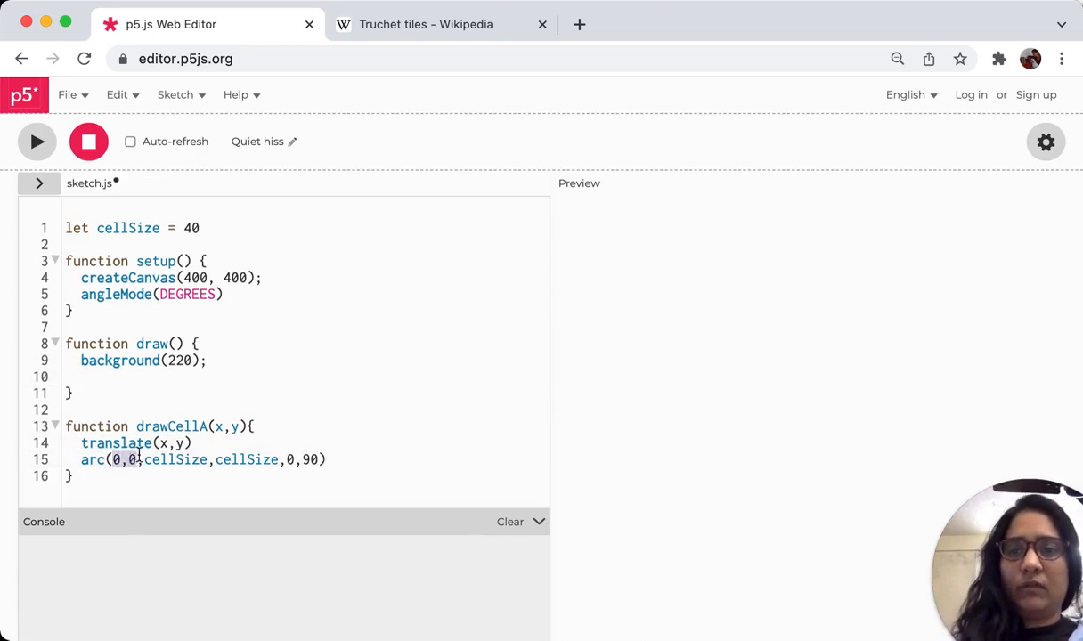
Begin a drawCellA() call inside draw().
text(draw)
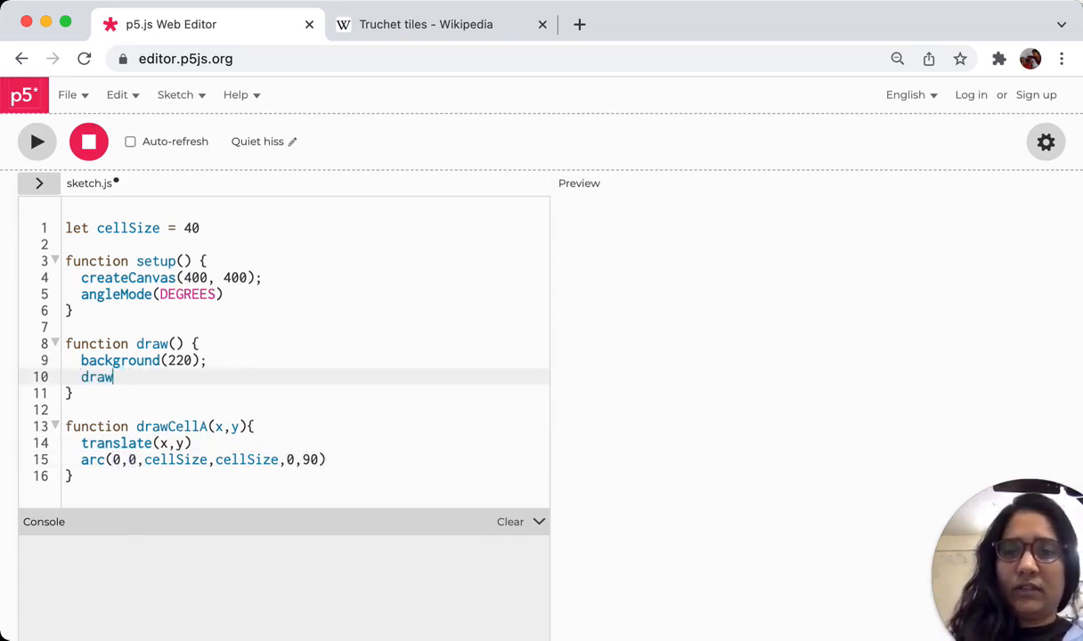
text(CellA())
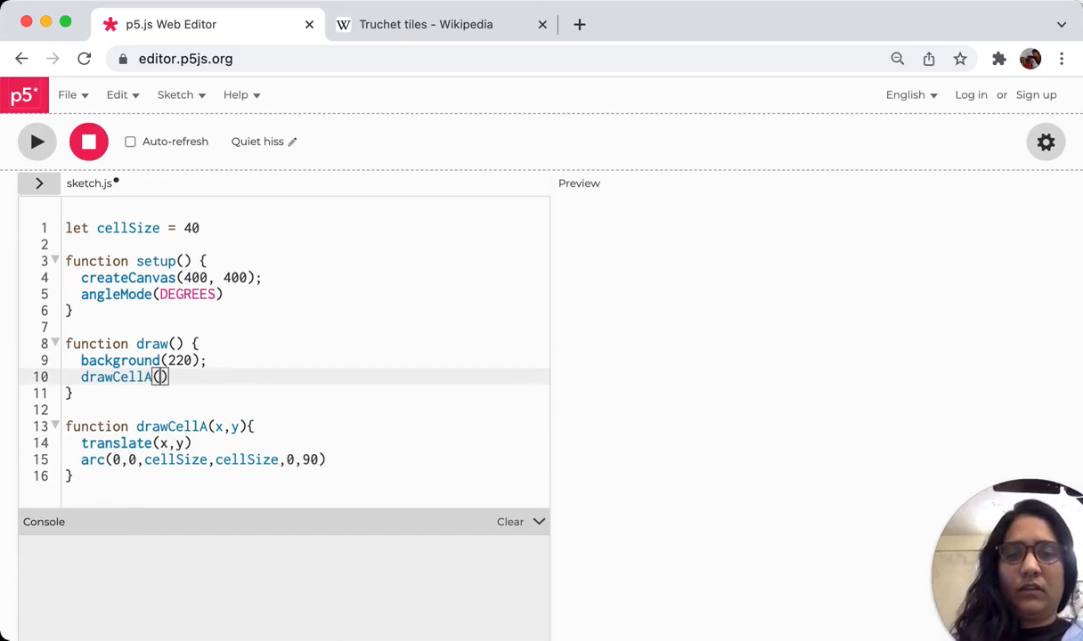
Call drawCellA(40, 40) and wrap noFill, translate and arc in push()/pop().
text(40,40)
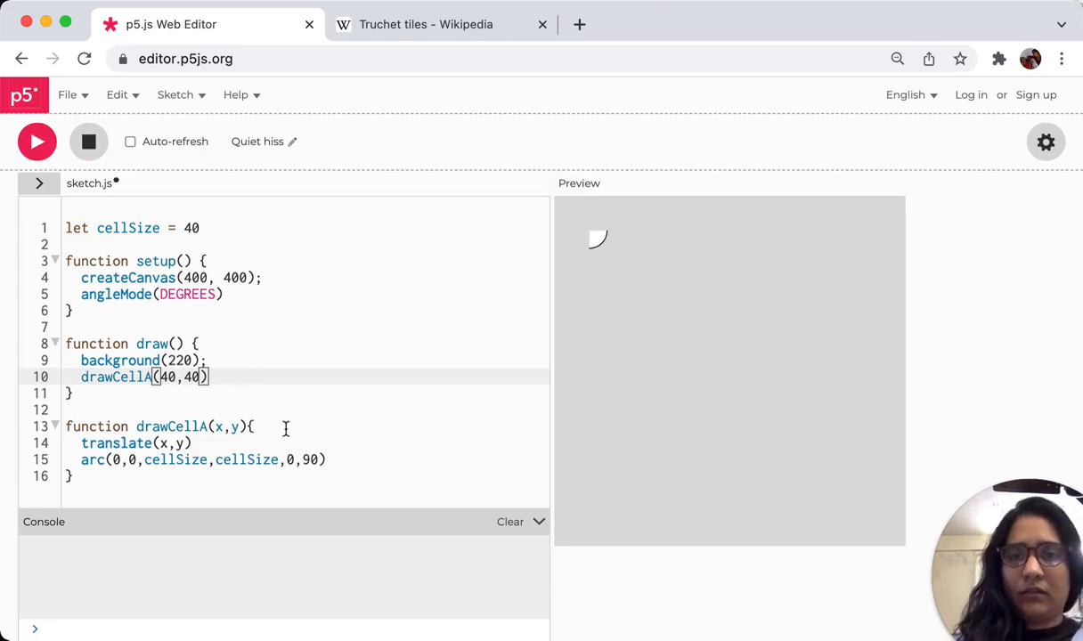
text(noFill())
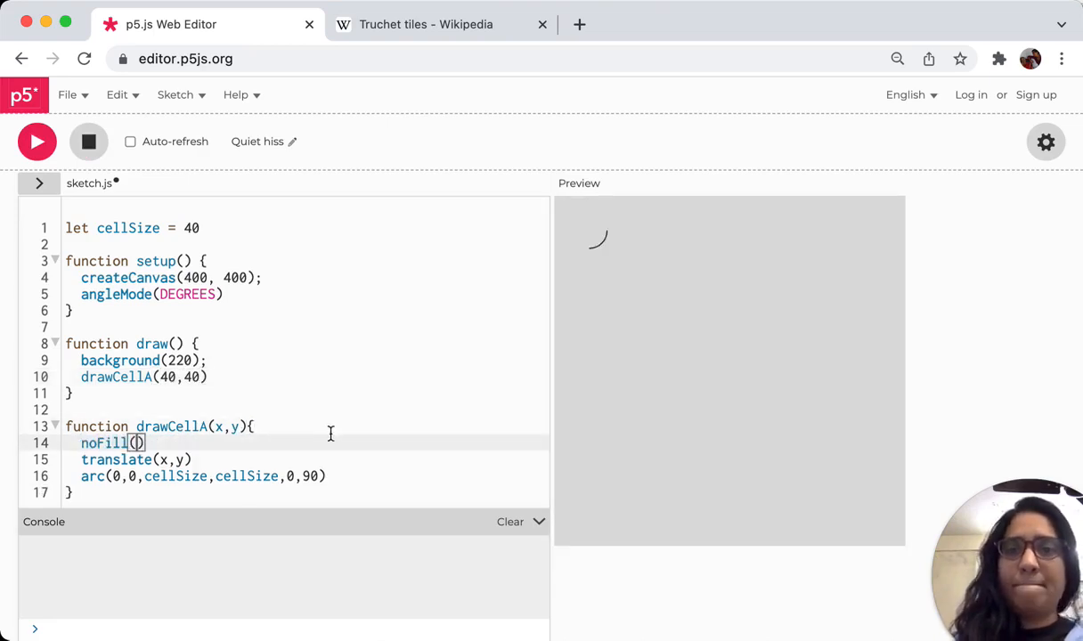
key(Enter)
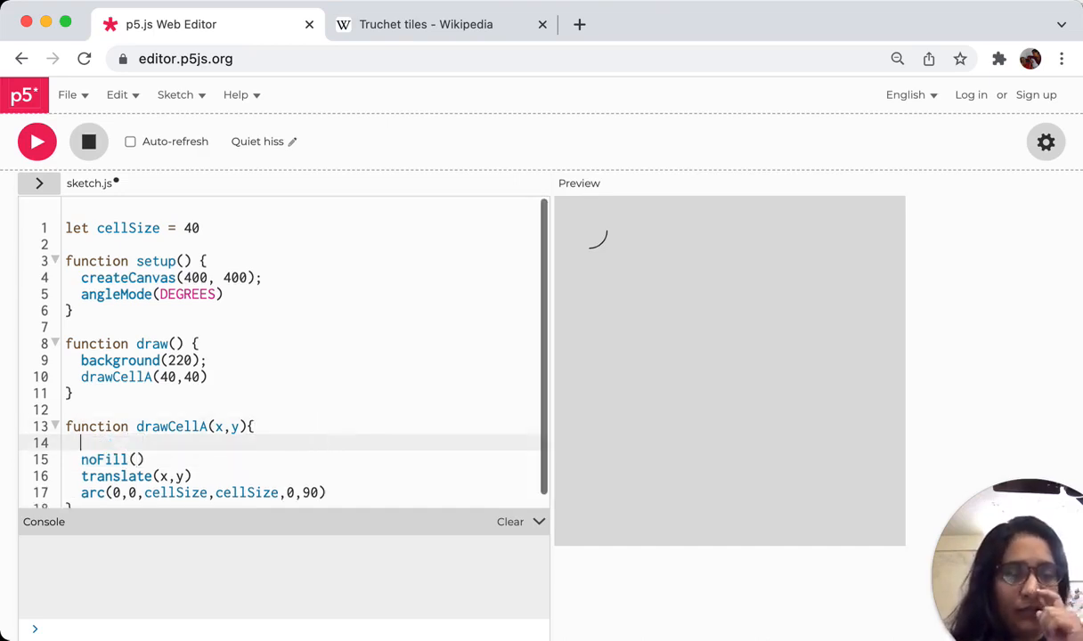
text(push()
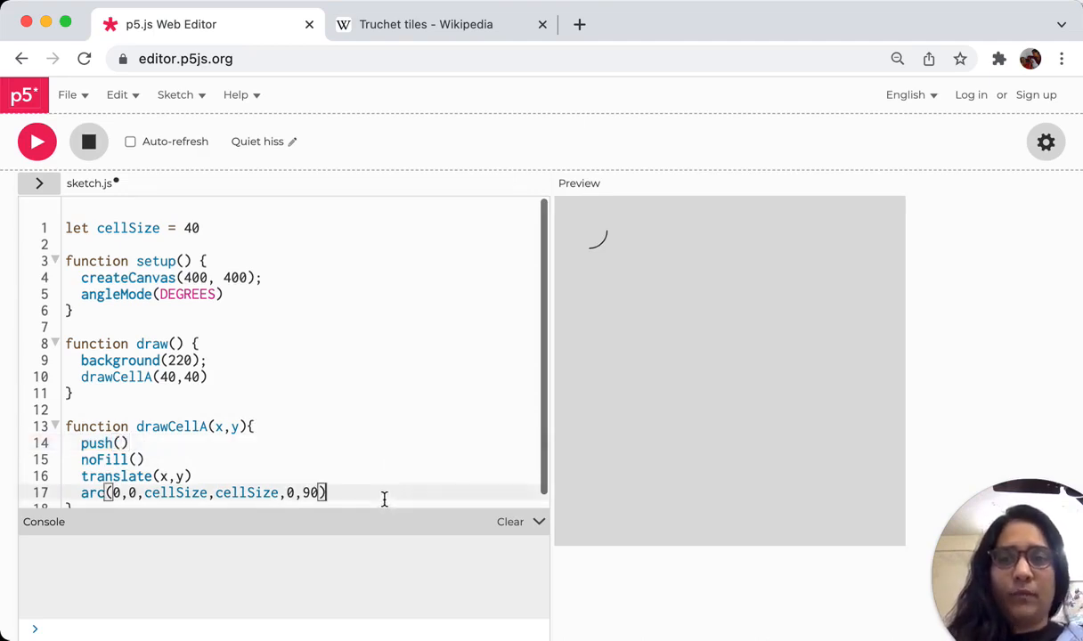
text(pop())
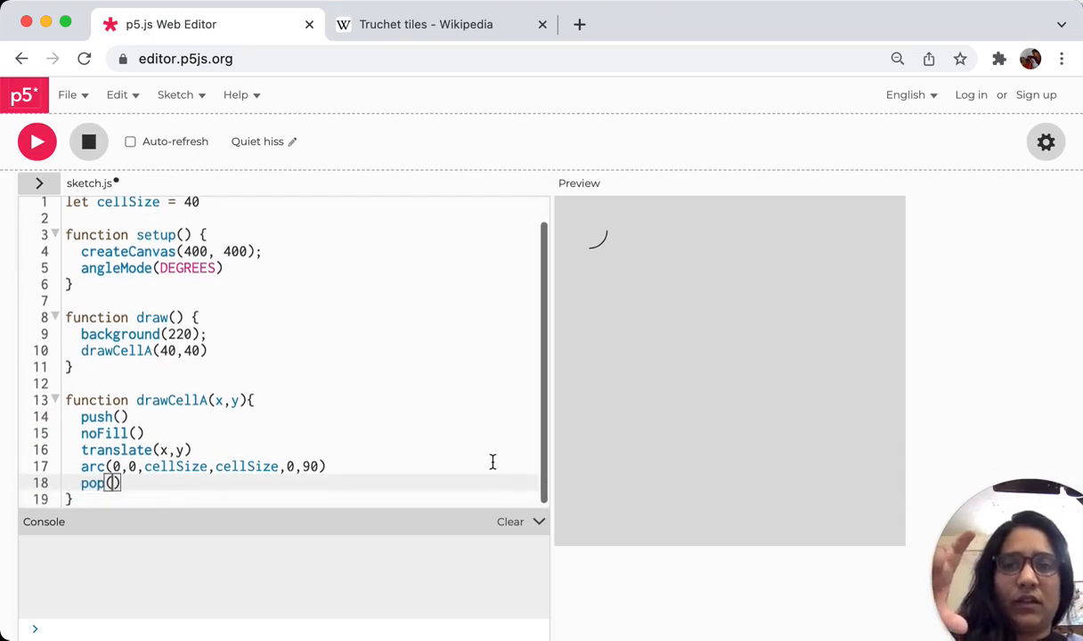
mouse_move(223, 381)
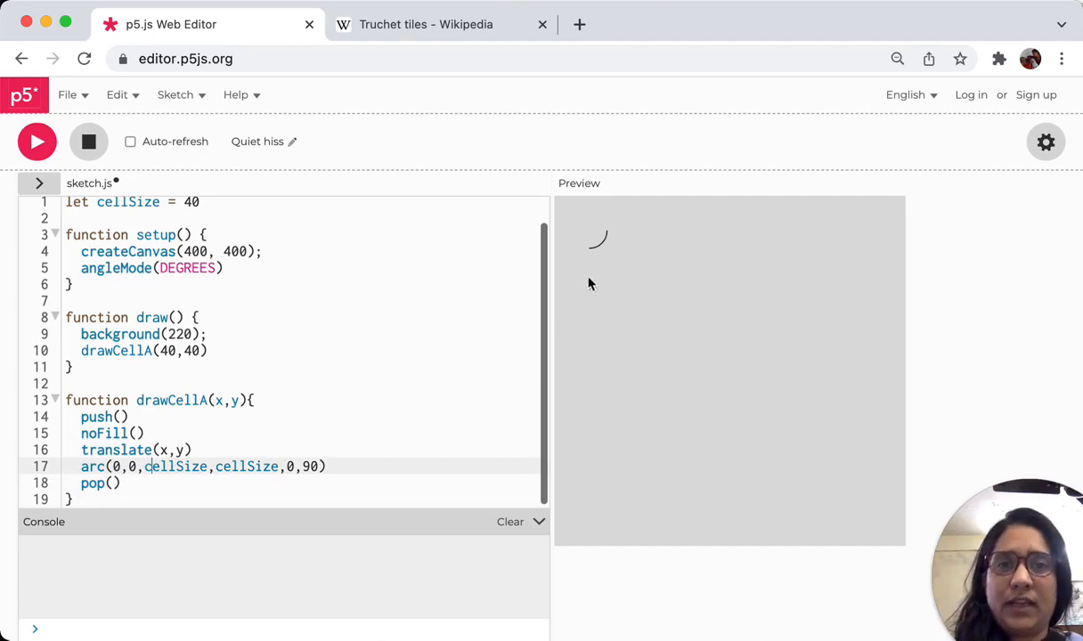
click(425, 25)
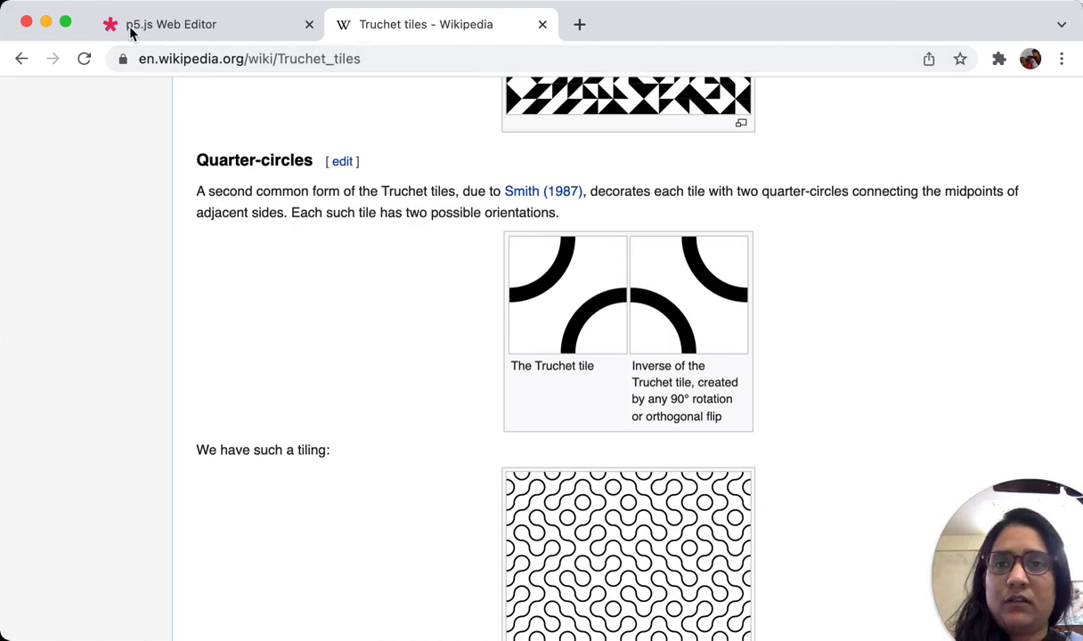
Duplicate the arc(0,0,cellSize,cellSize,0,90) line inside drawCellA, checking the article between edits.
click(171, 25)
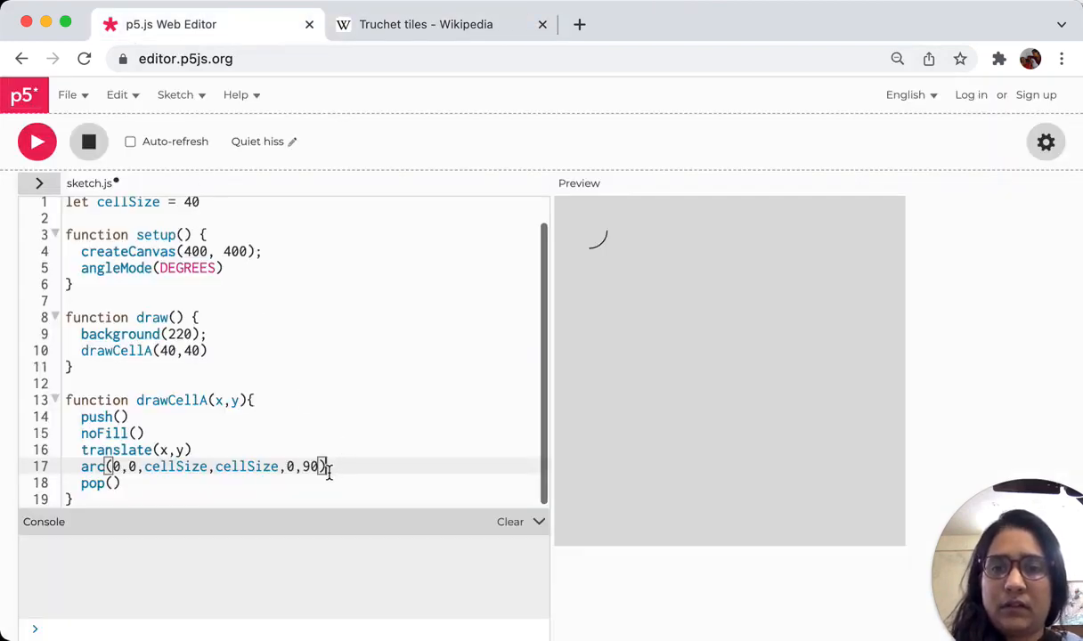
mouse_move(125, 466)
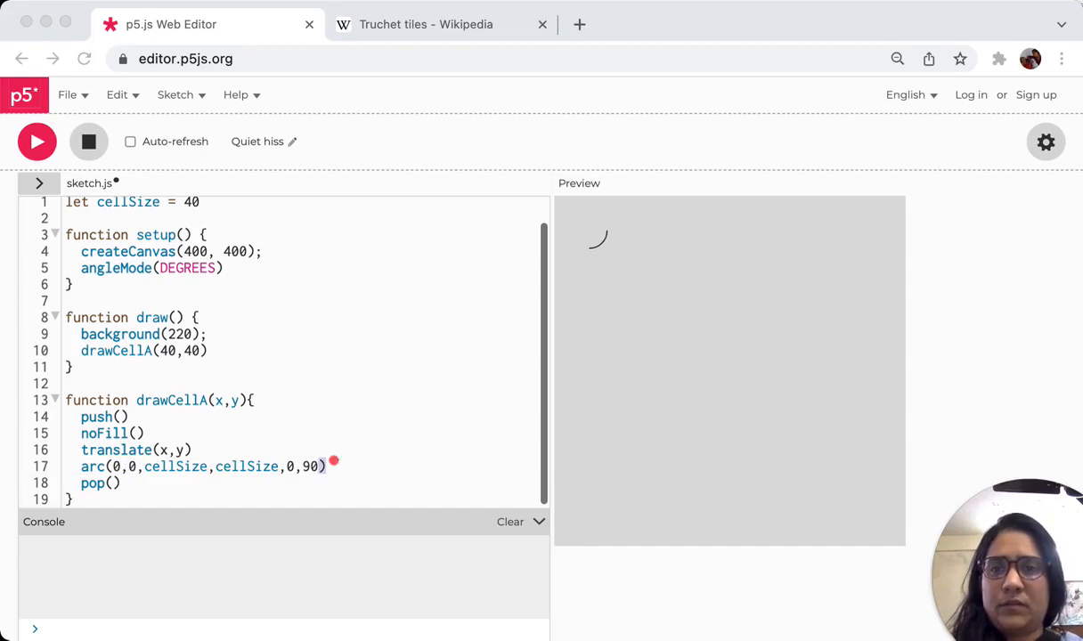
mouse_move(381, 463)
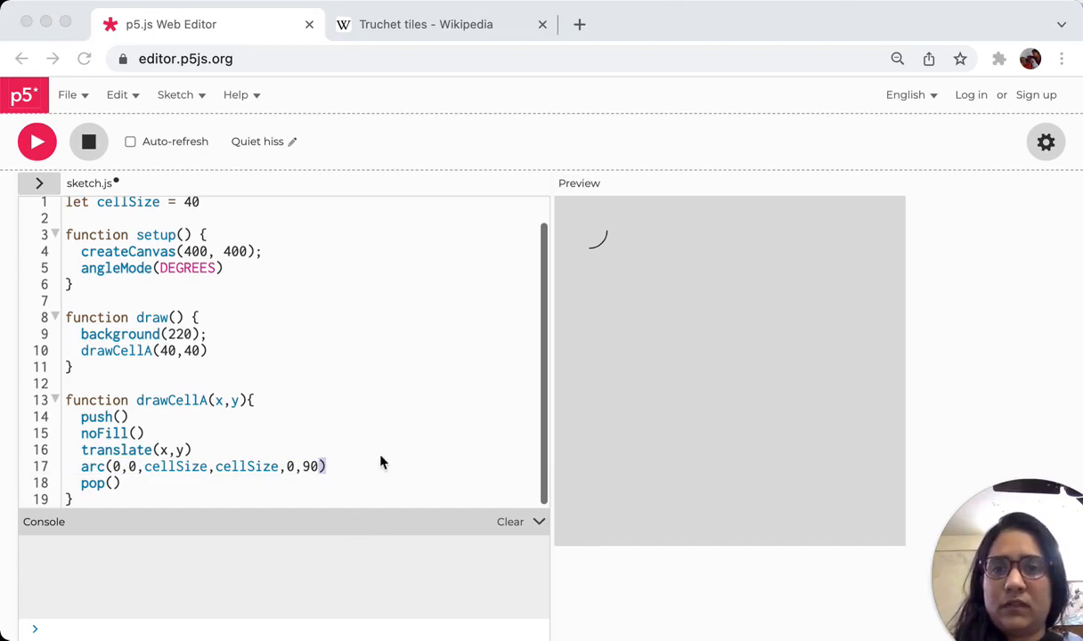
click(322, 467)
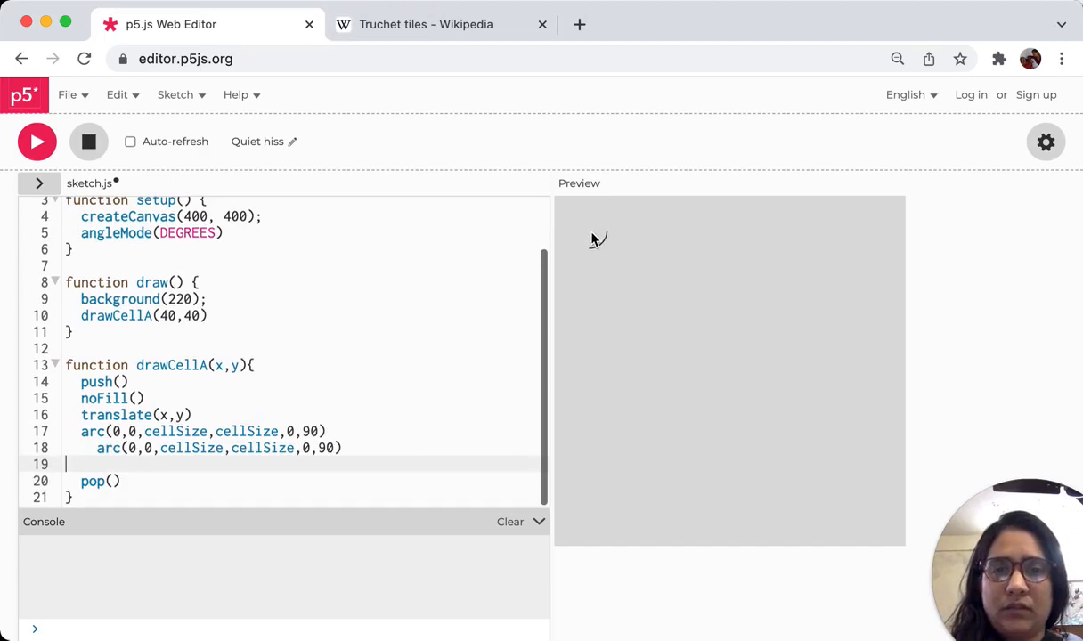
click(436, 25)
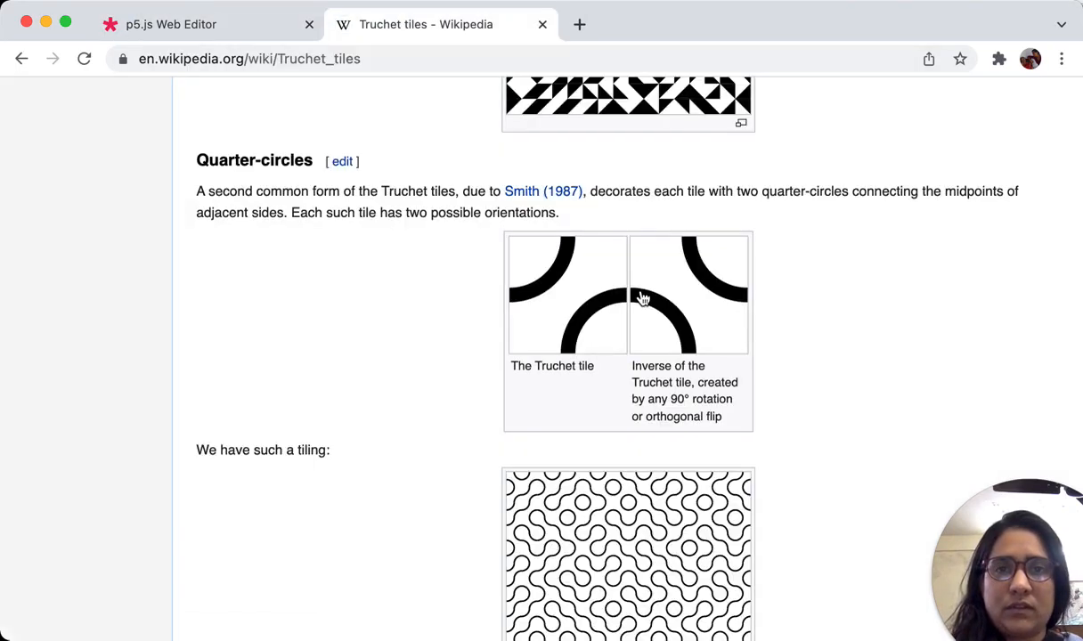
mouse_move(513, 246)
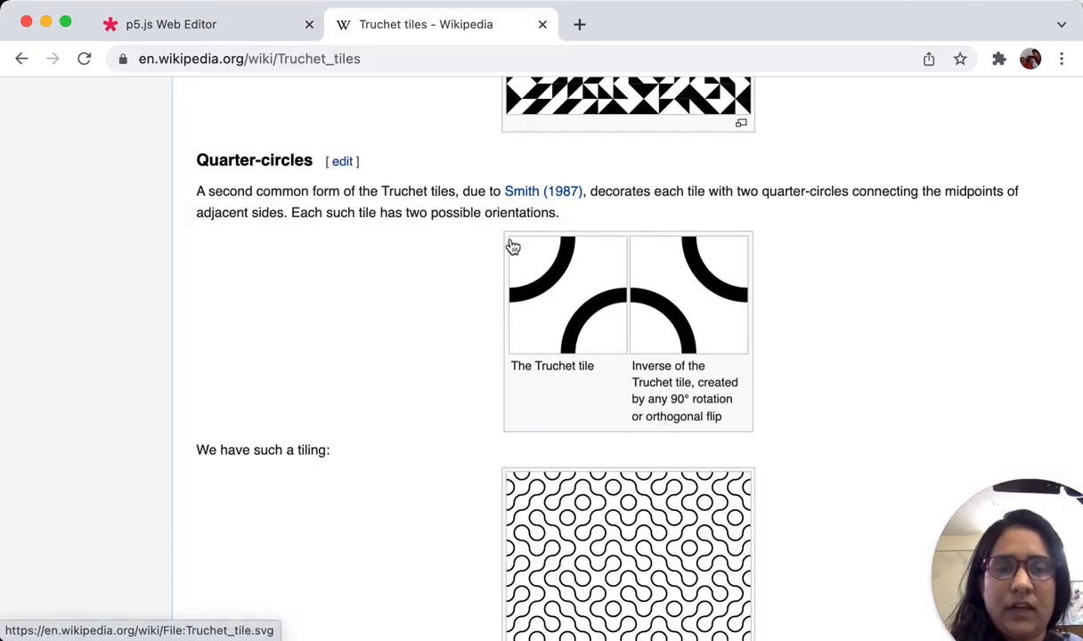
mouse_move(629, 246)
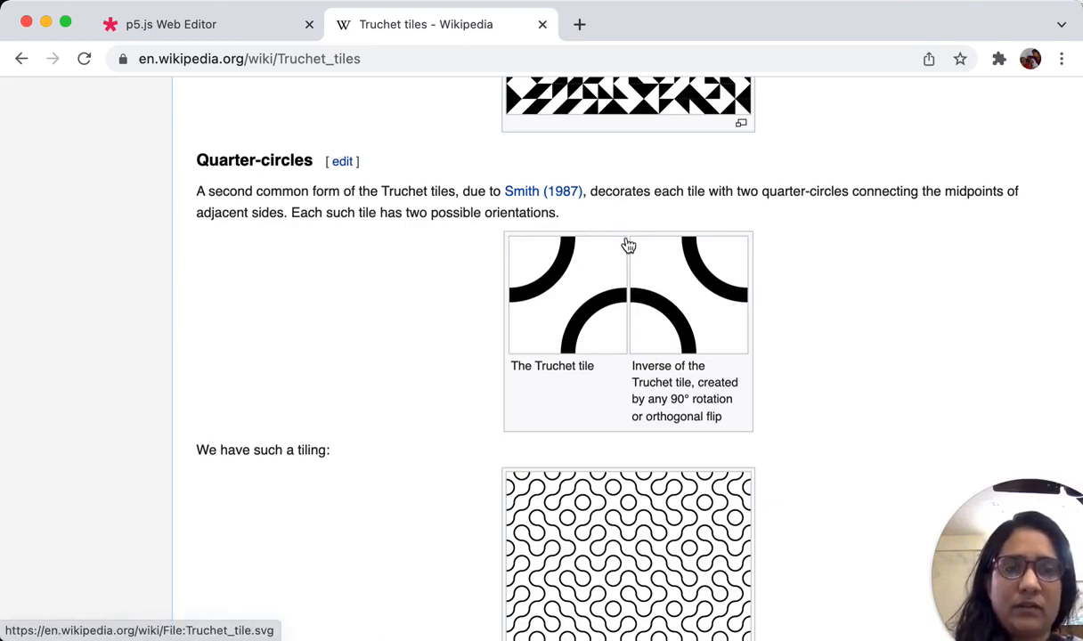
mouse_move(630, 360)
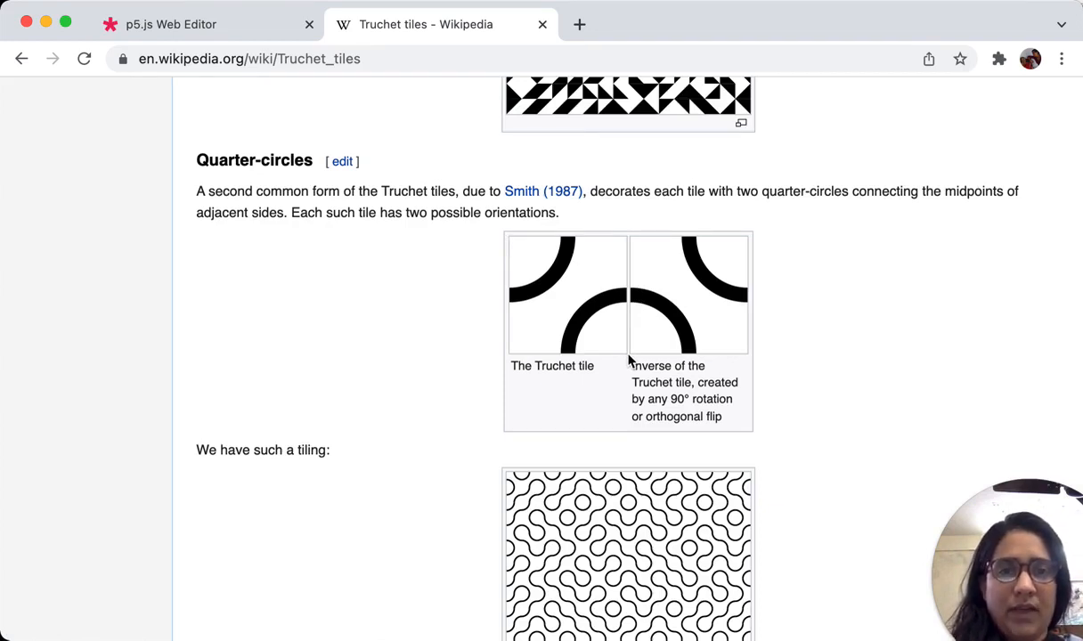
mouse_move(597, 339)
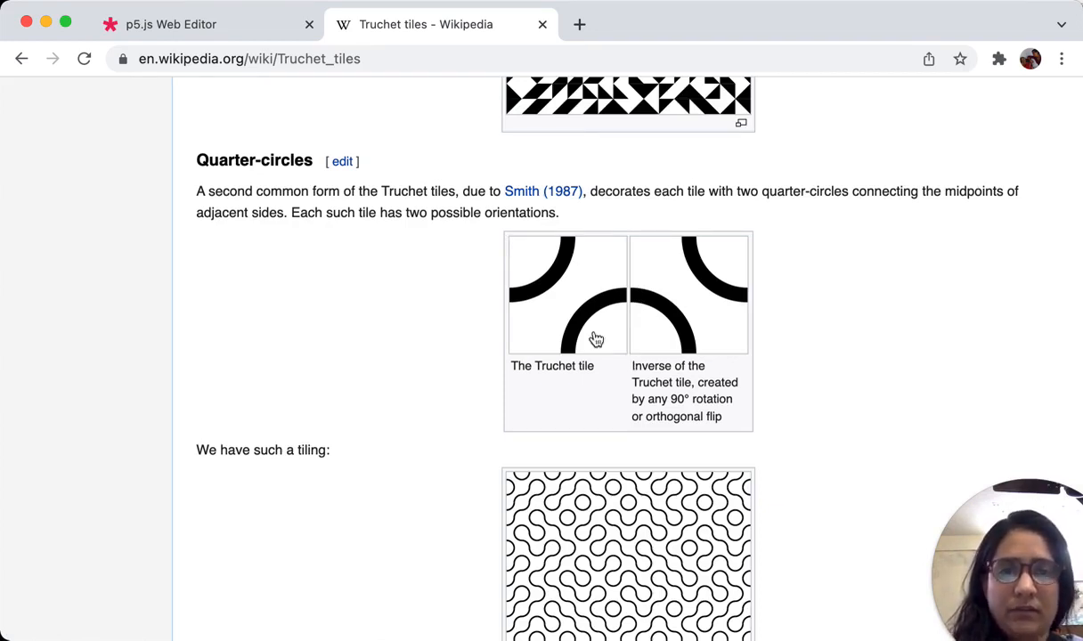
click(171, 25)
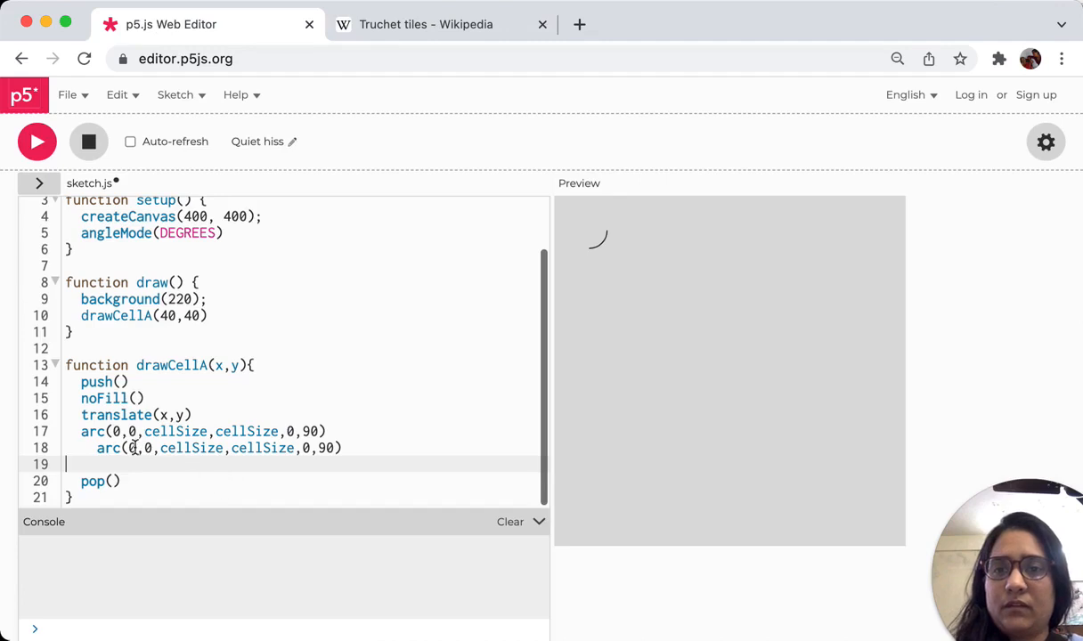
Change the second arc to start at cellSize, cellSize spanning 180 to 270 degrees.
text(cels)
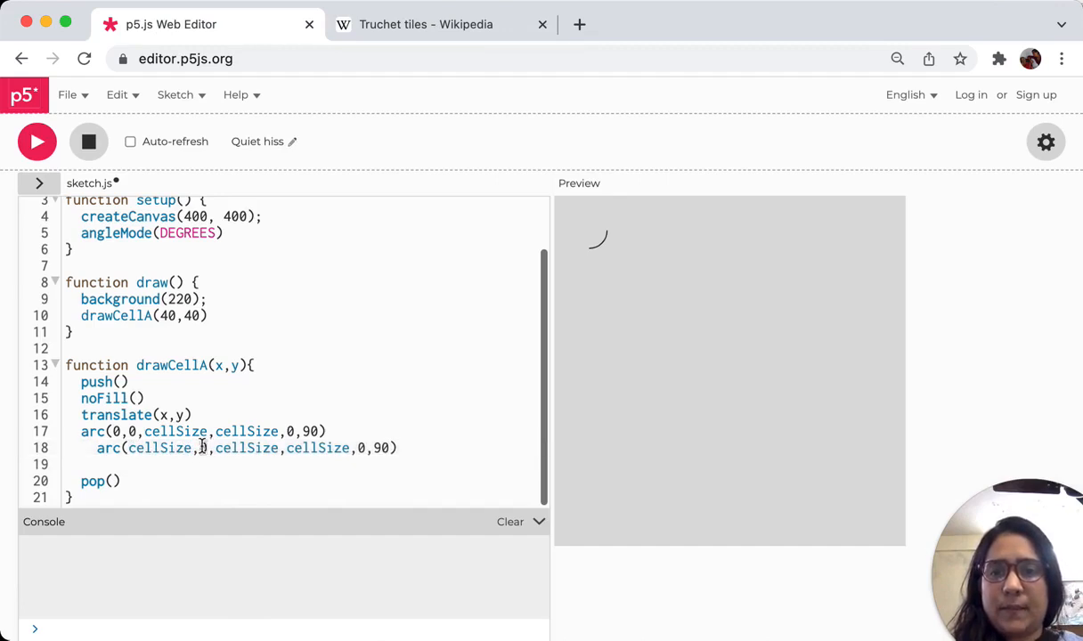
text(cellSize,)
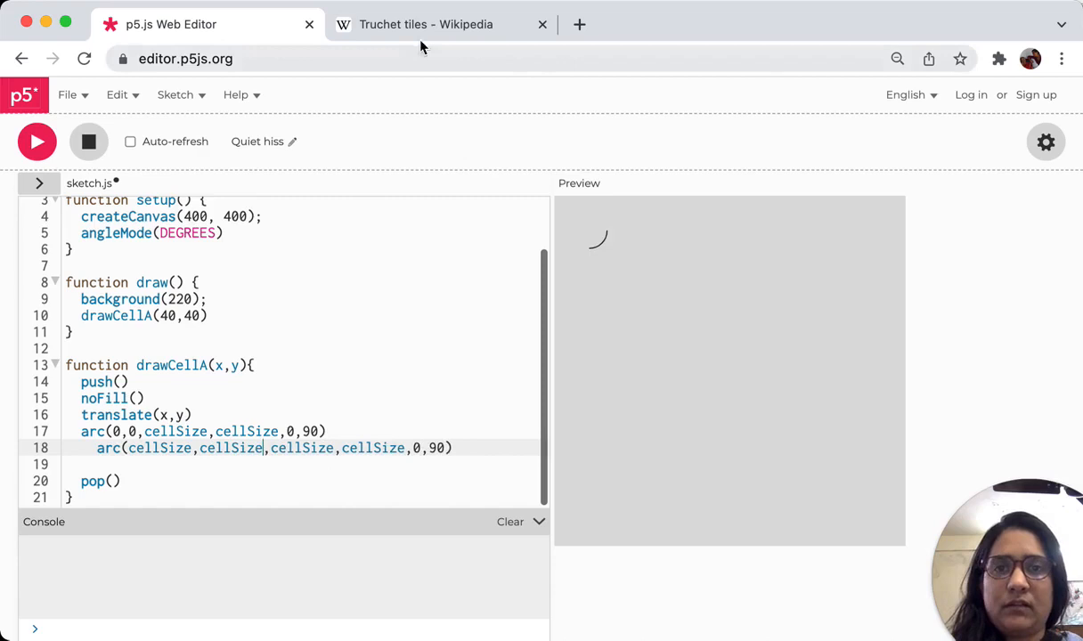
click(426, 25)
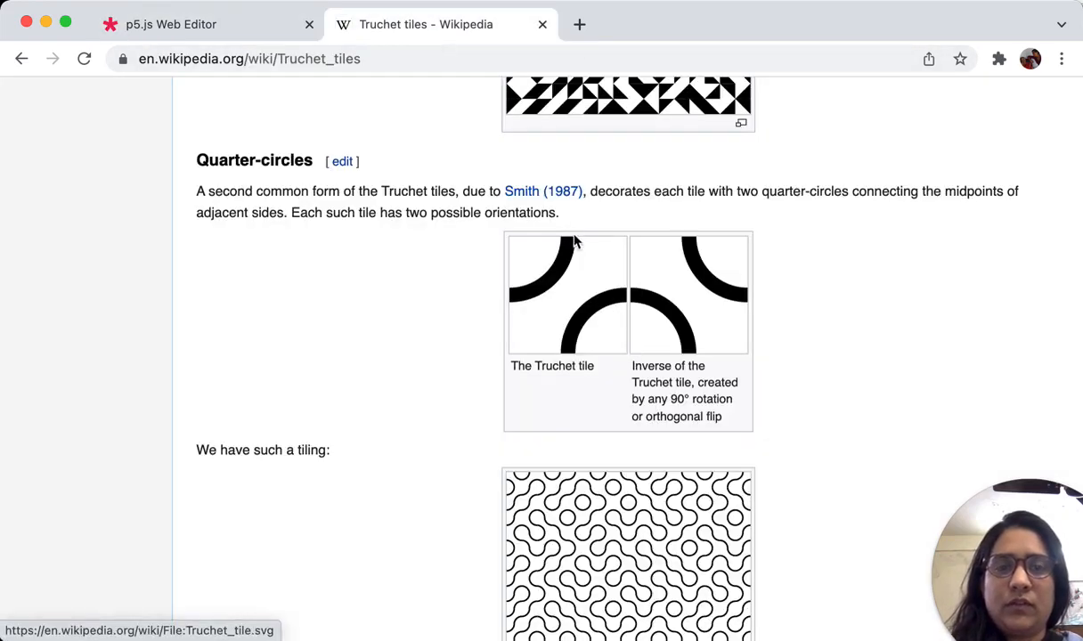
mouse_move(640, 235)
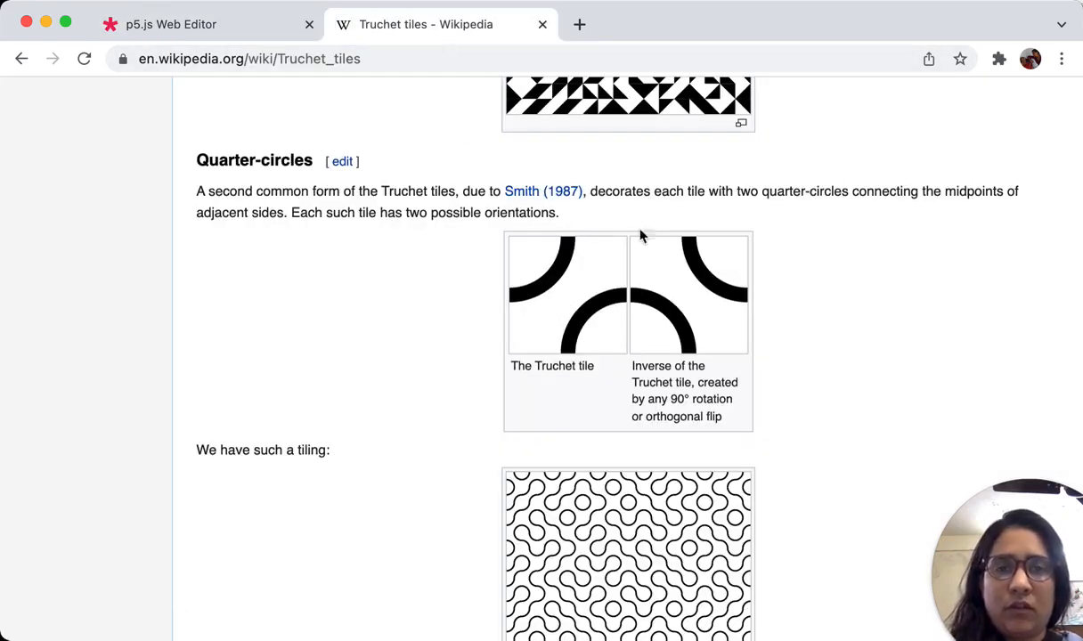
mouse_move(456, 240)
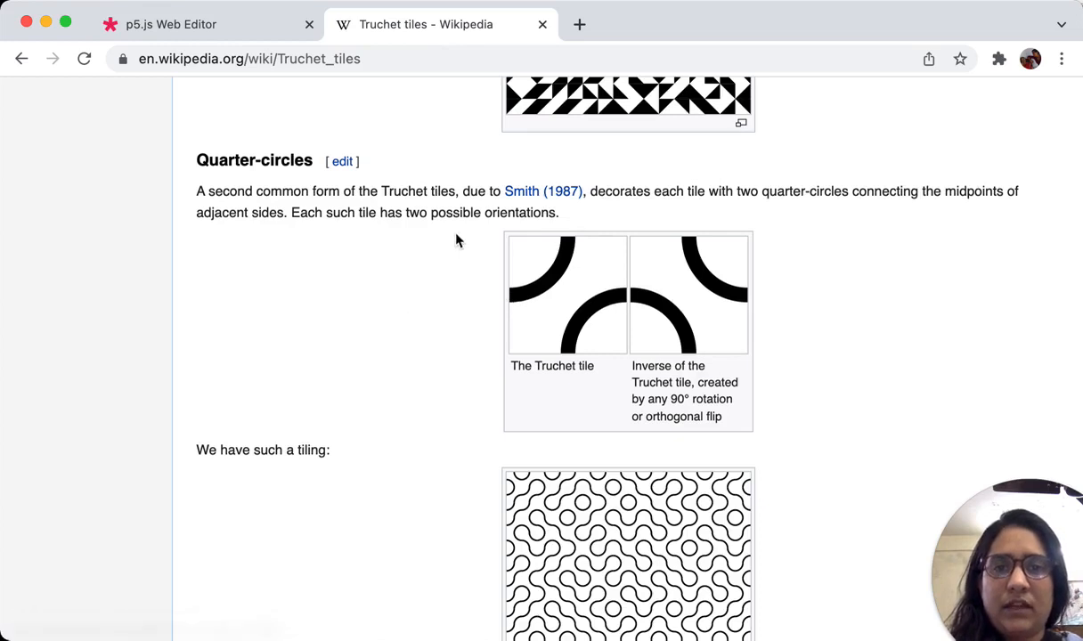
mouse_move(570, 225)
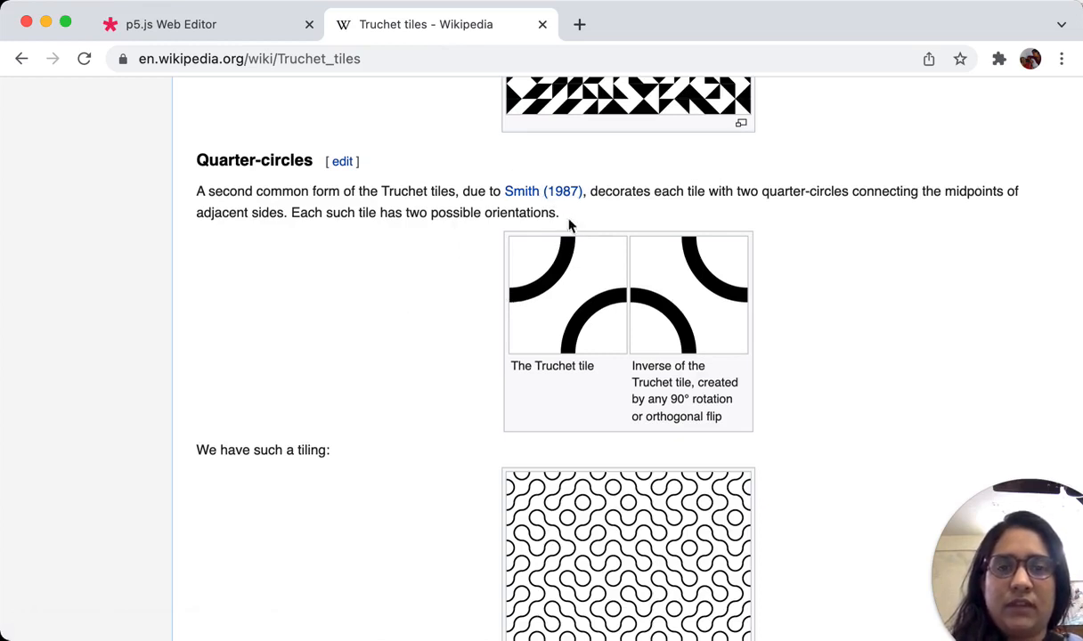
mouse_move(578, 356)
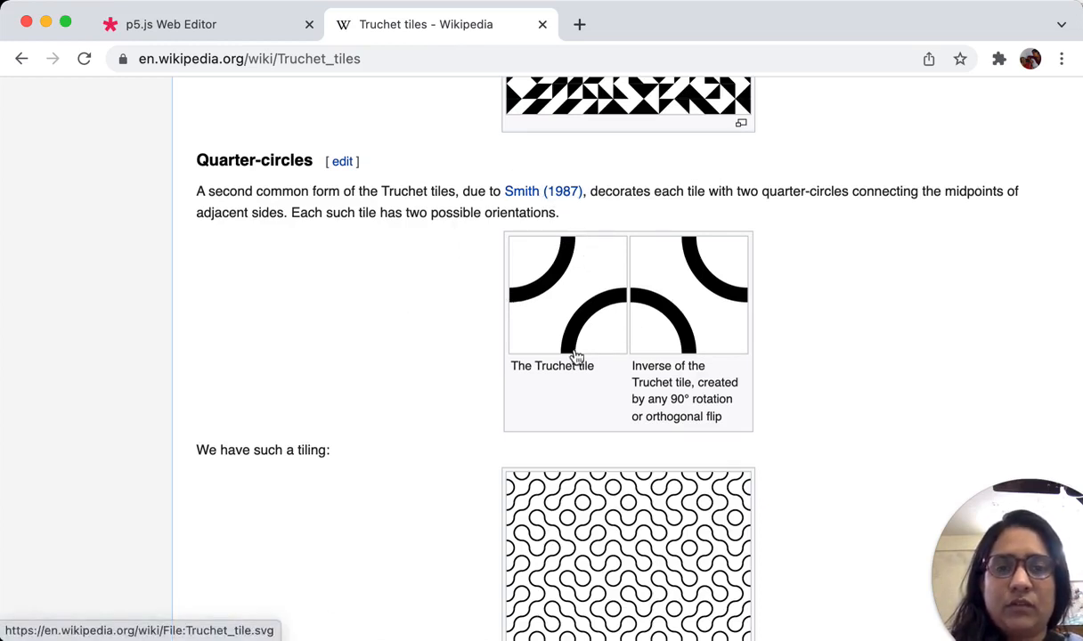
click(171, 25)
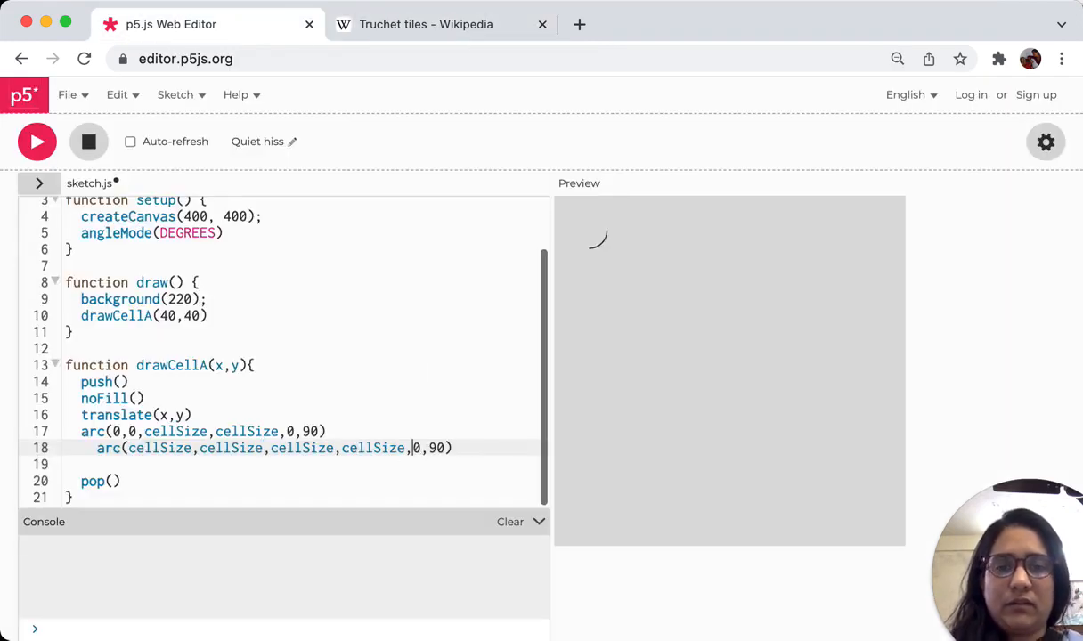
text(180)
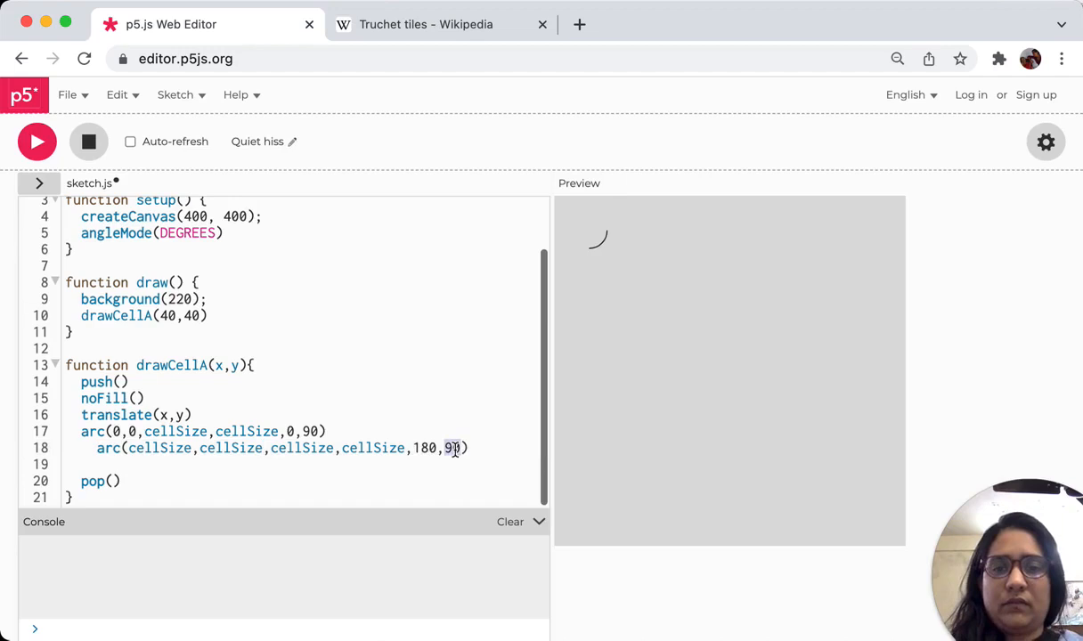
text(270)
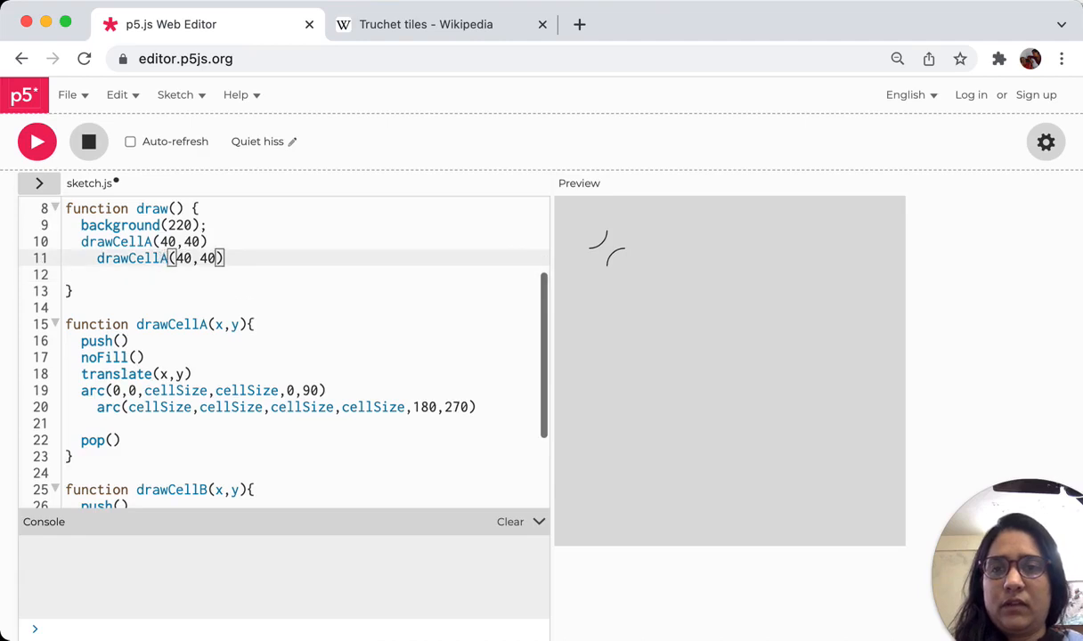
Rename the second call to drawCellB and move drawCellB's first arc to cellSize, 0.
text(B)
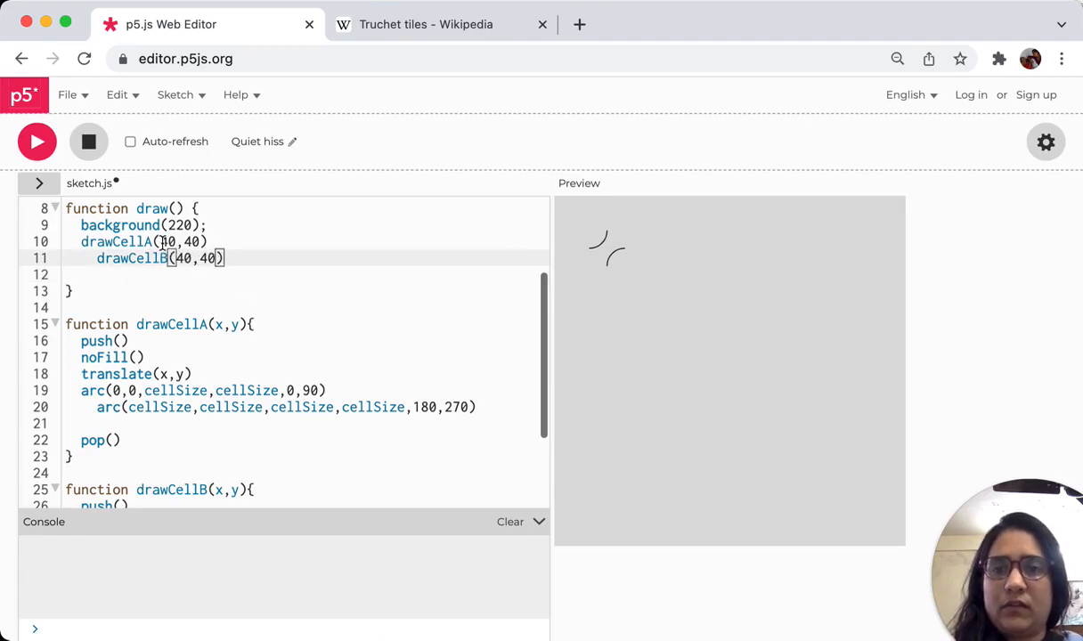
scroll(down, 3)
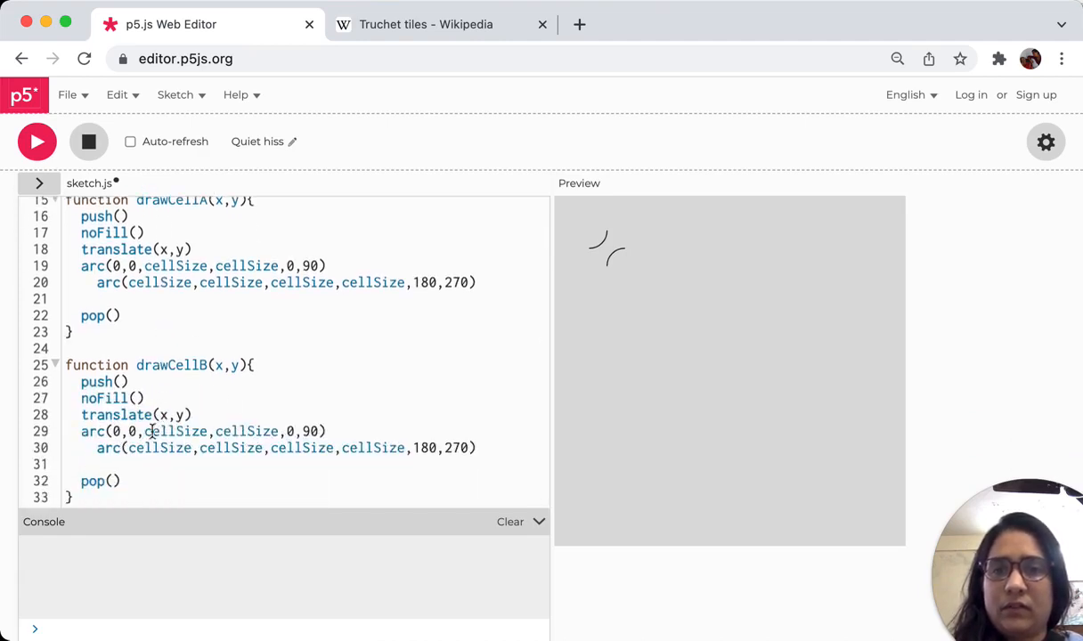
click(428, 25)
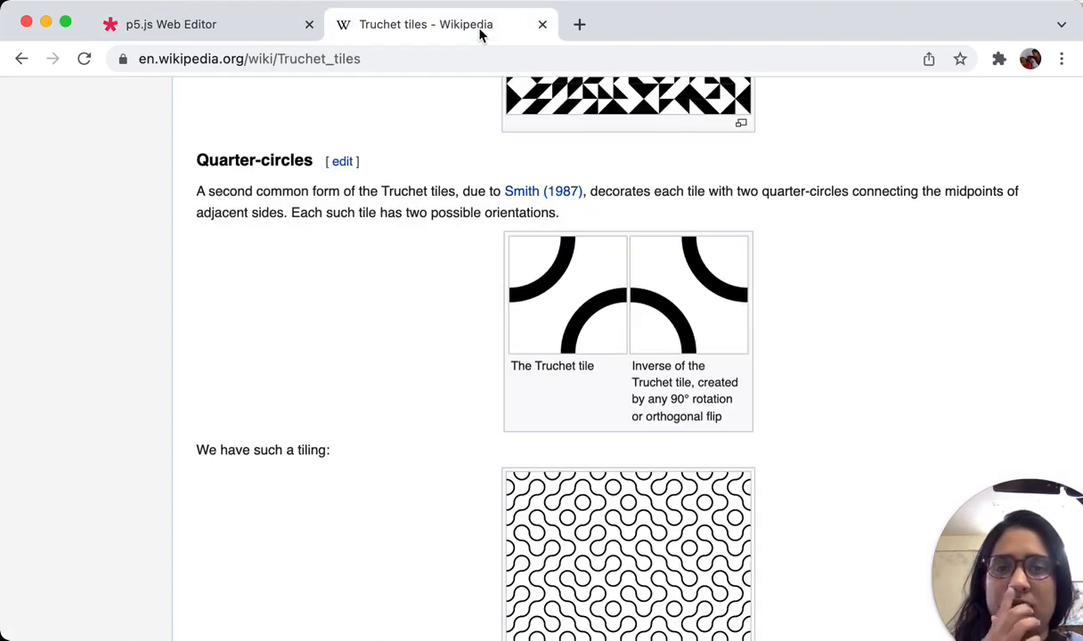
mouse_move(634, 246)
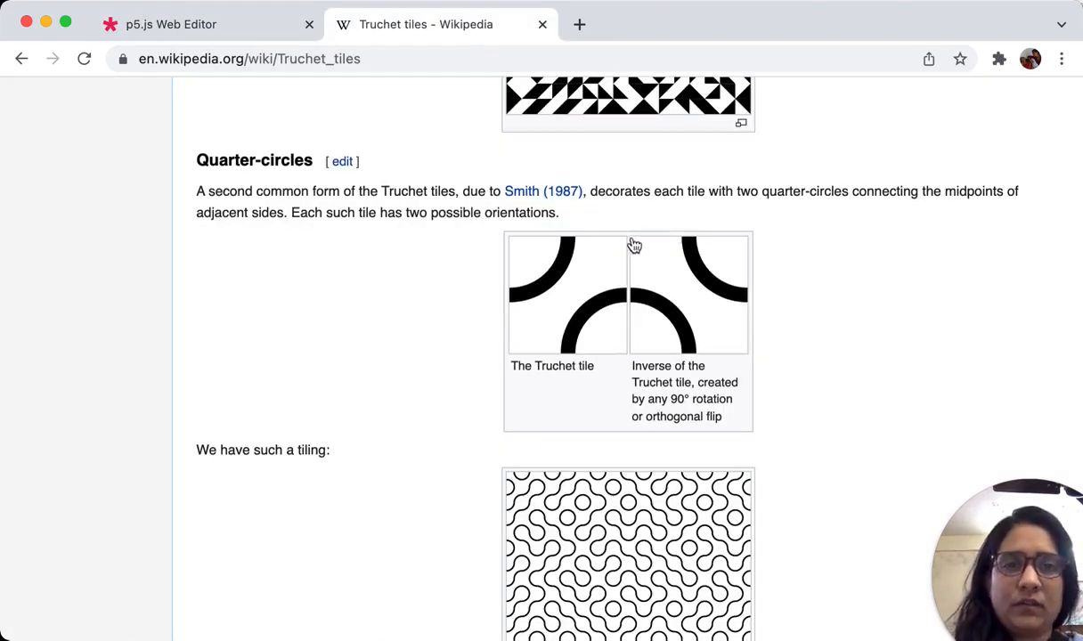
mouse_move(634, 246)
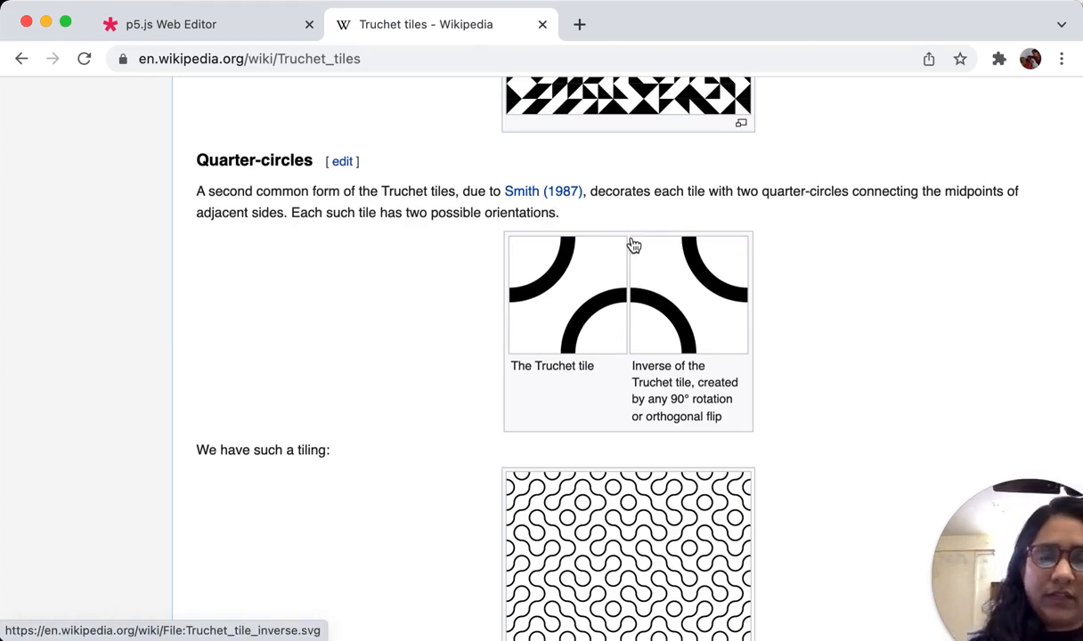
mouse_move(748, 242)
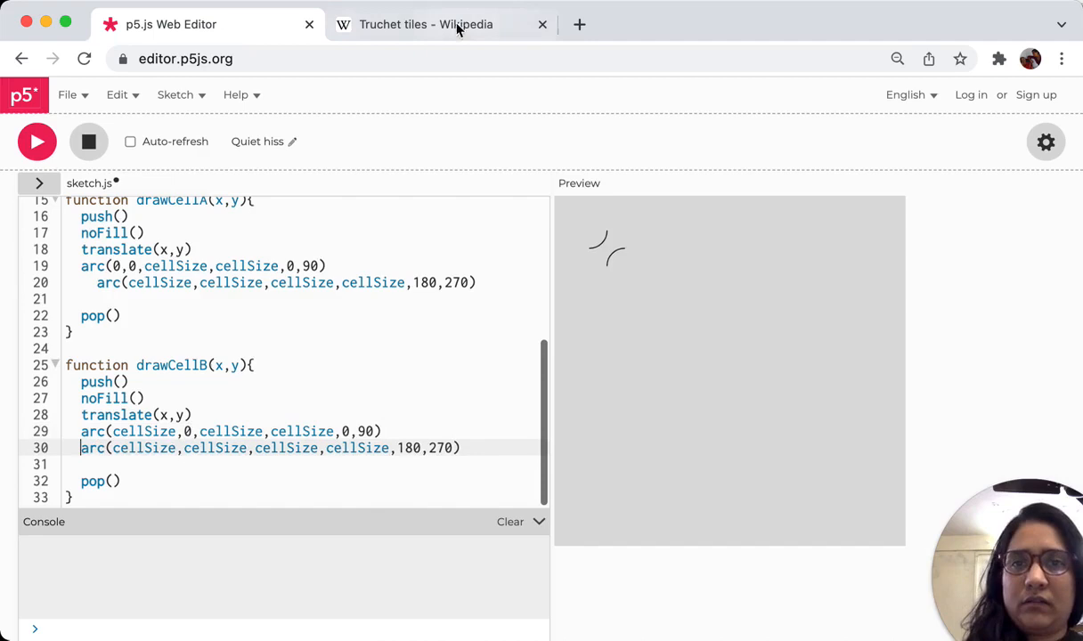
click(425, 25)
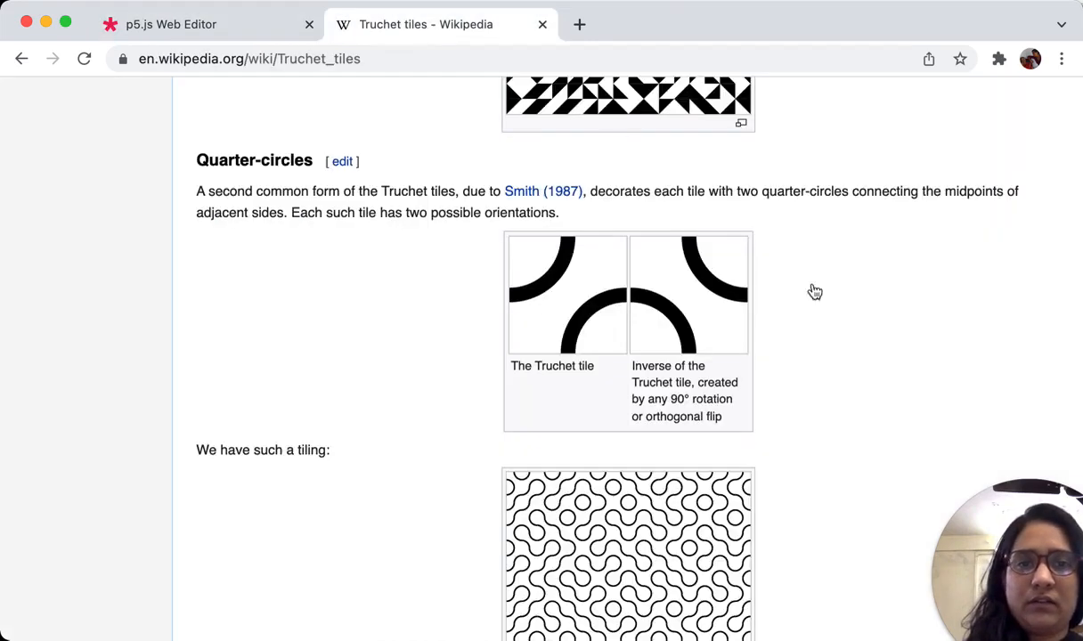
mouse_move(757, 246)
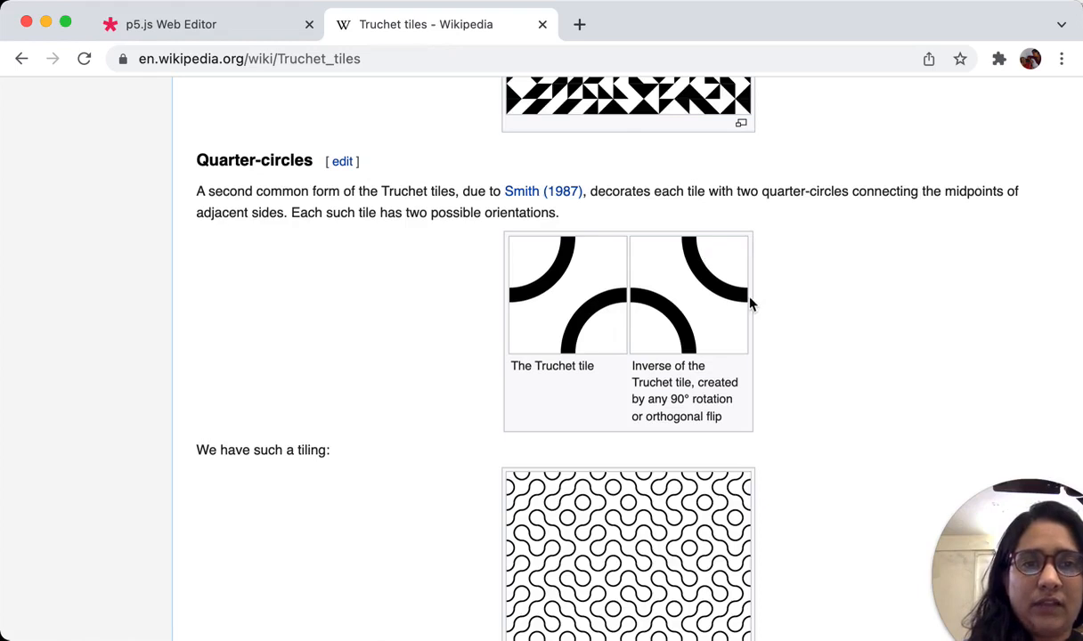
click(169, 25)
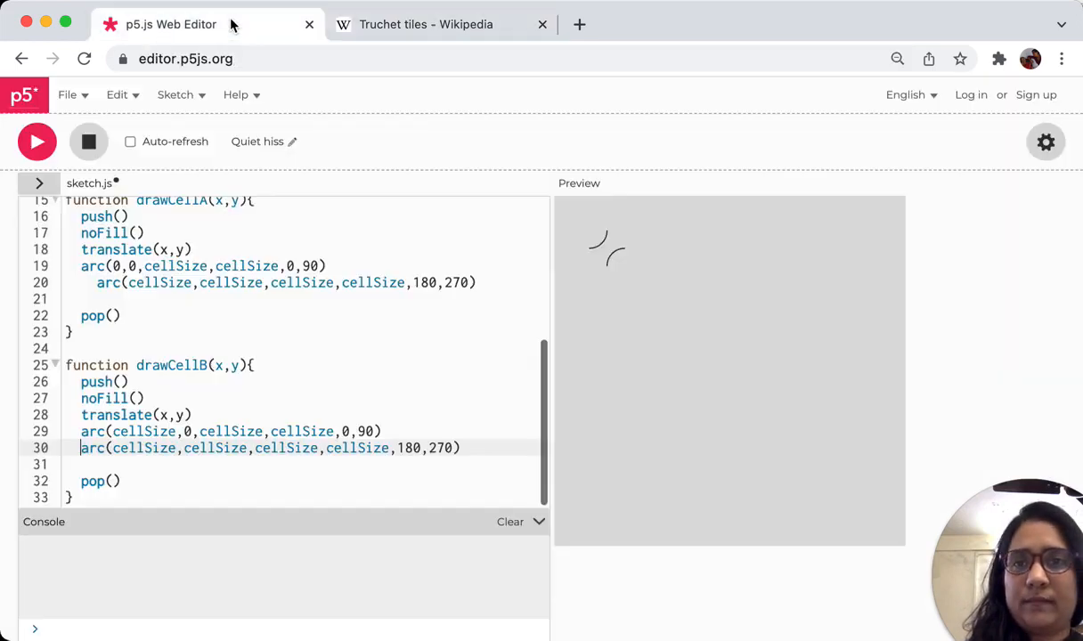
click(342, 431)
text(9)
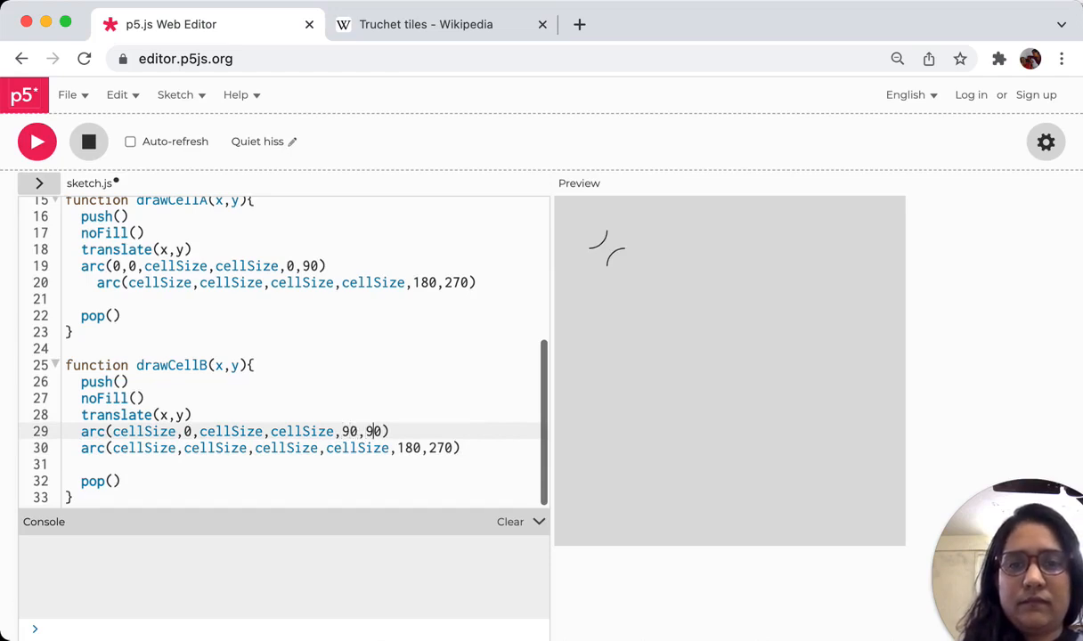
Set drawCellB's arcs to span 90–180 and 270–360 degrees, checking the inverse tile diagram.
text(180)
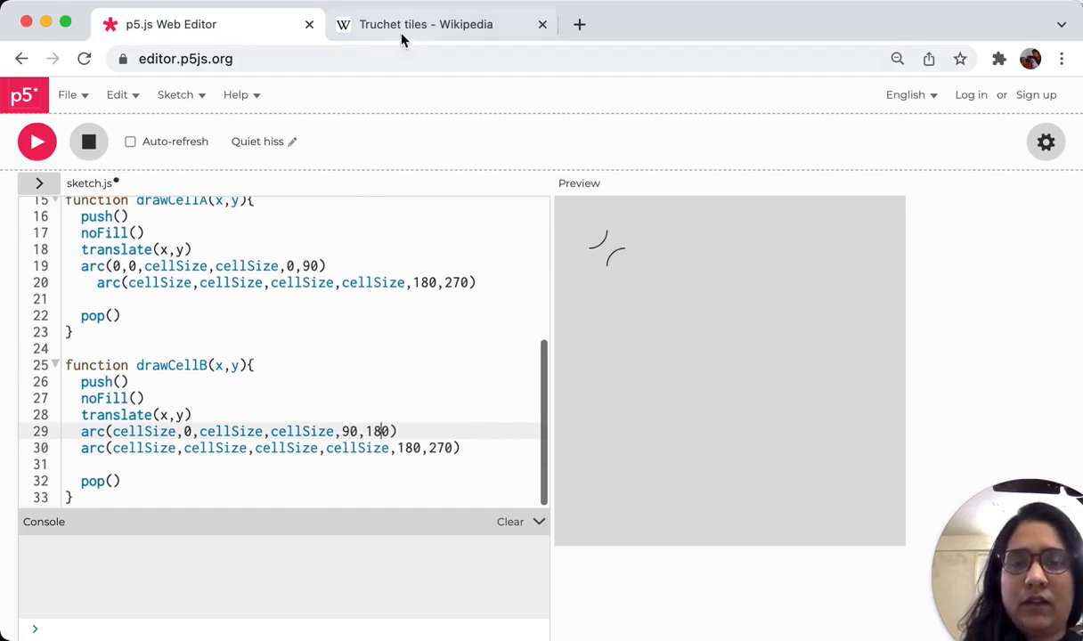
click(426, 25)
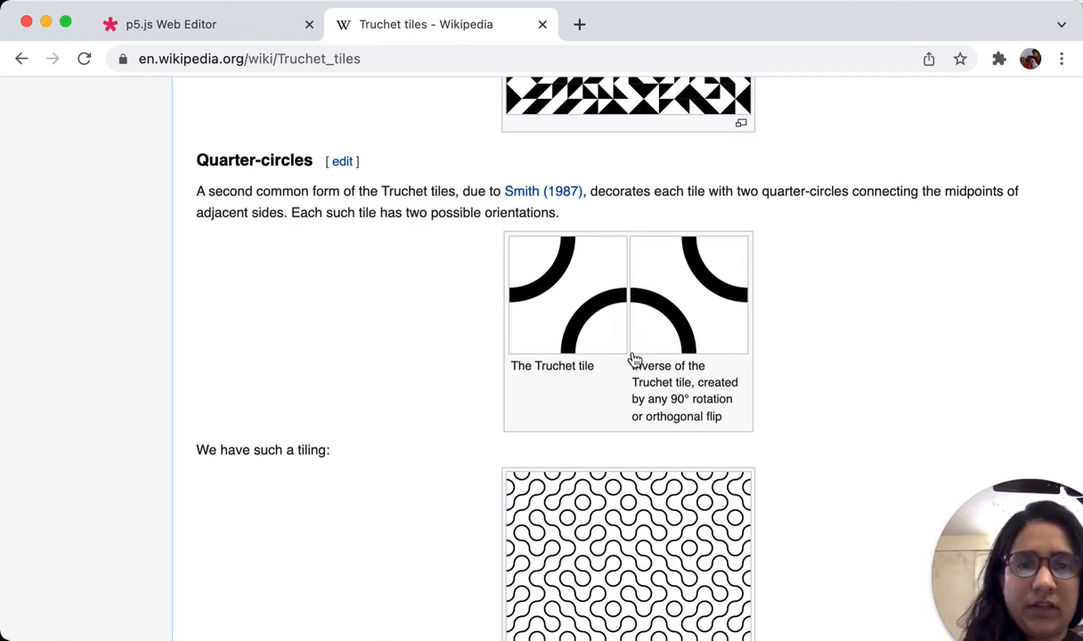
mouse_move(388, 203)
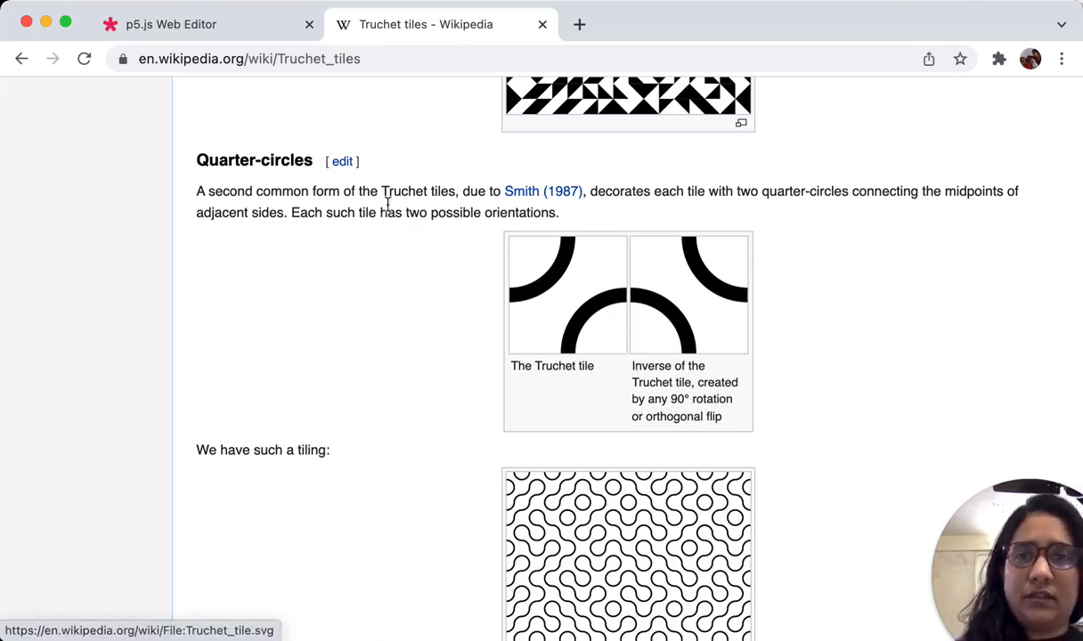
click(205, 25)
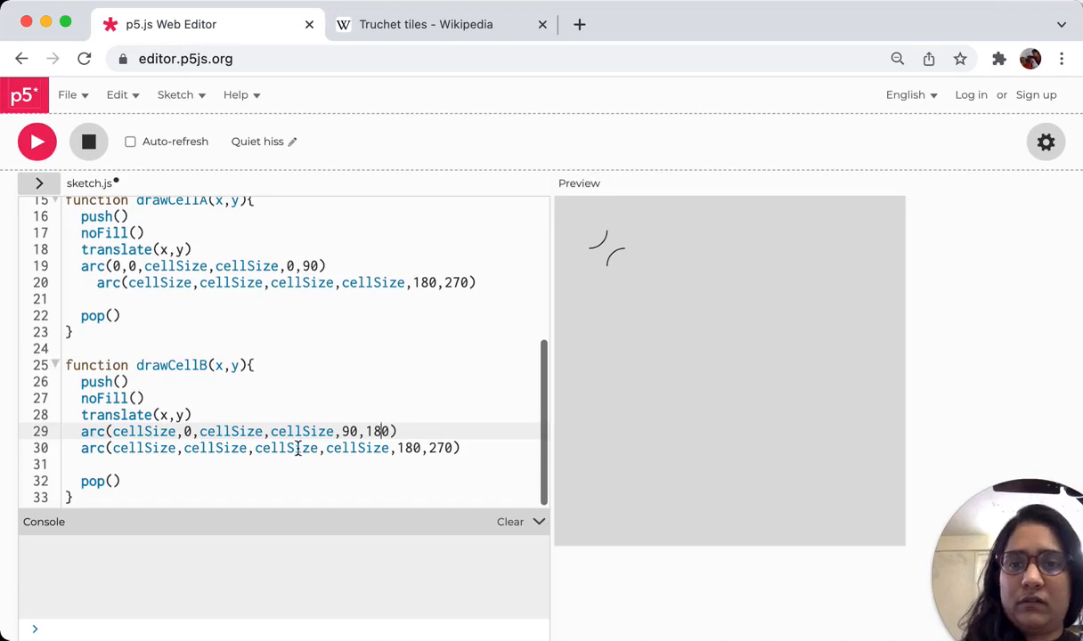
double_click(142, 449)
text(0)
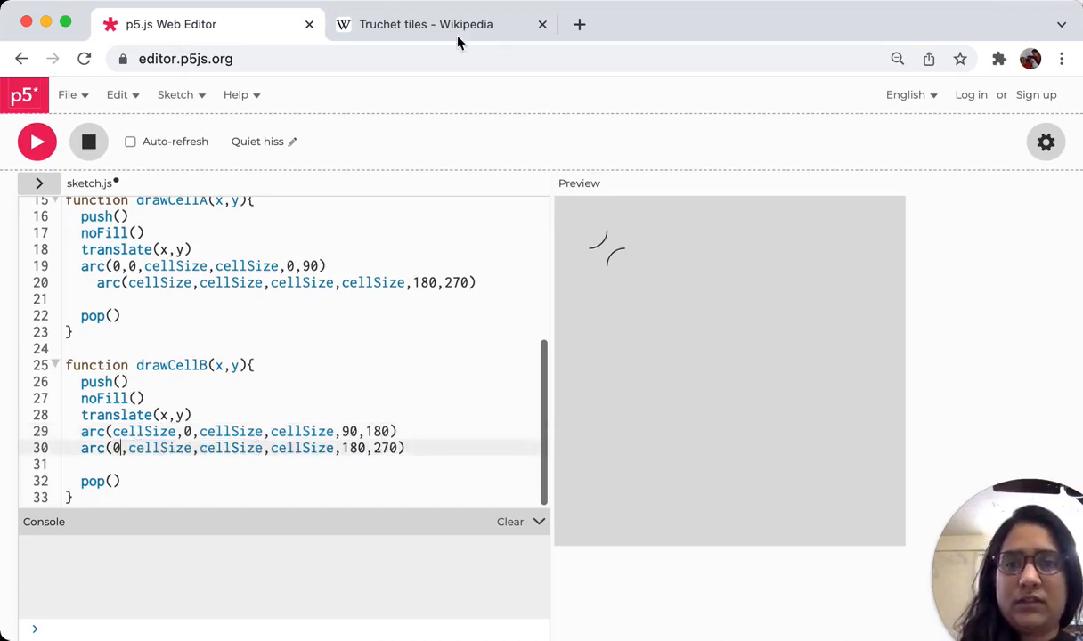
click(425, 24)
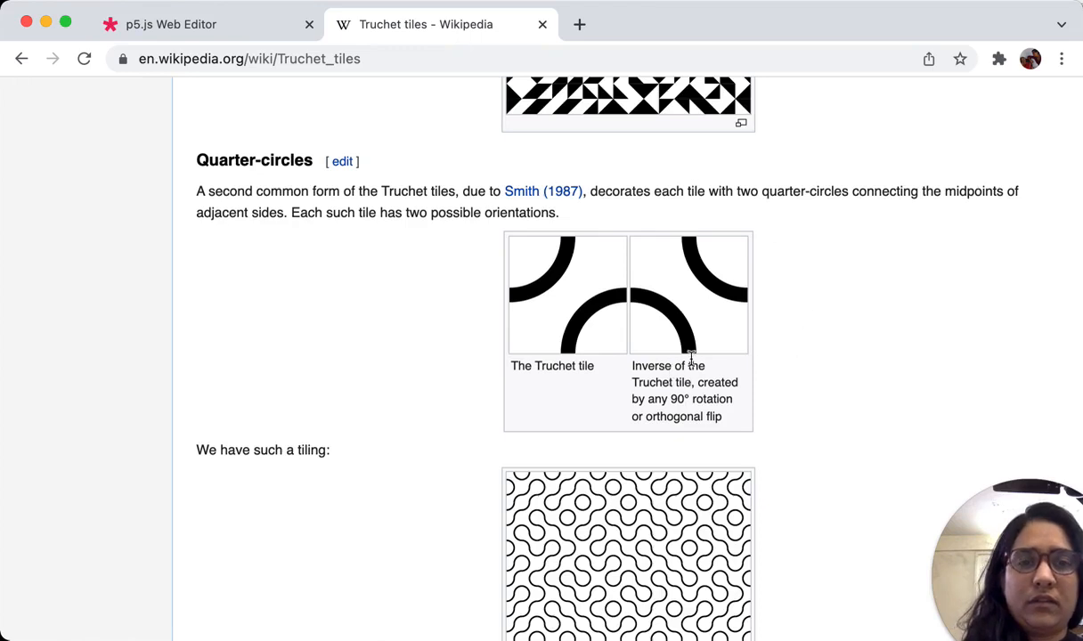
mouse_move(585, 363)
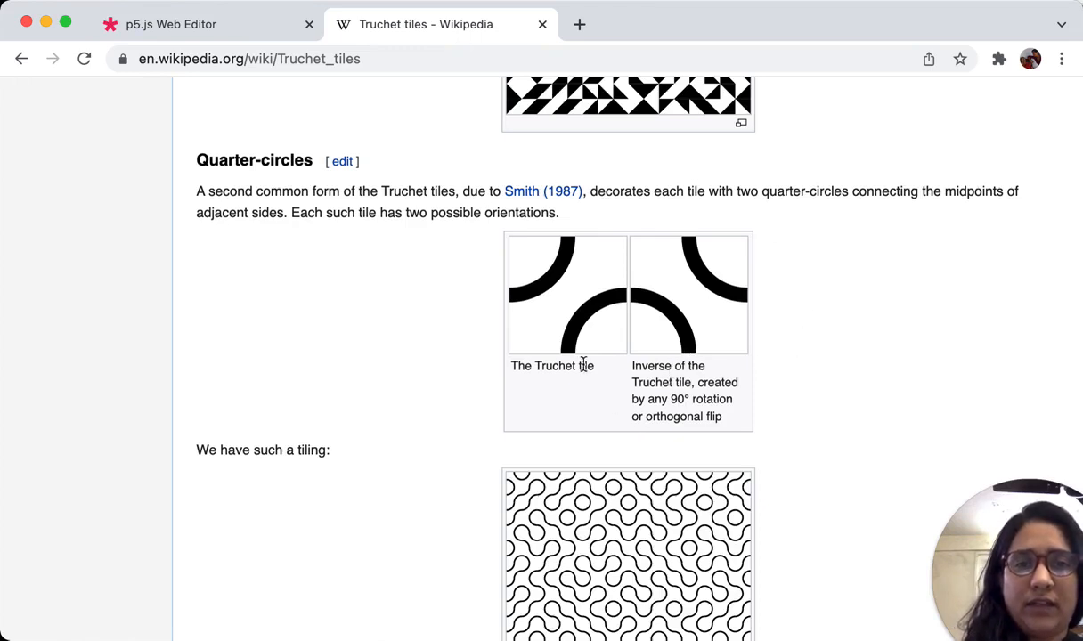
mouse_move(625, 301)
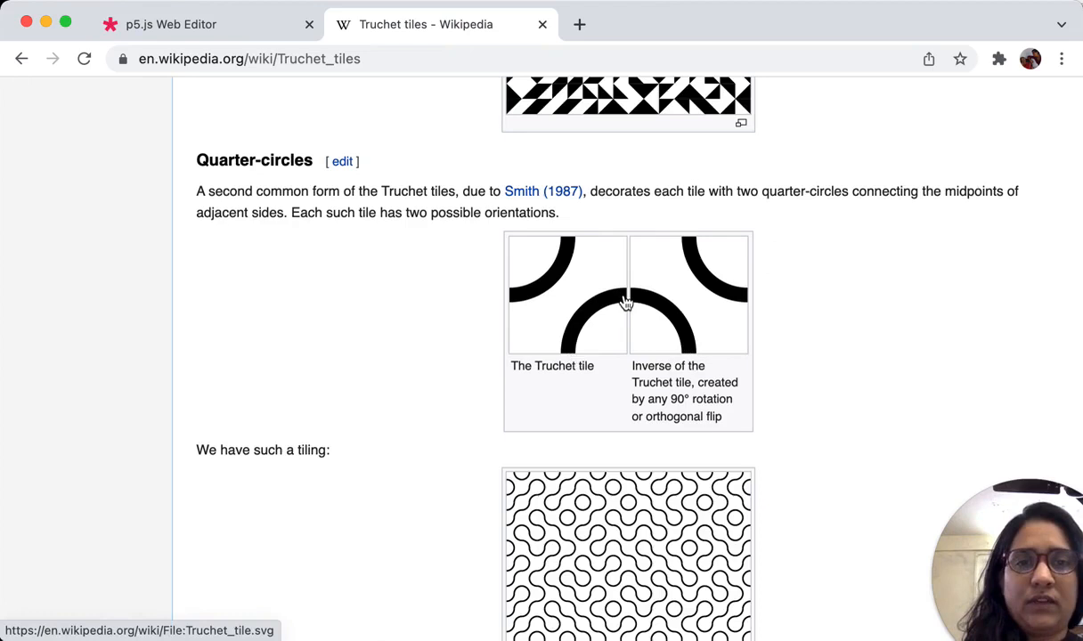
mouse_move(620, 285)
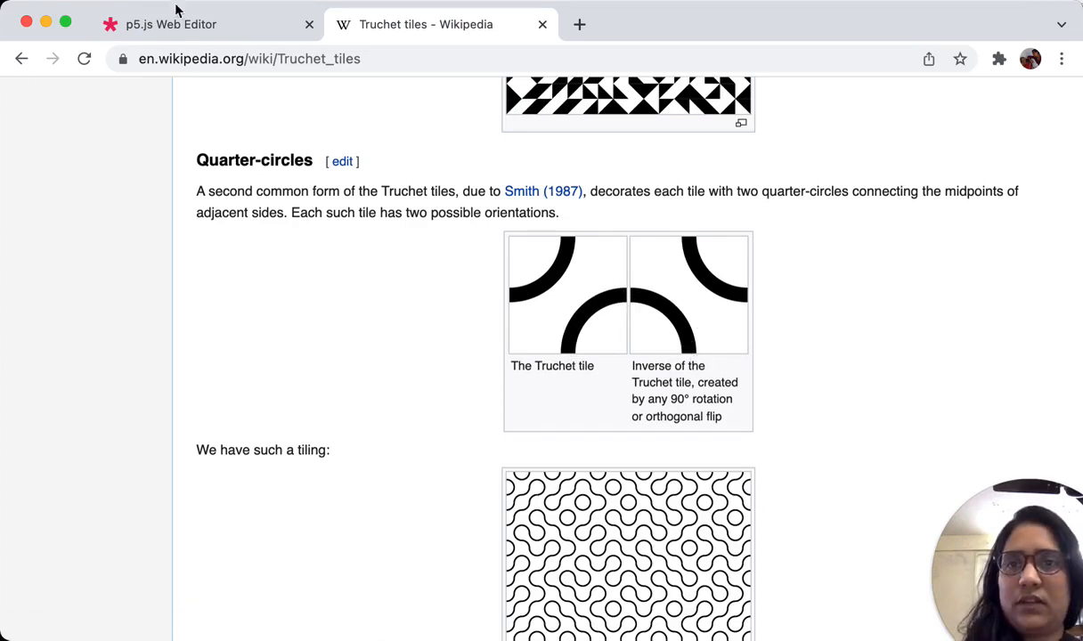
click(171, 25)
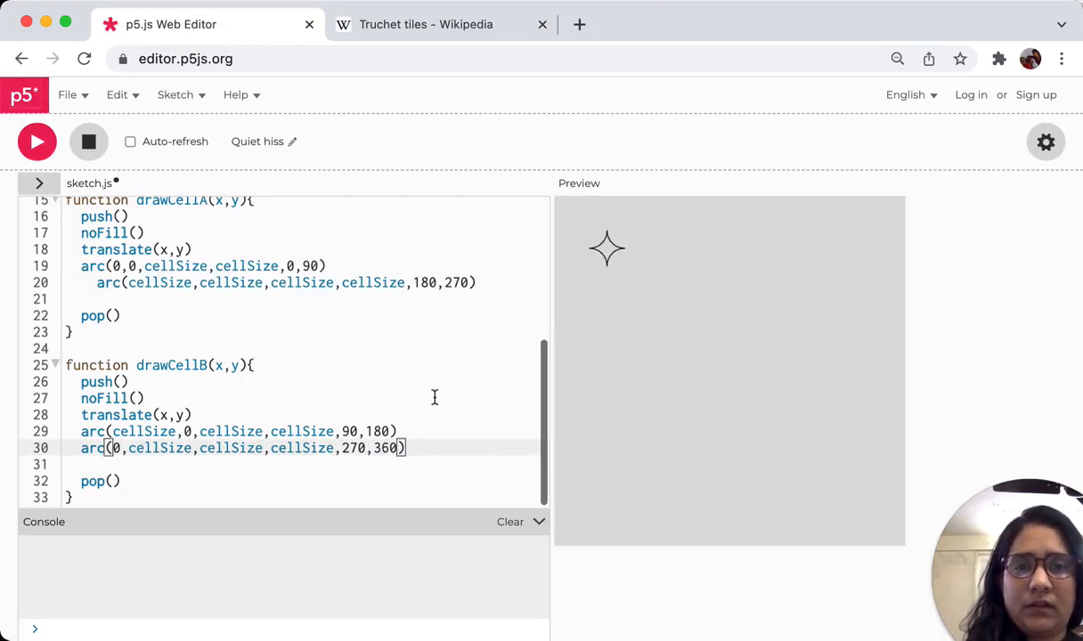
mouse_move(315, 471)
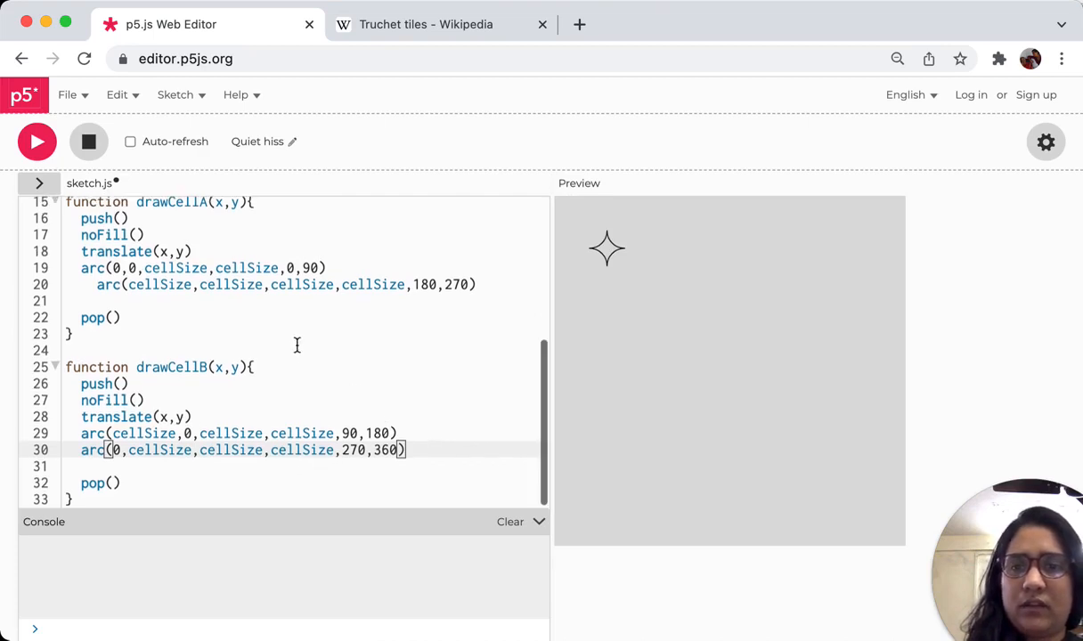
scroll(up, 3)
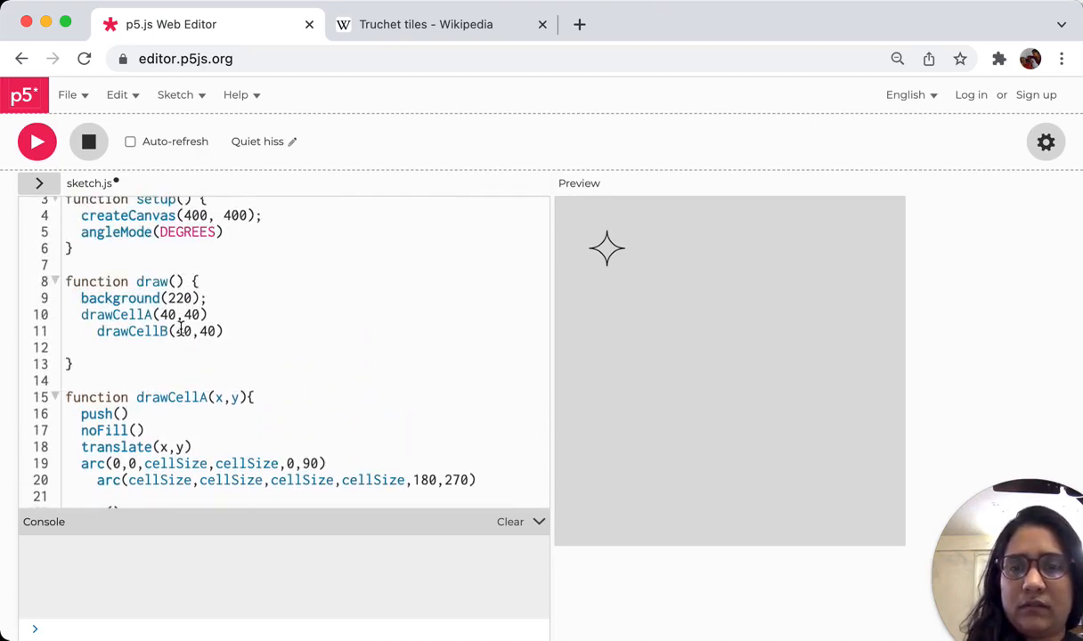
Place drawCellB at x 80 beside drawCellA.
text(80)
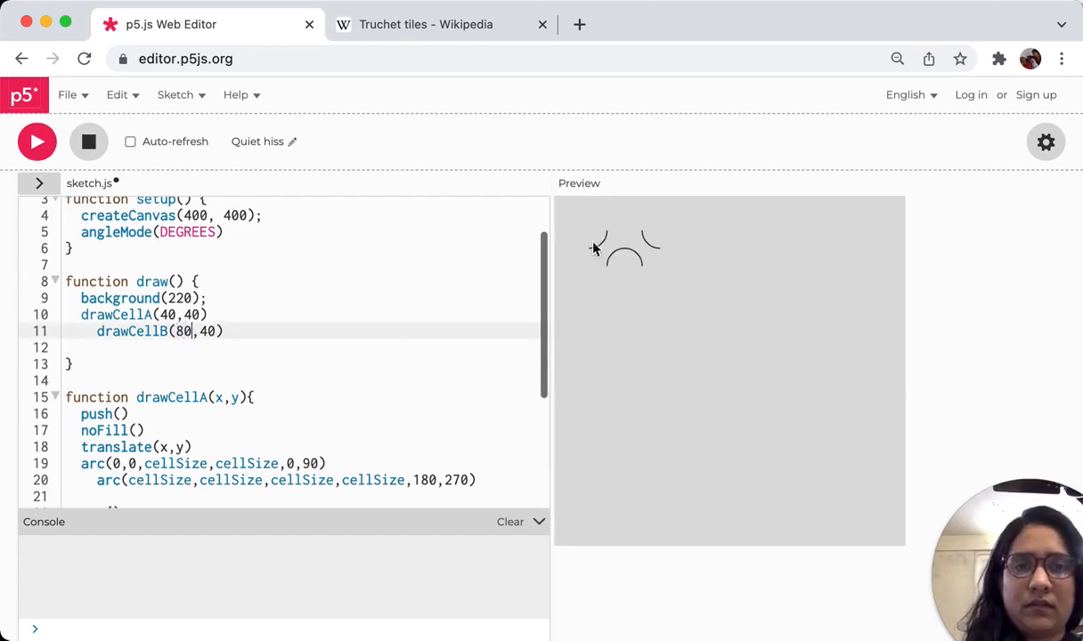
click(426, 25)
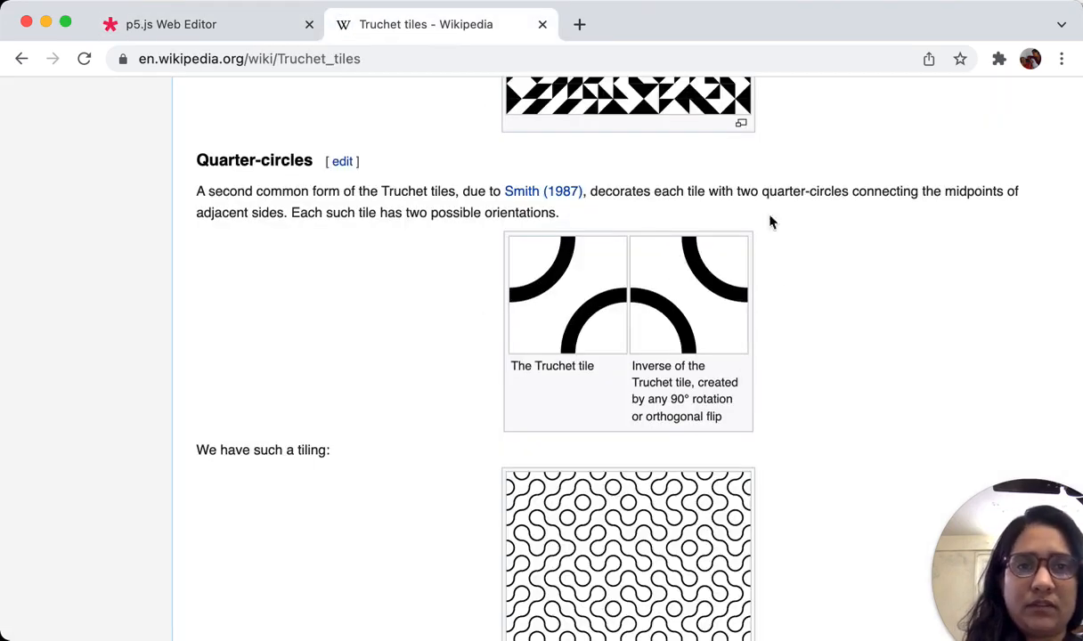
click(169, 25)
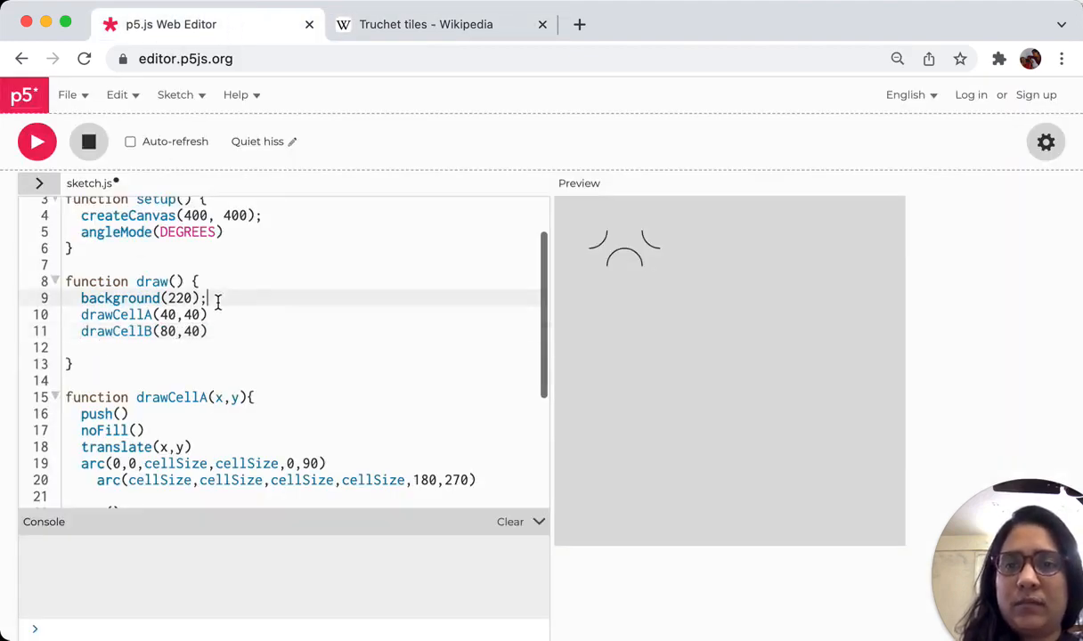
Loop for(i=0; i<width; i+=cellSize) around the cell calls to tile a row across the canvas.
text(for())
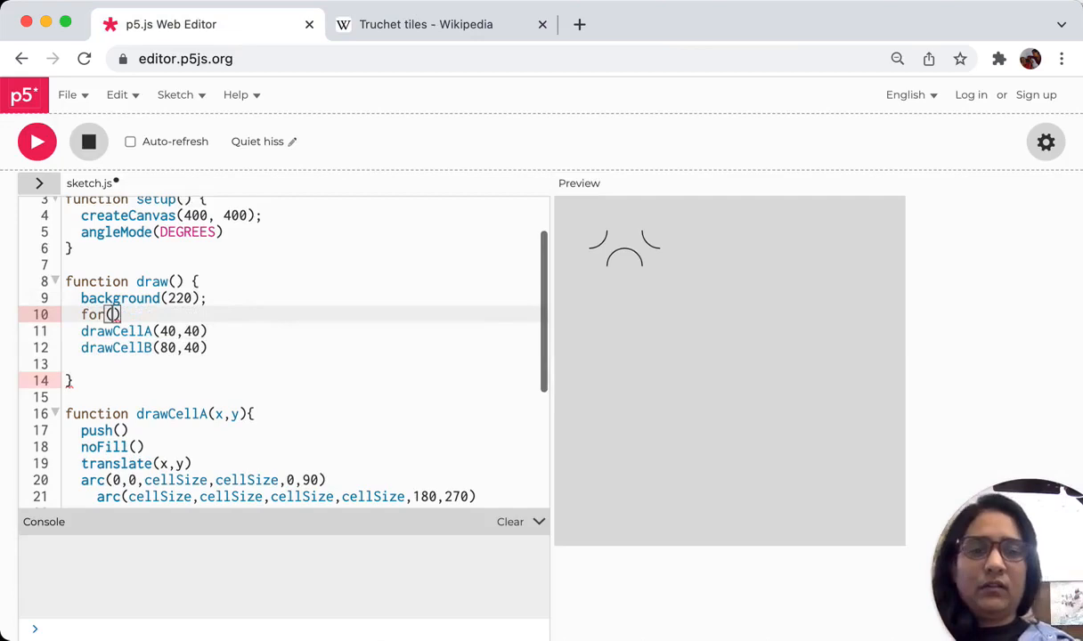
text(i)
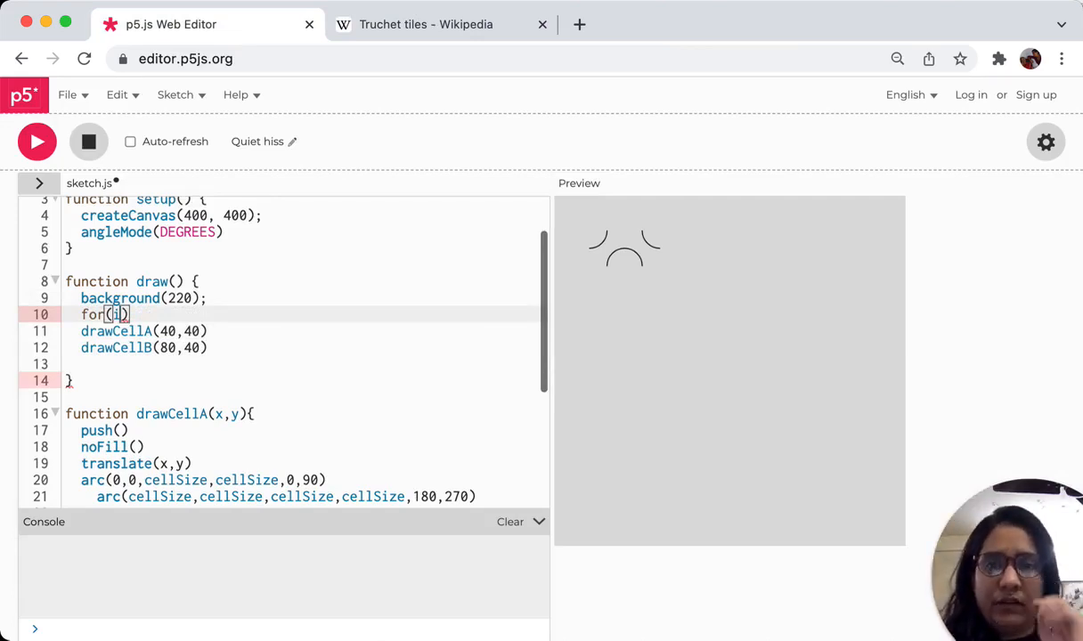
text(=0;)
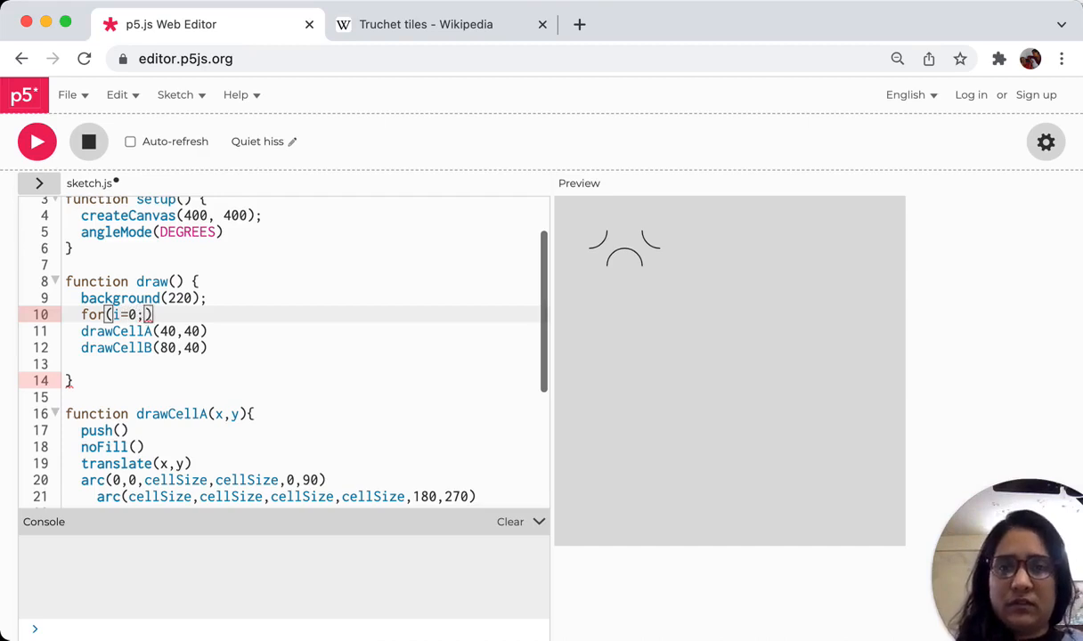
text(i<wi)
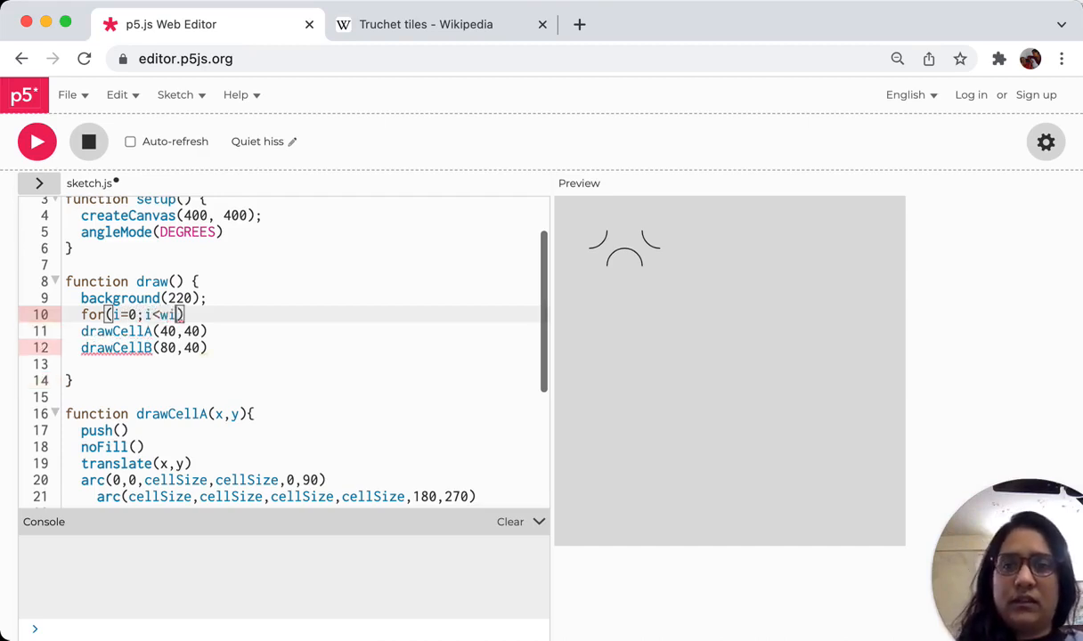
text(dth;)
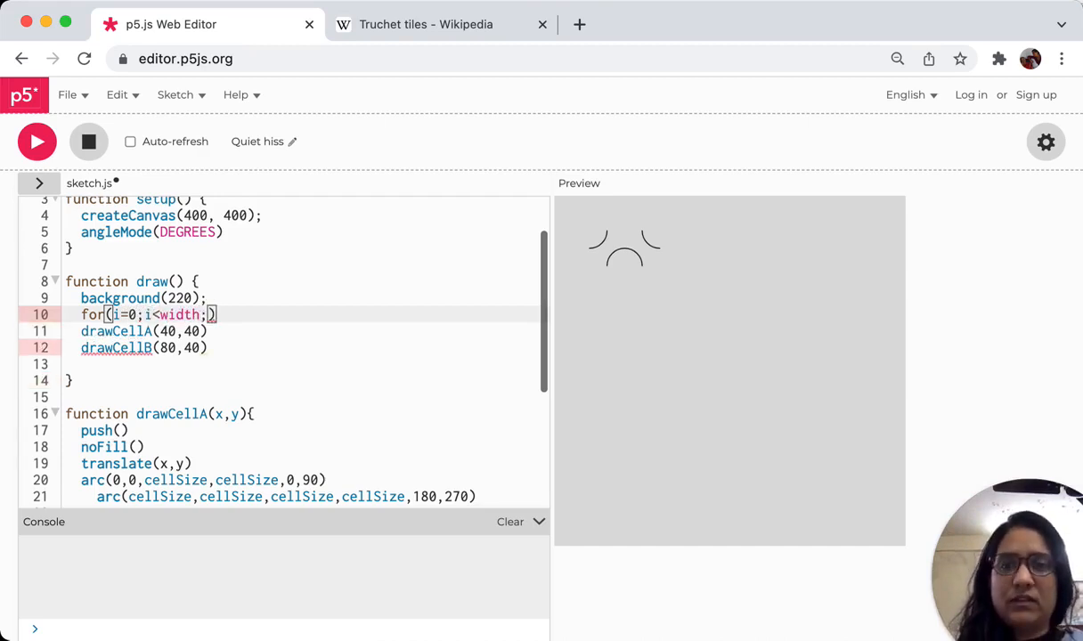
text(i+)
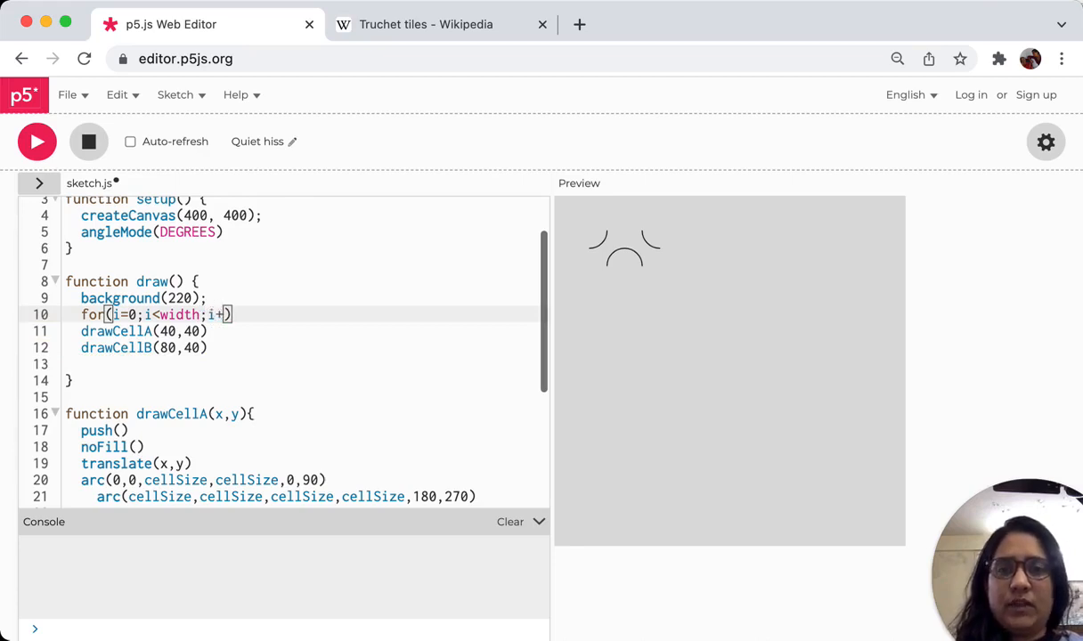
text(=cellSize)
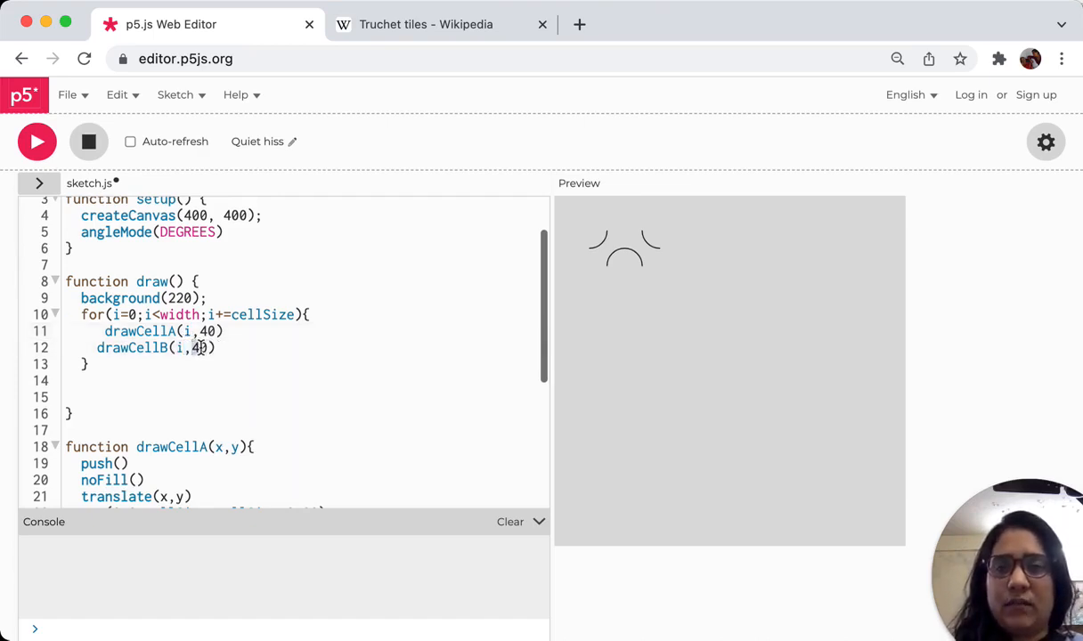
text(80)
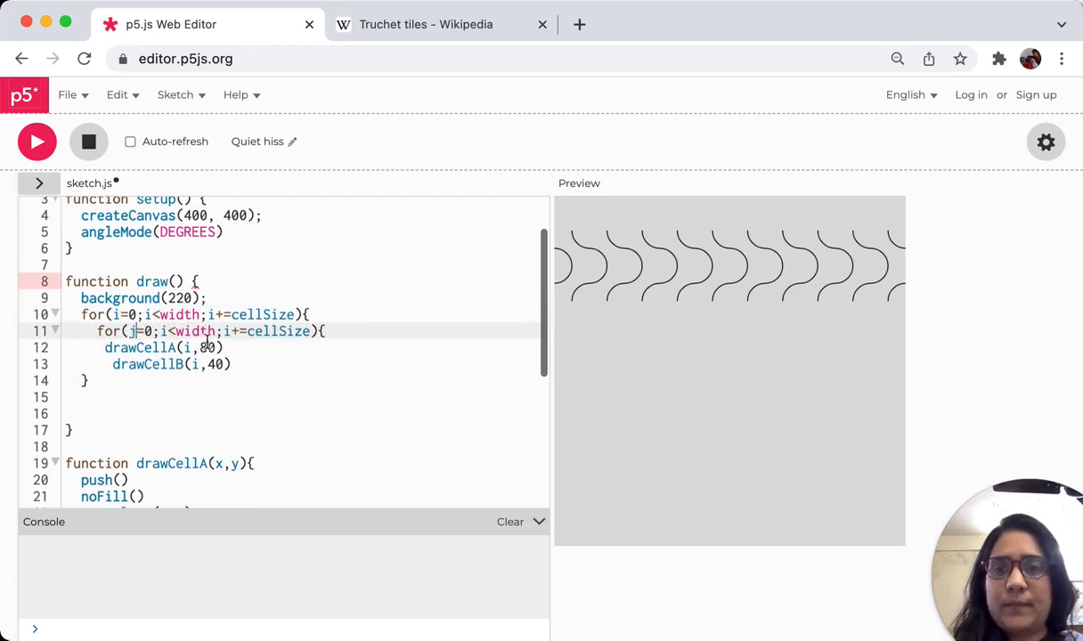
Add an inner for(j=0;j<height;j+=cellSize) loop calling drawCellA(i,j), drop the drawCellB line and rerun.
text(height)
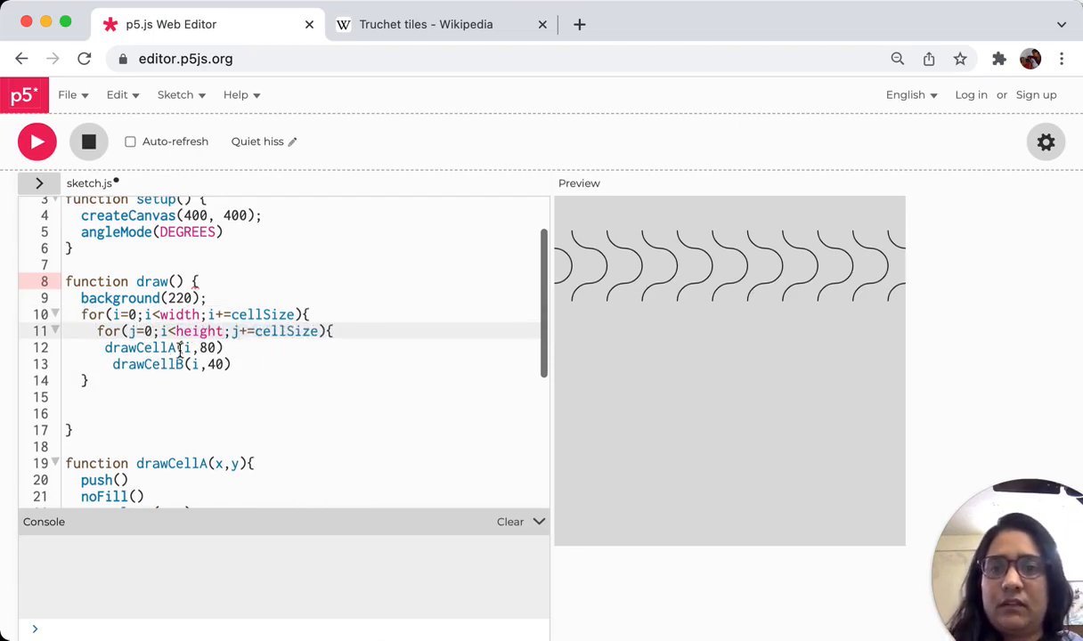
text(j)
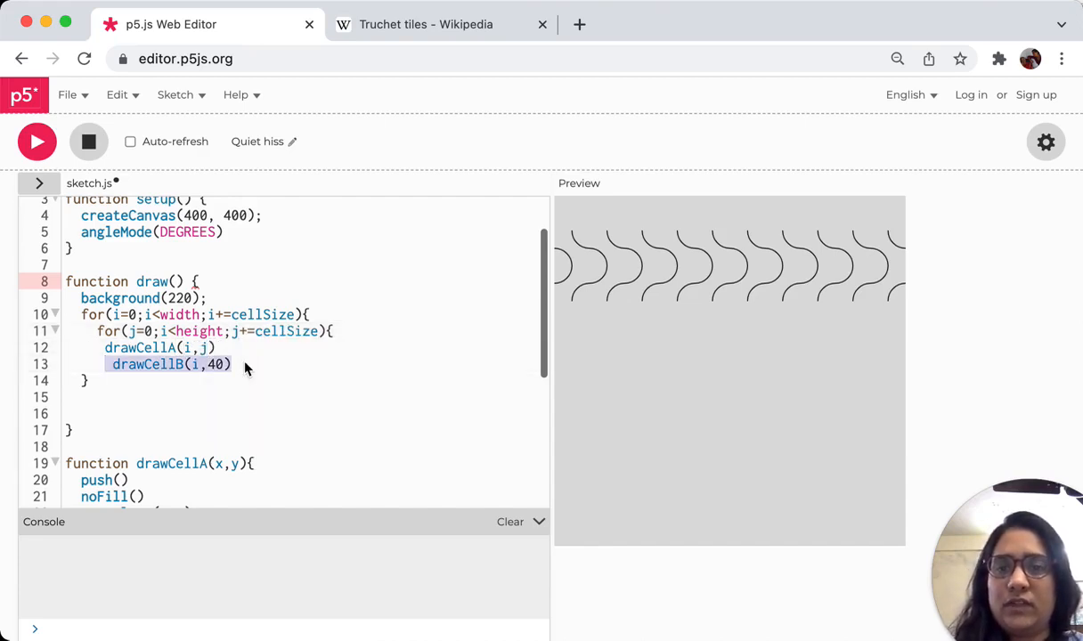
key(Backspace)
text(})
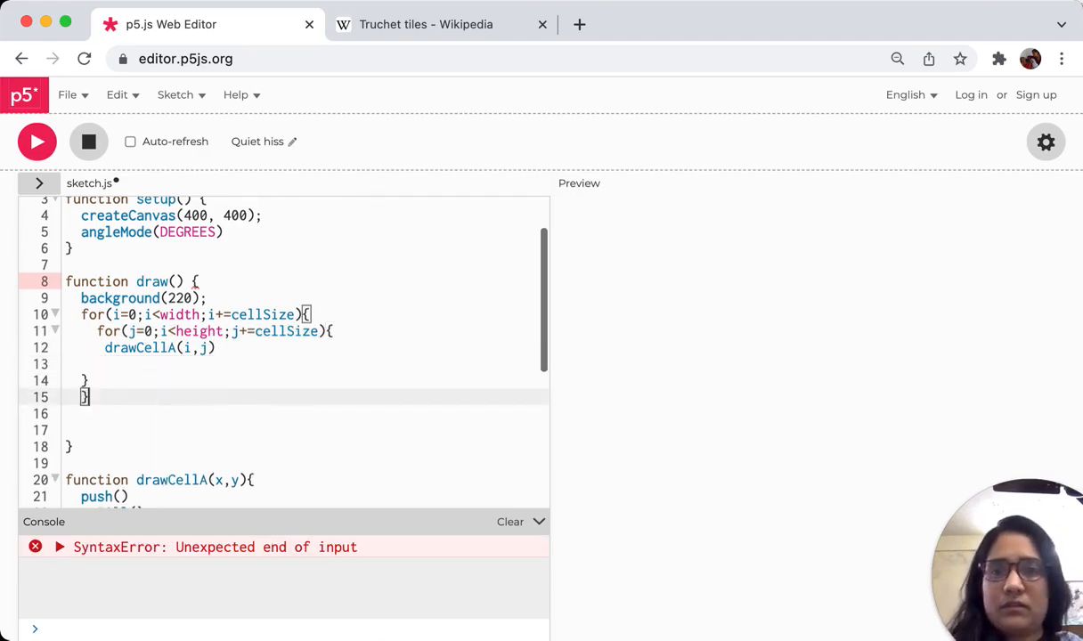
click(36, 142)
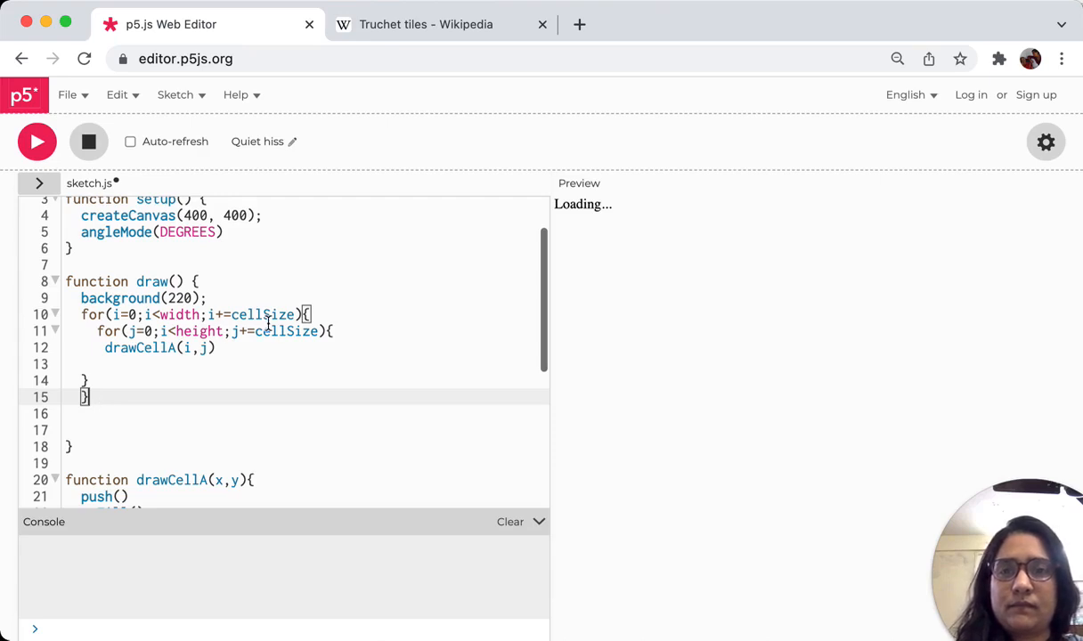
mouse_move(227, 272)
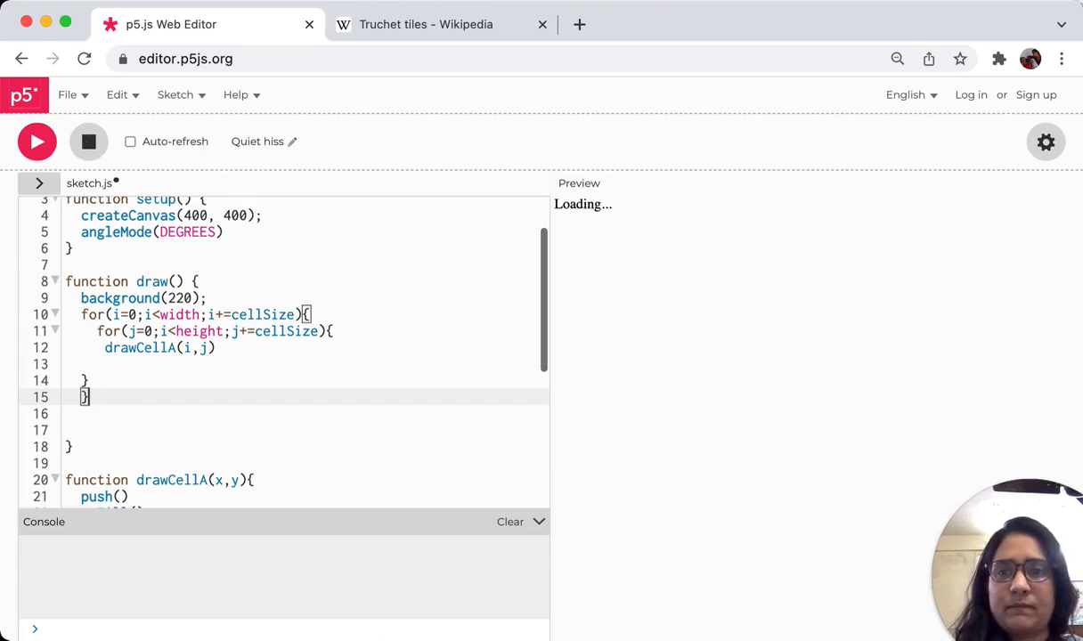
click(36, 142)
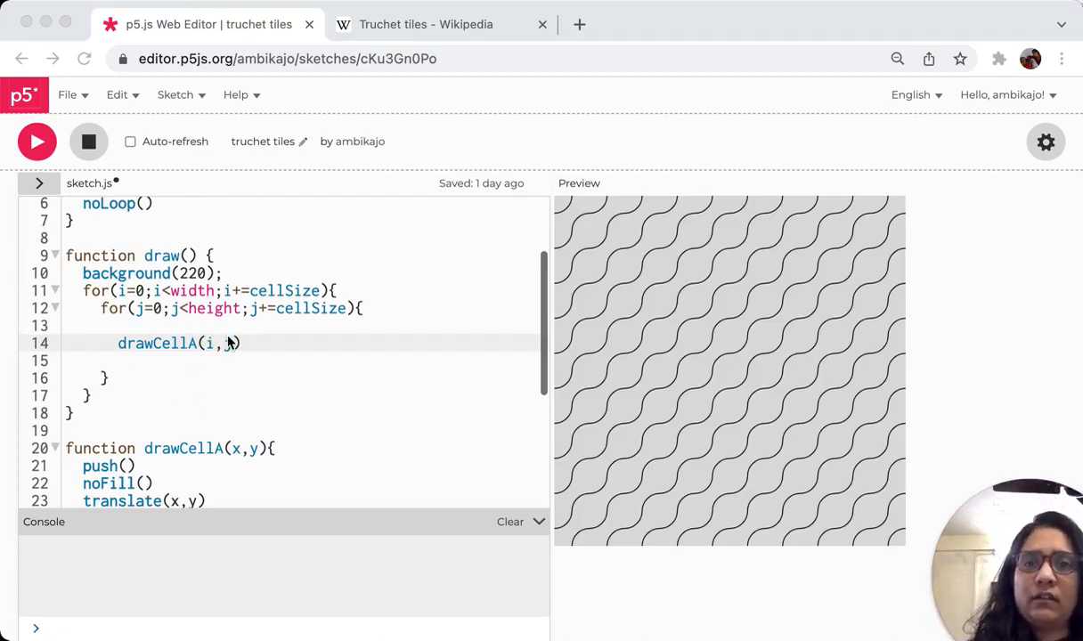
Change the call to drawCellB(i,j) and run it, then switch to the Wikipedia Truchet tiles tab.
scroll(down, 3)
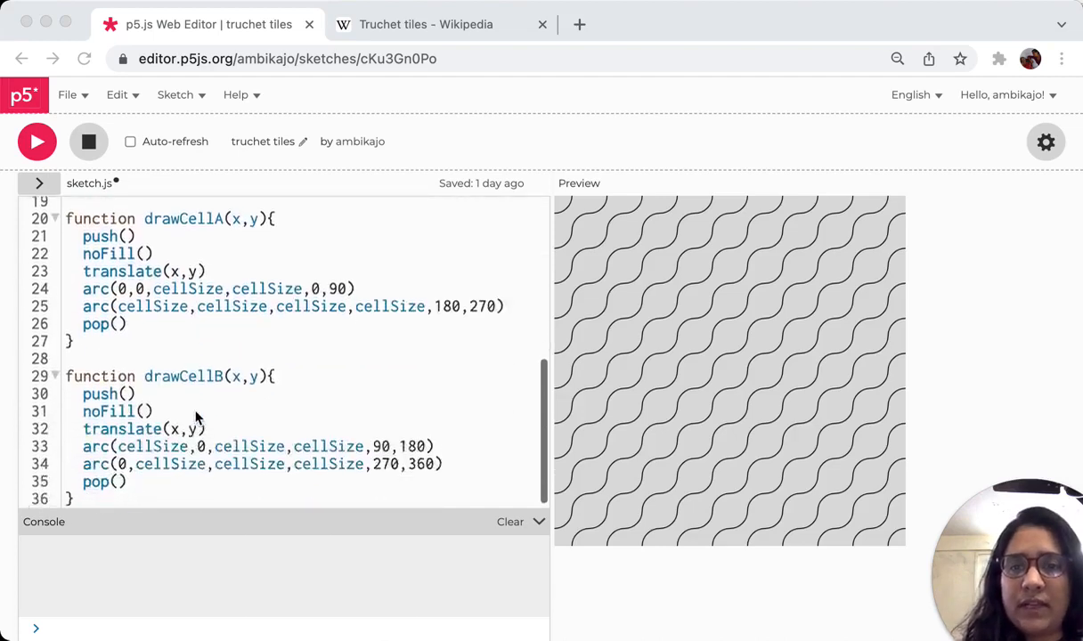
scroll(up, 3)
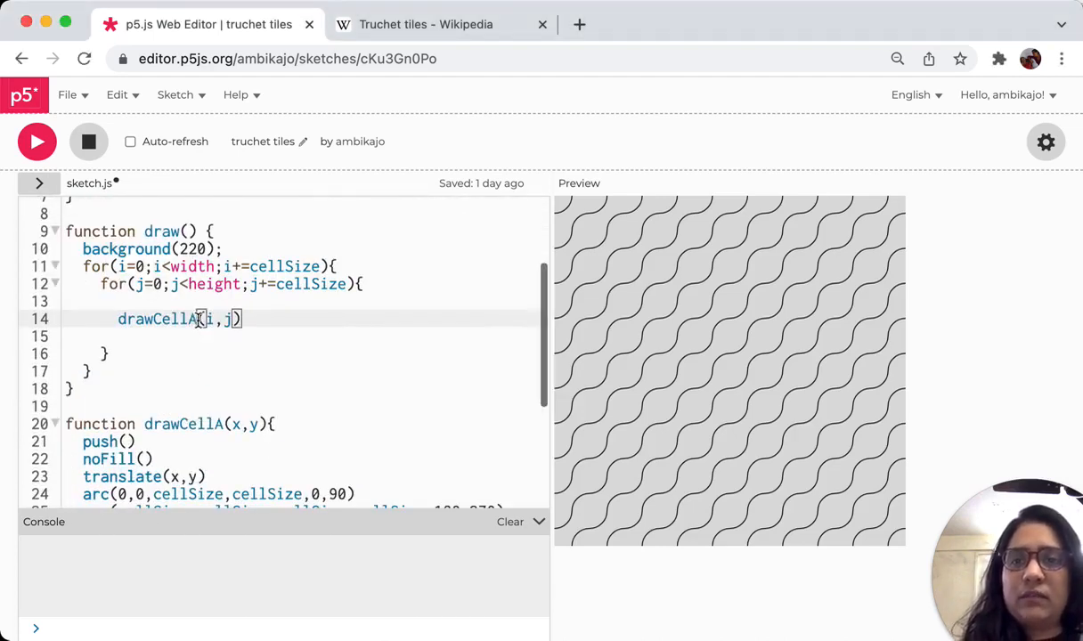
text(B)
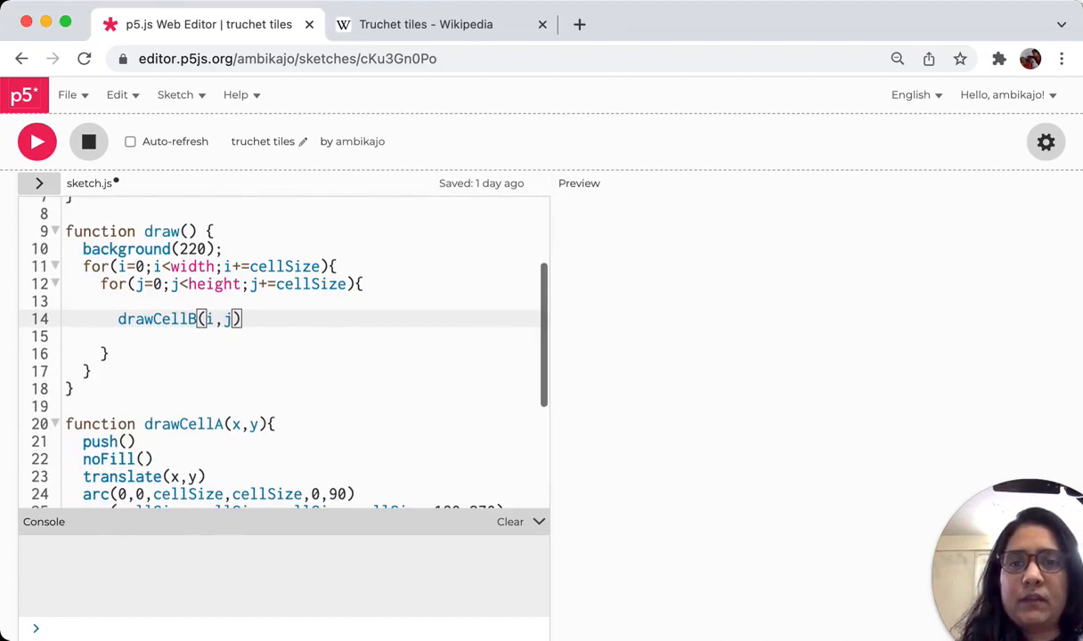
click(36, 142)
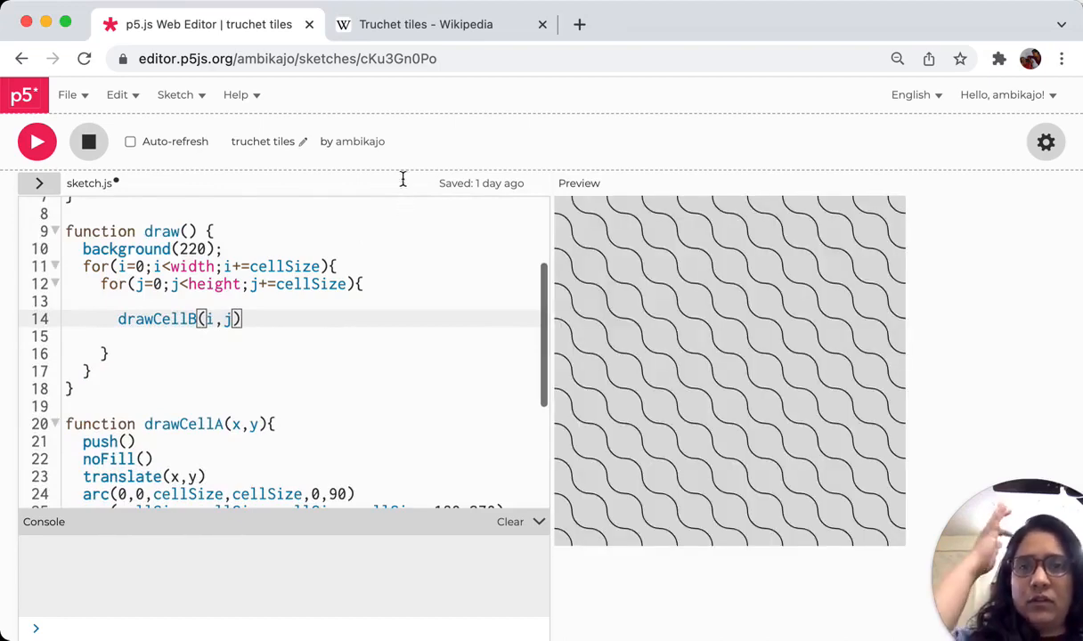
click(426, 25)
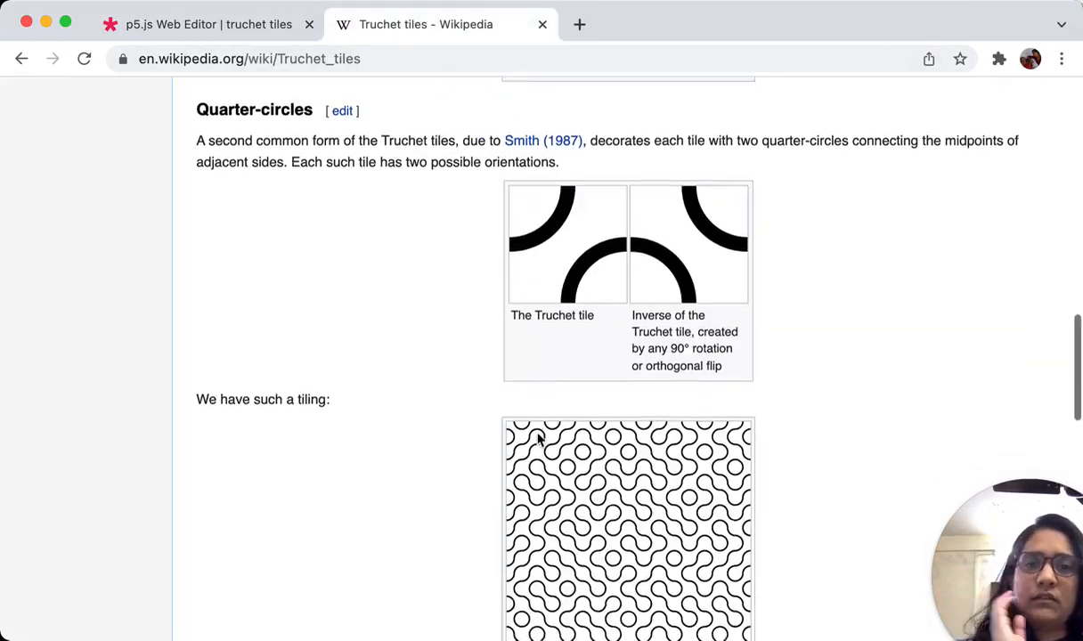
Switch from the article back to the 'p5.js Web Editor | truchet tiles' tab.
scroll(down, 3)
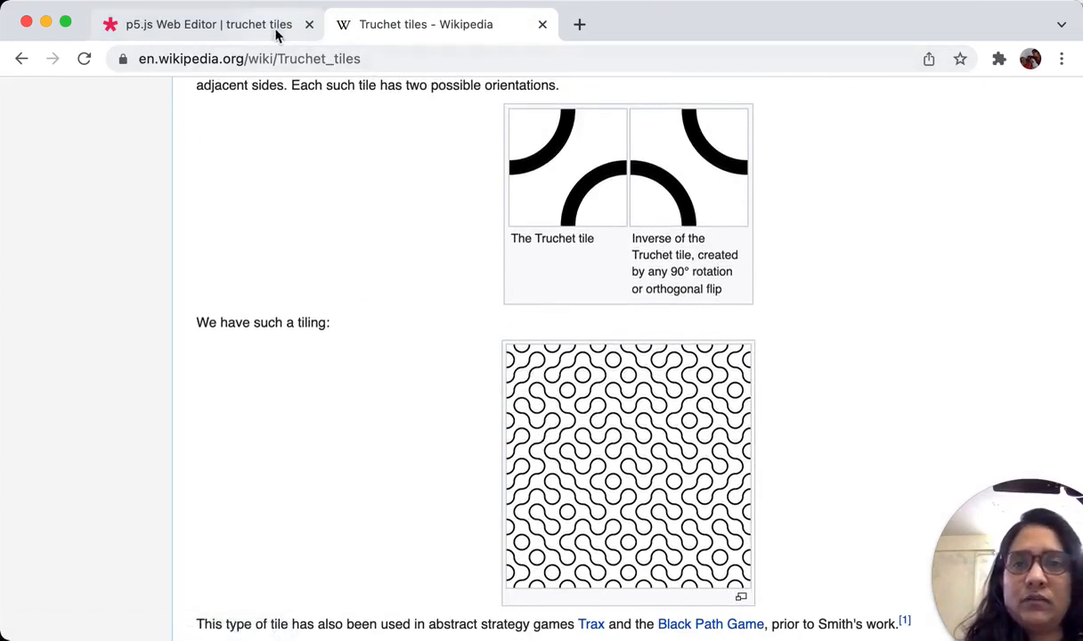
click(207, 25)
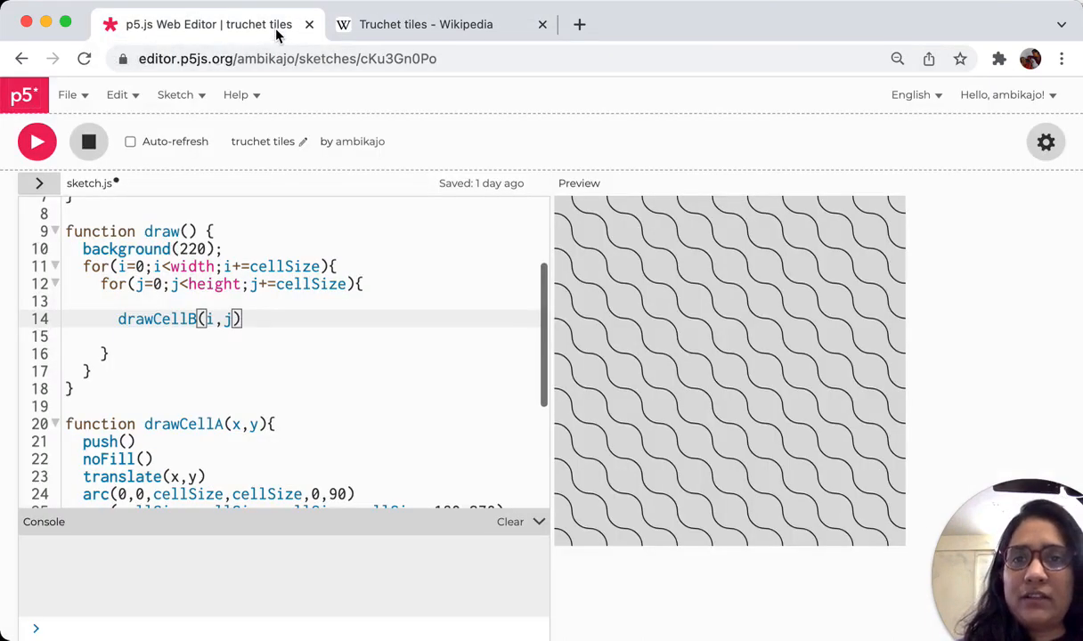
mouse_move(125, 324)
text(listCell = )
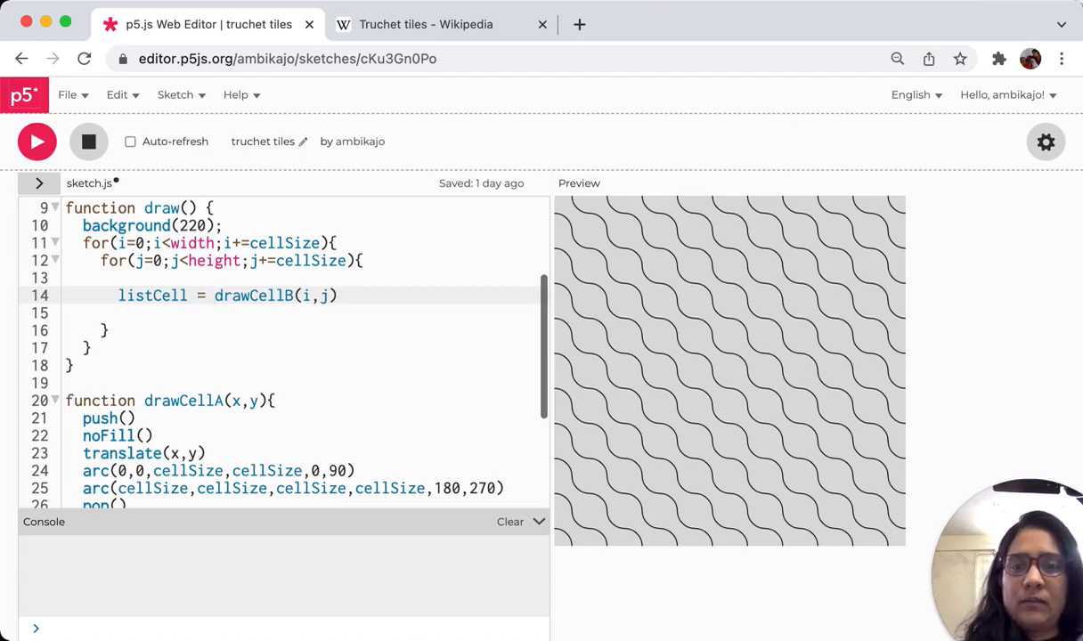
Write random([drawCellA,drawCellB]) on line 14, removing the leftover (i,j) arguments.
text(ran)
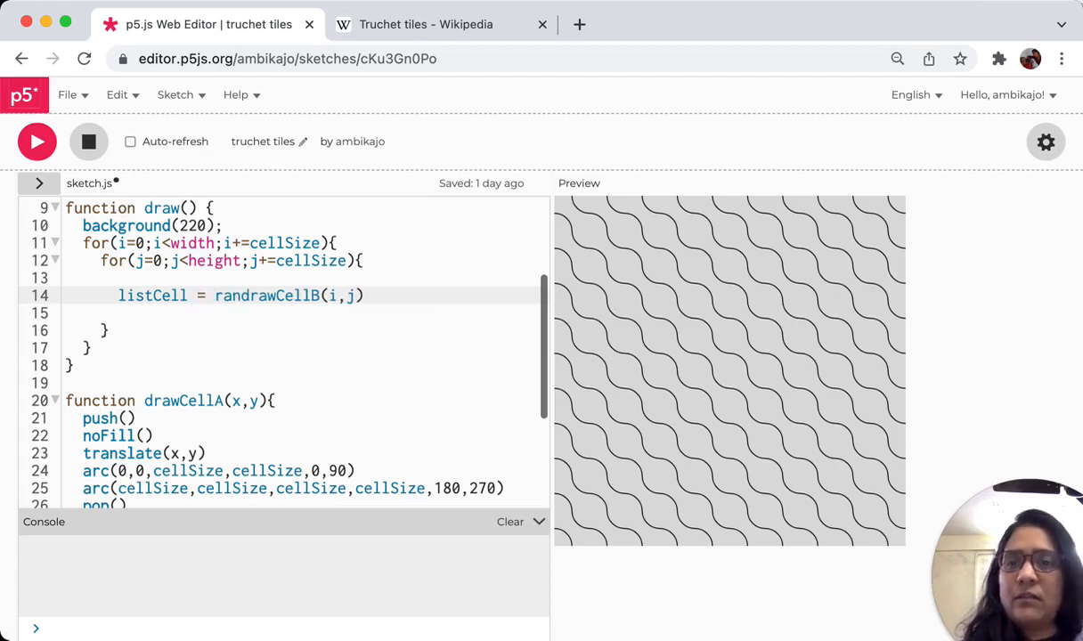
text(omd)
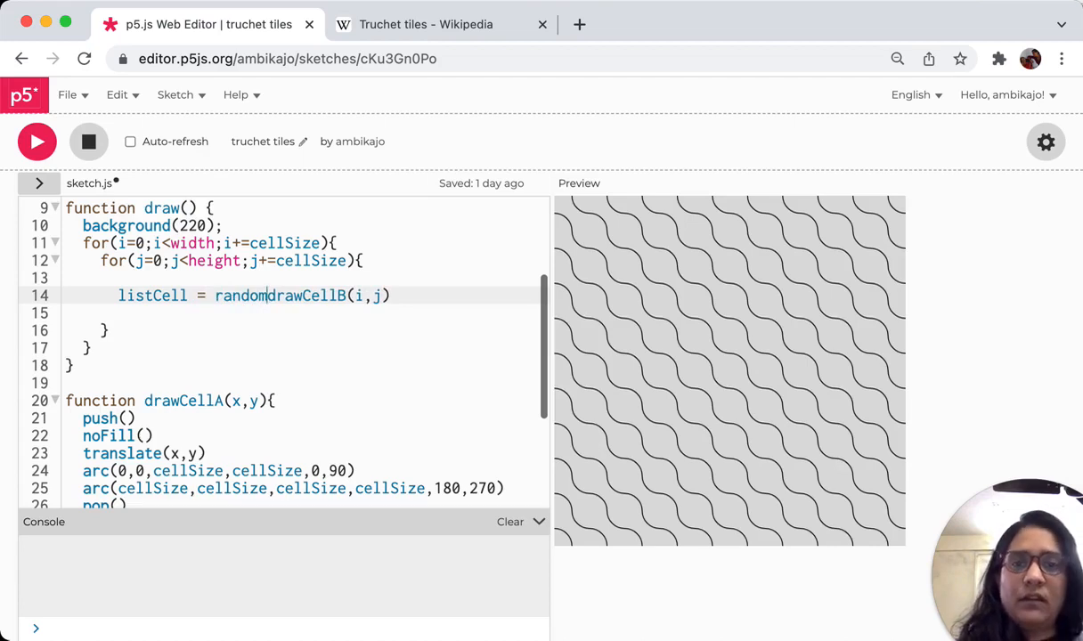
text([)
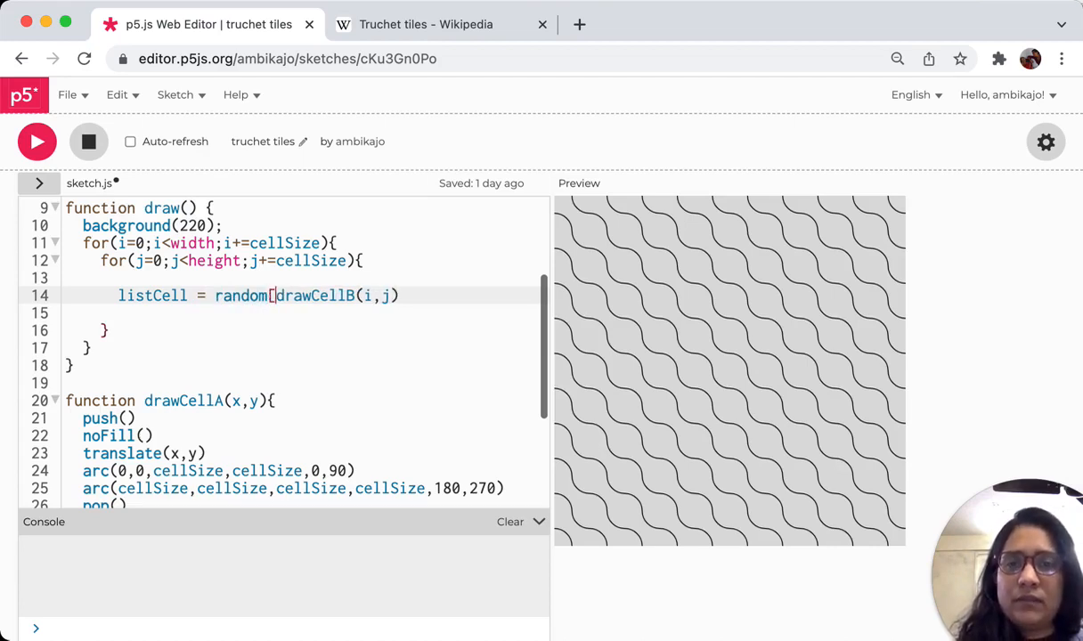
click(342, 295)
text(()
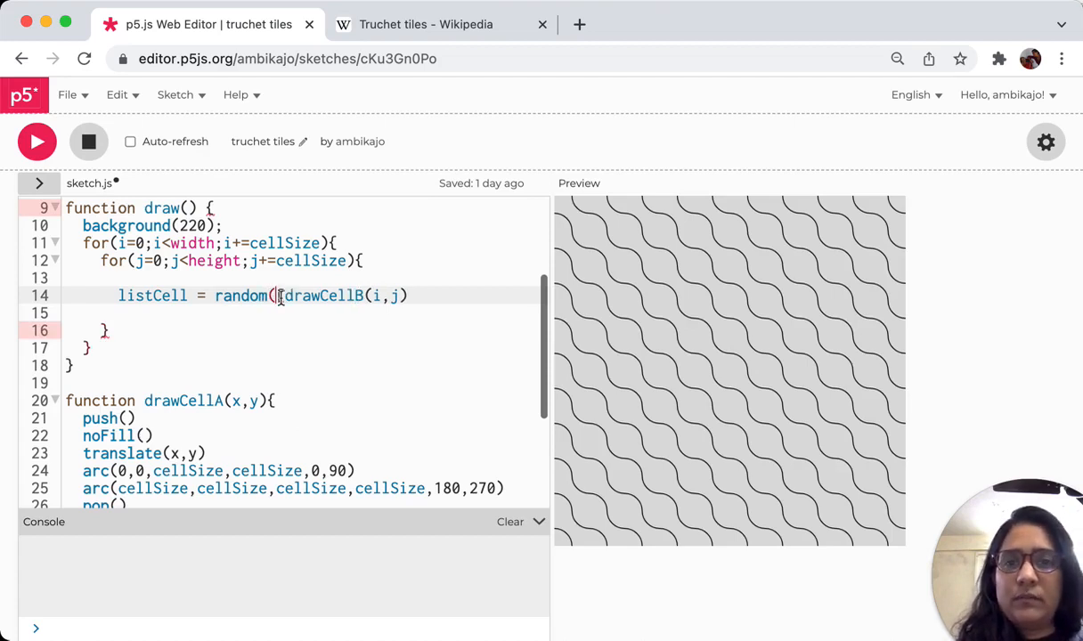
text([drawCellA)
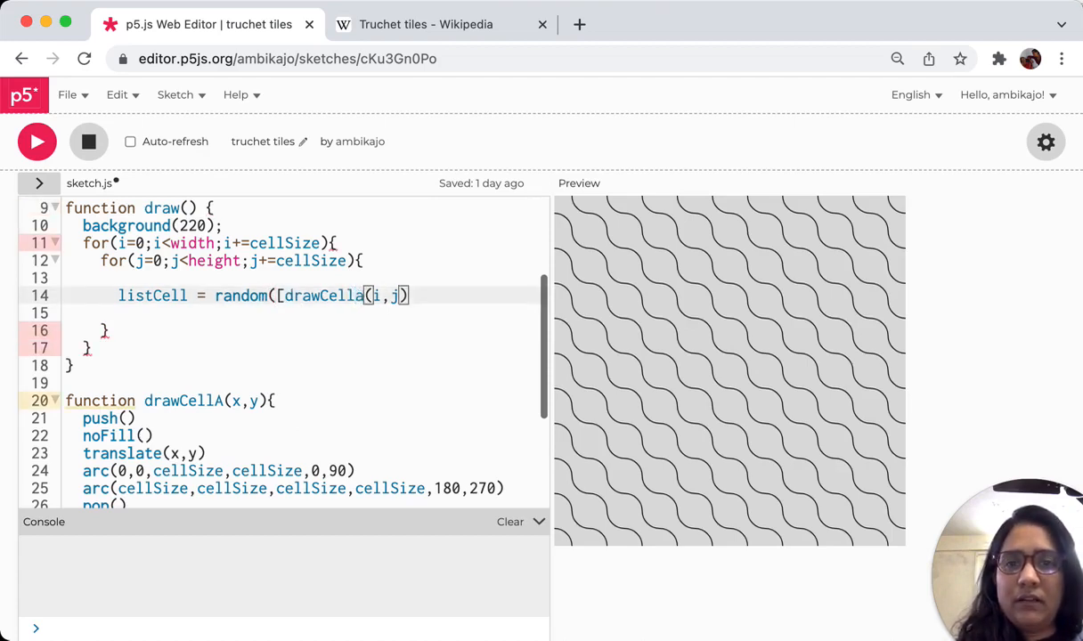
key(Backspace)
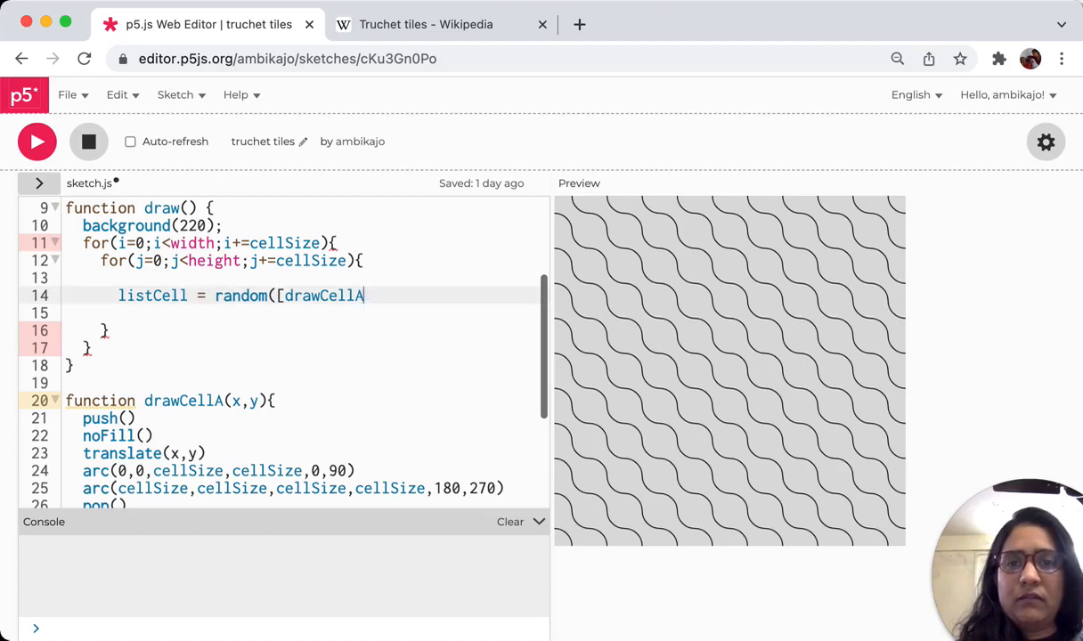
text(,draw)
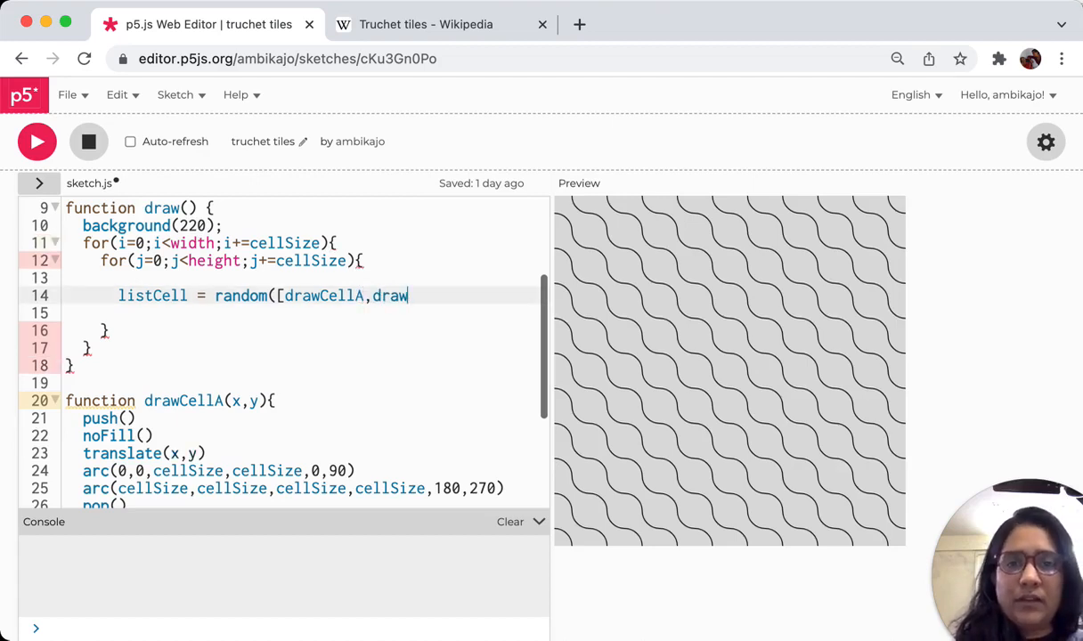
text(CellB)
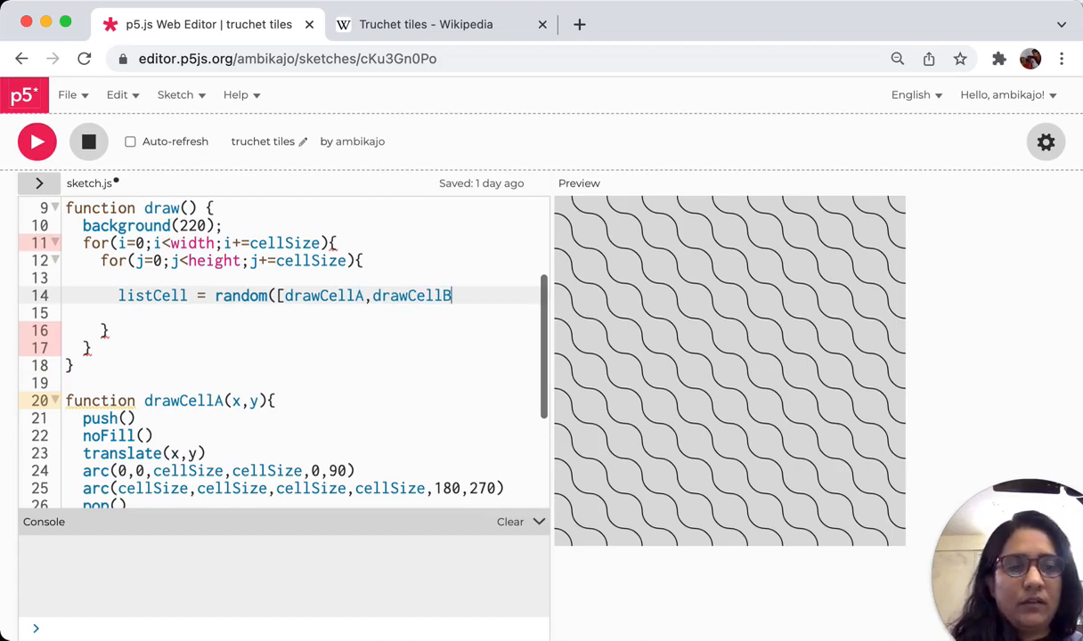
text(]))
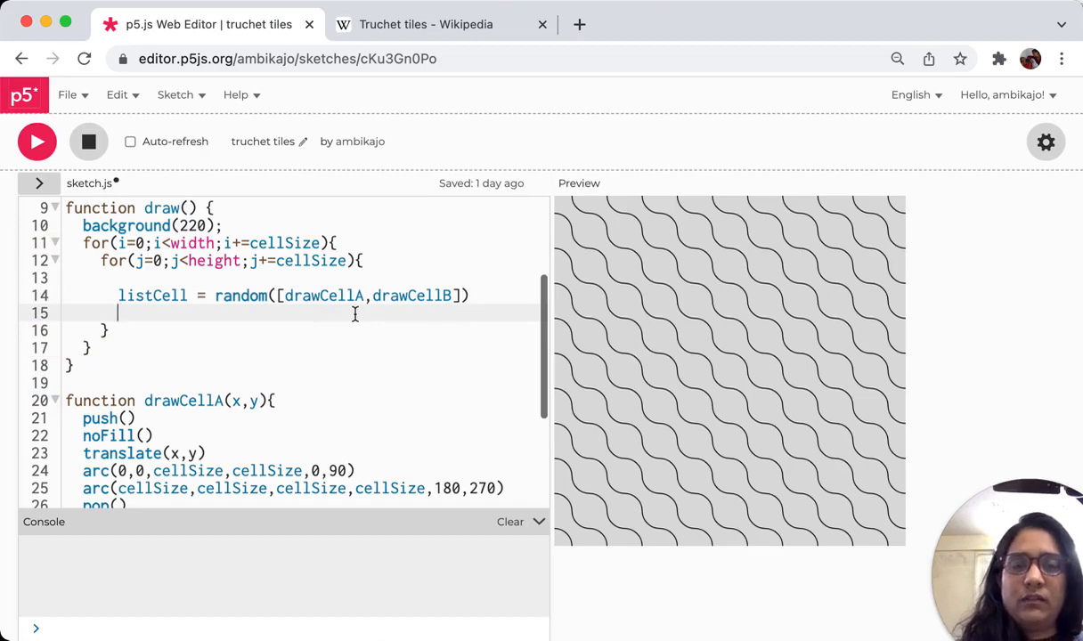
Assign the random pick to listCell and call listCell(i,j) on the next line.
text(listCell(i))
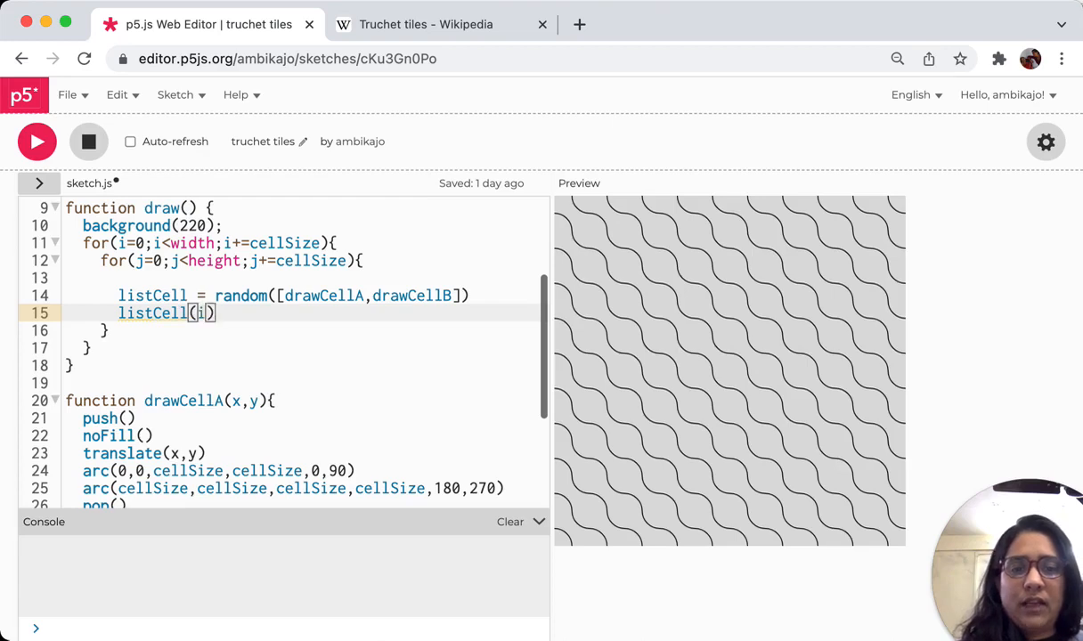
text(,j)
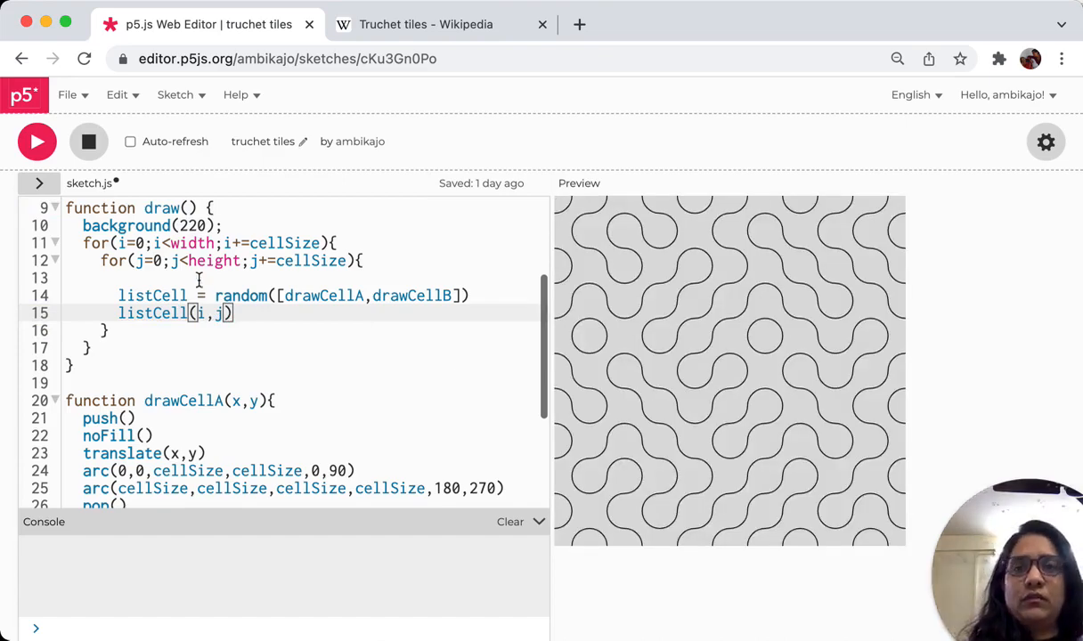
Rerun the sketch twice to see fresh random arrangements of the Truchet tiles.
scroll(up, 3)
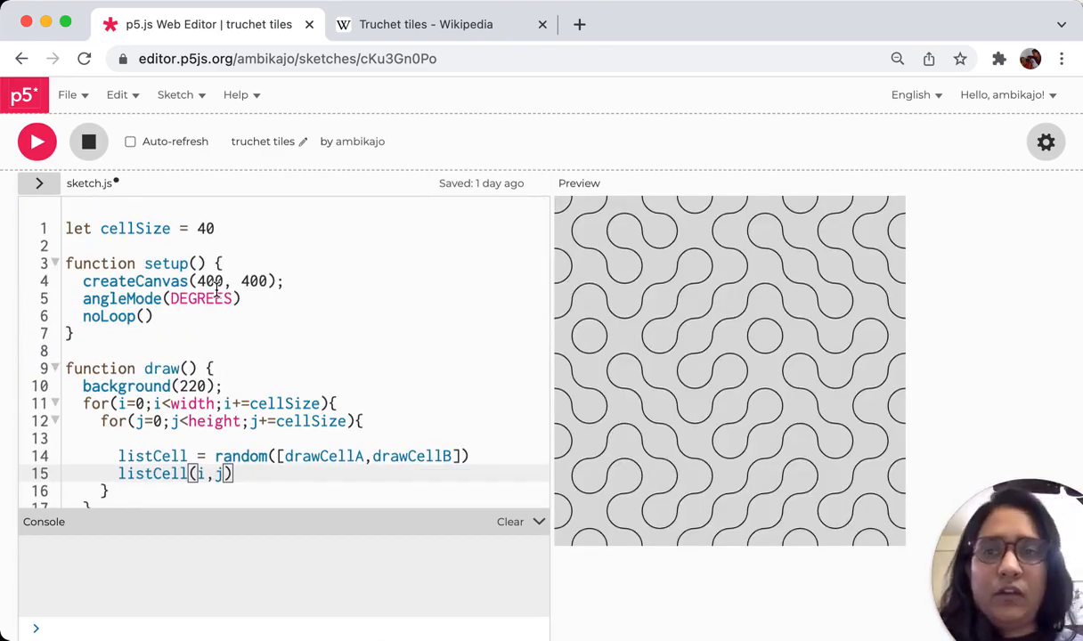
scroll(down, 3)
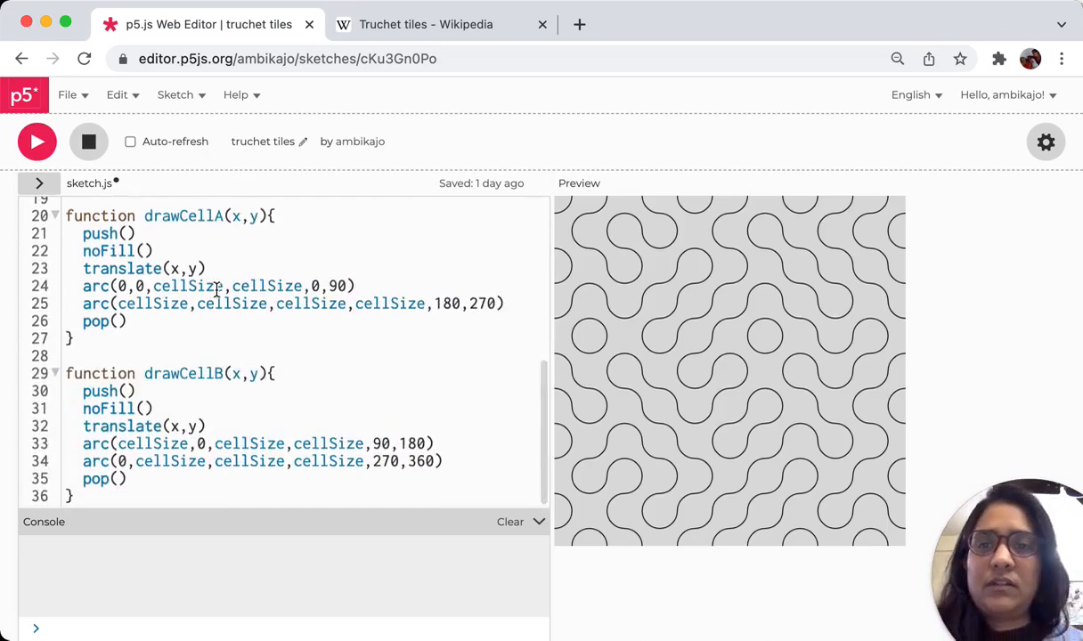
scroll(up, 3)
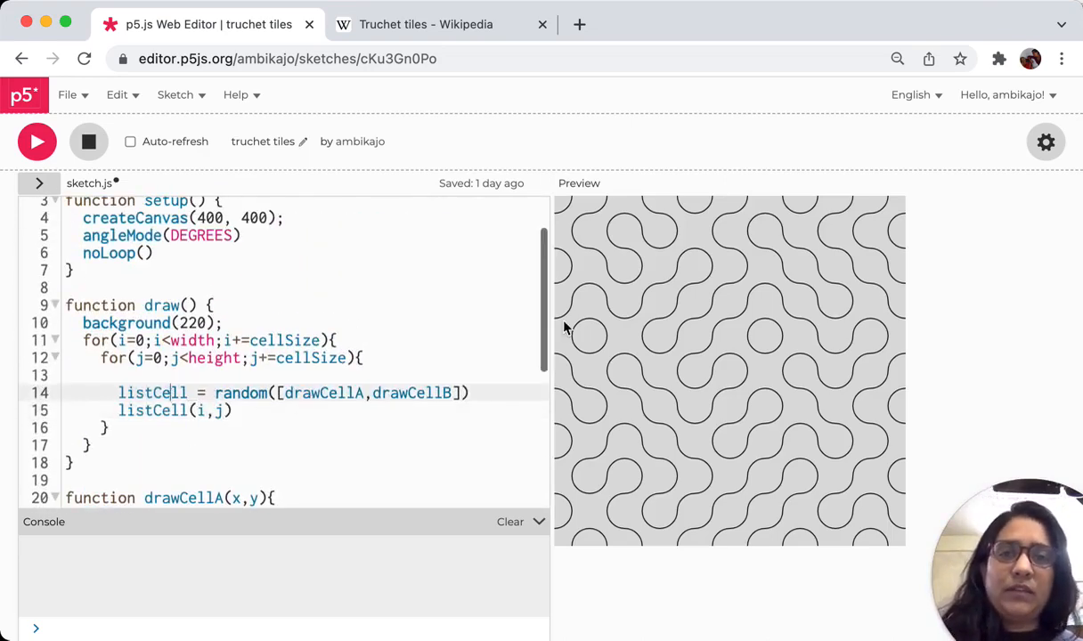
mouse_move(614, 242)
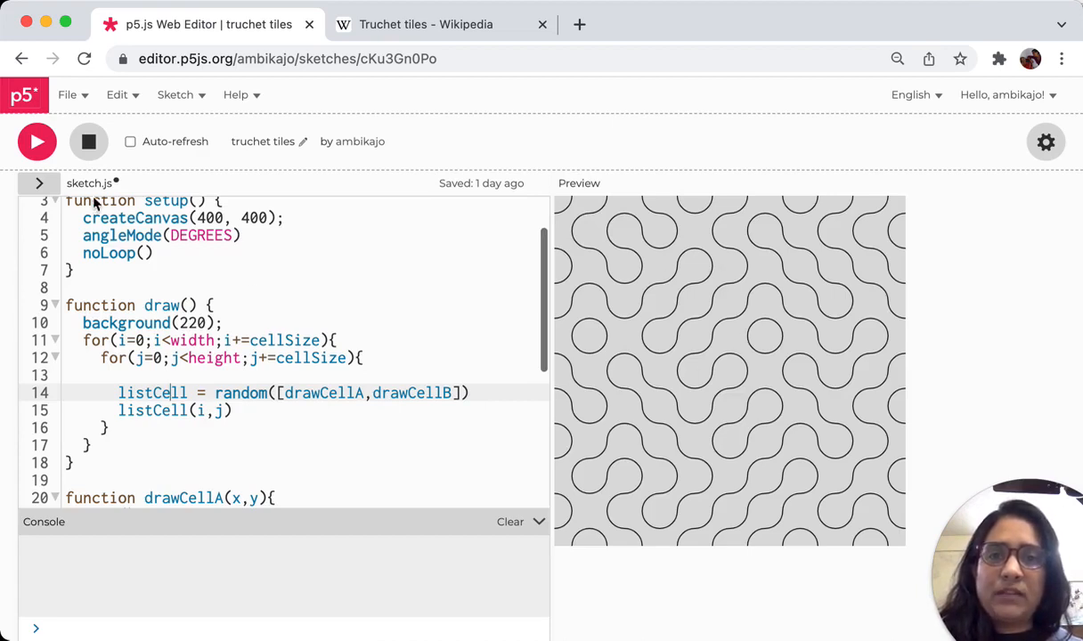
scroll(up, 3)
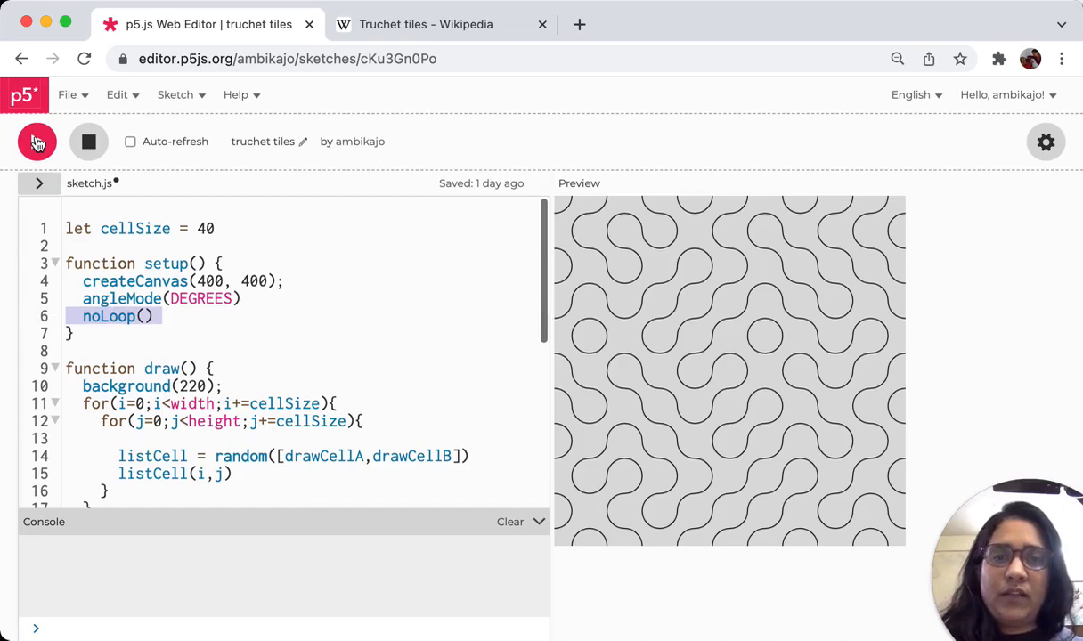
click(36, 143)
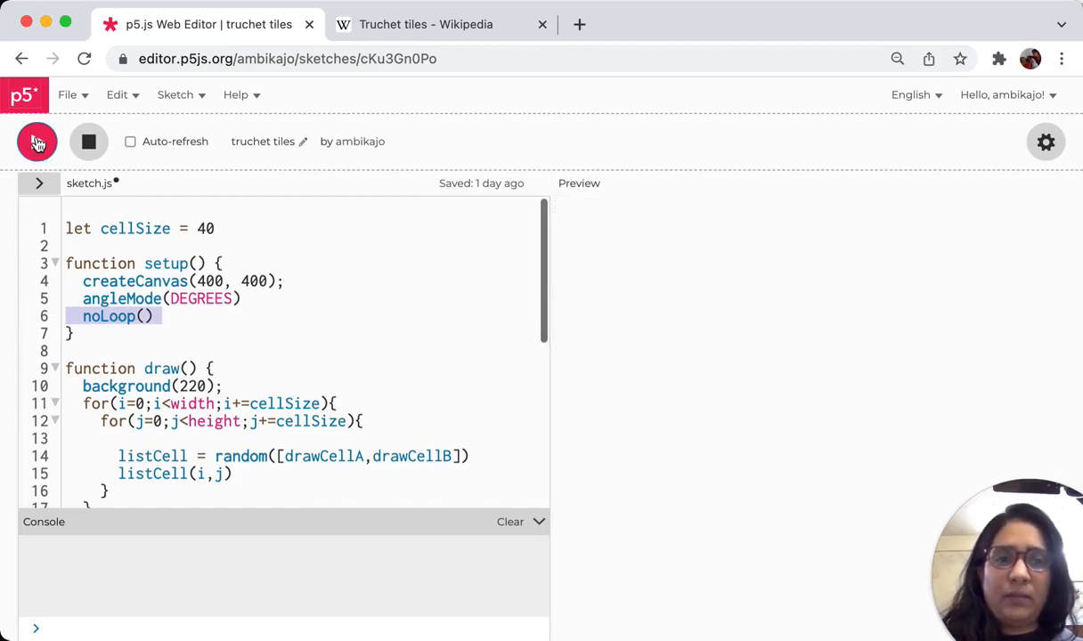
click(36, 143)
text(2)
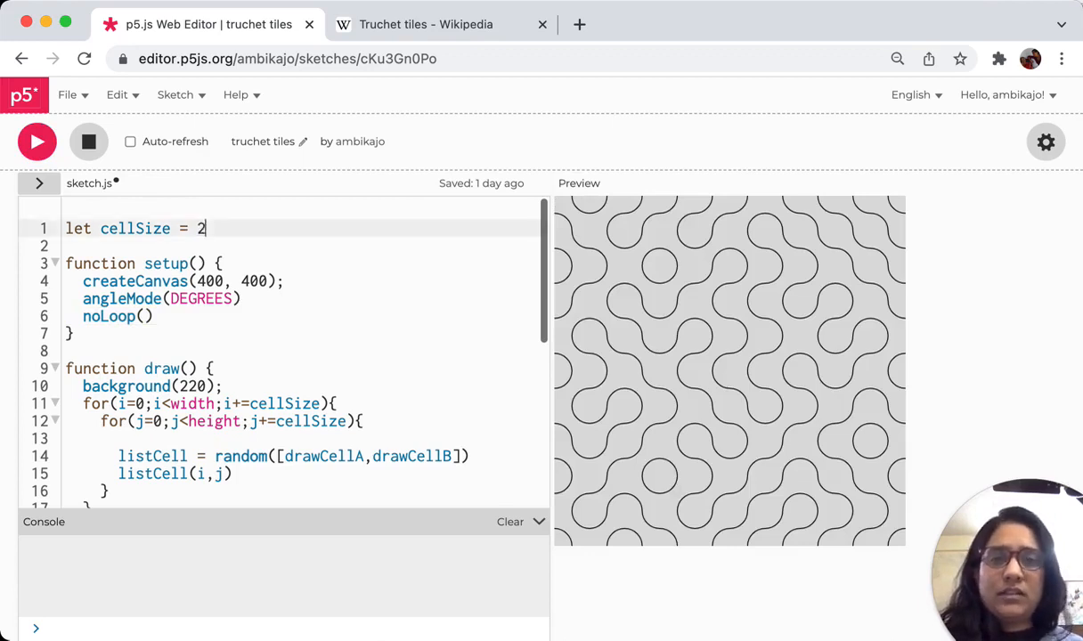
Set cellSize to 20 for smaller tiles, then to 60 for larger ones.
text(0)
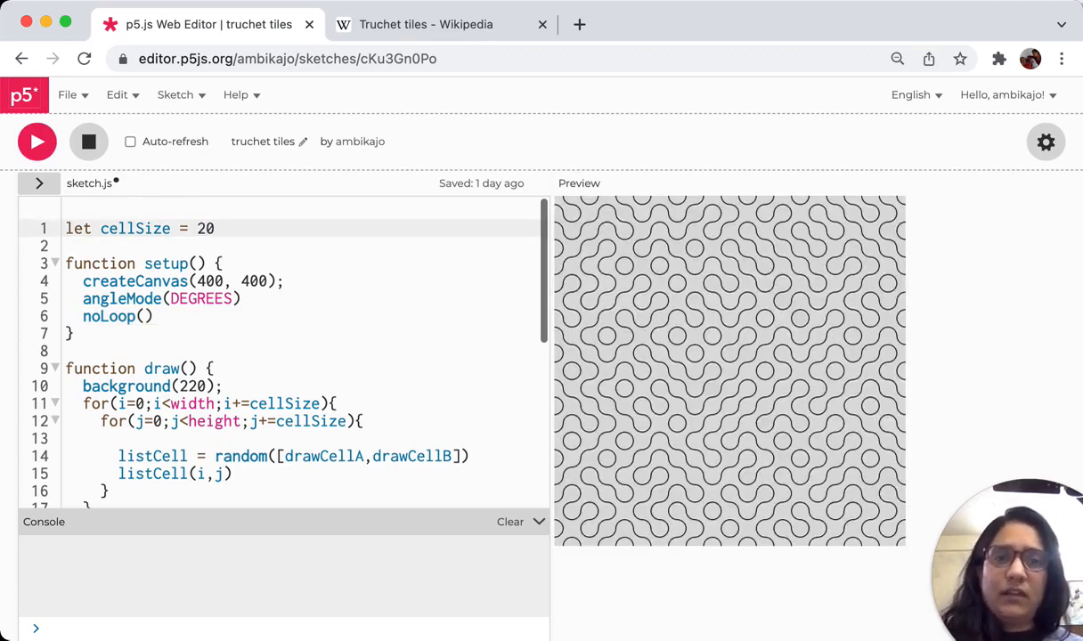
key(Backspace)
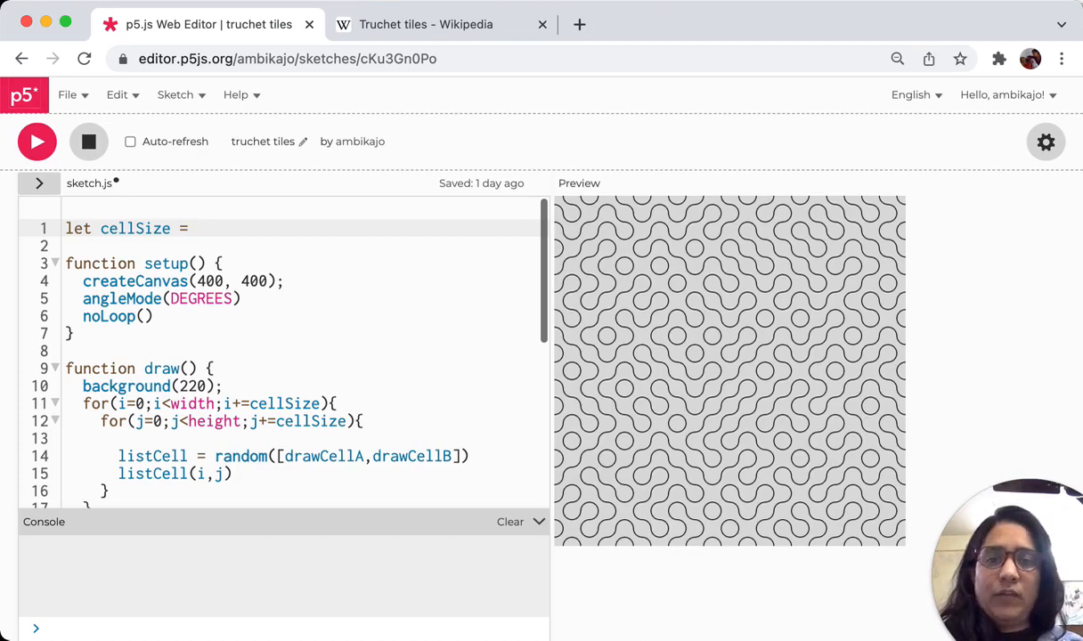
text(60)
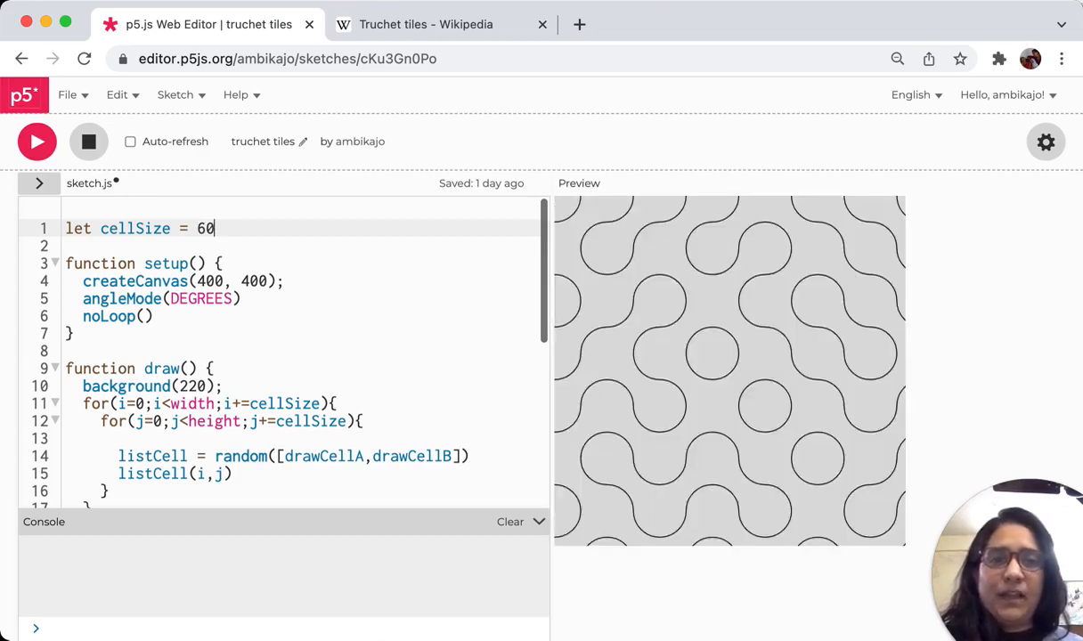
scroll(down, 3)
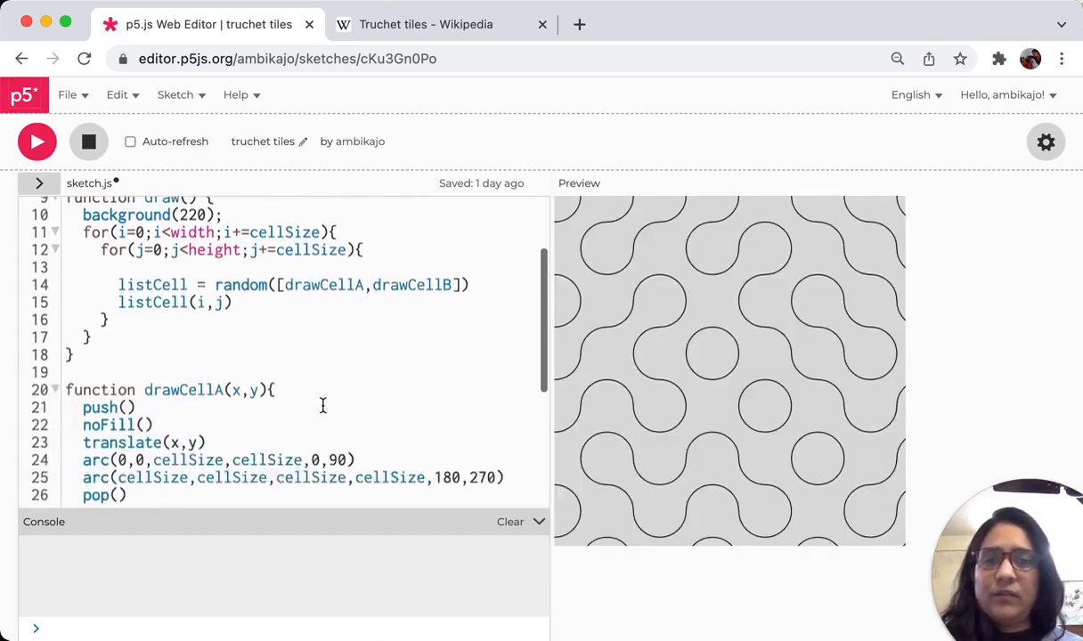
Delete the noFill() lines in drawCellA and drawCellB and rerun to show filled white arcs.
scroll(down, 3)
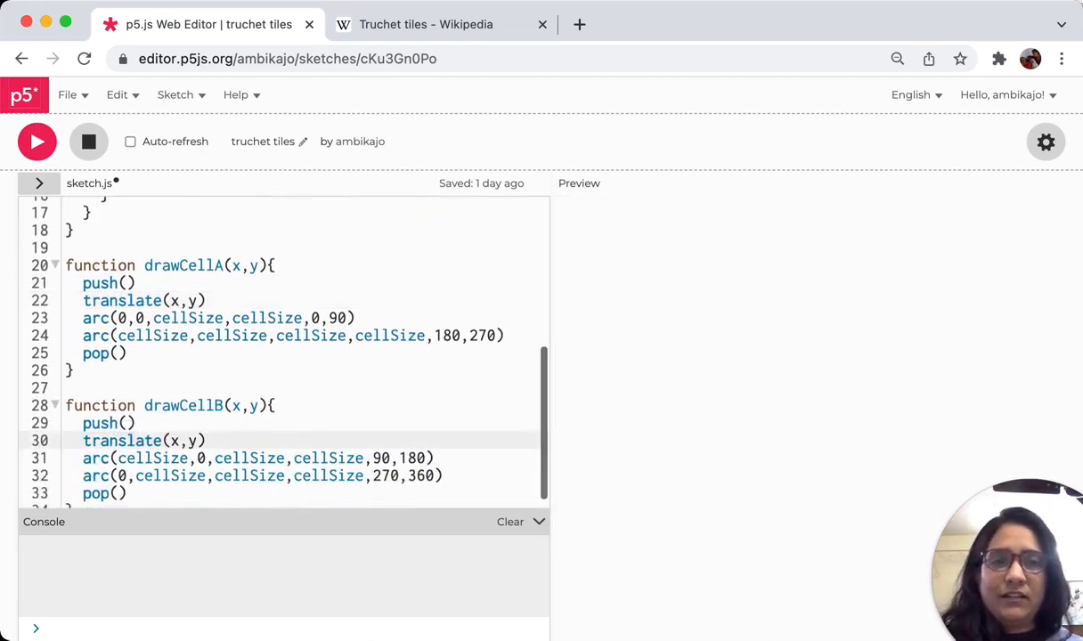
click(37, 142)
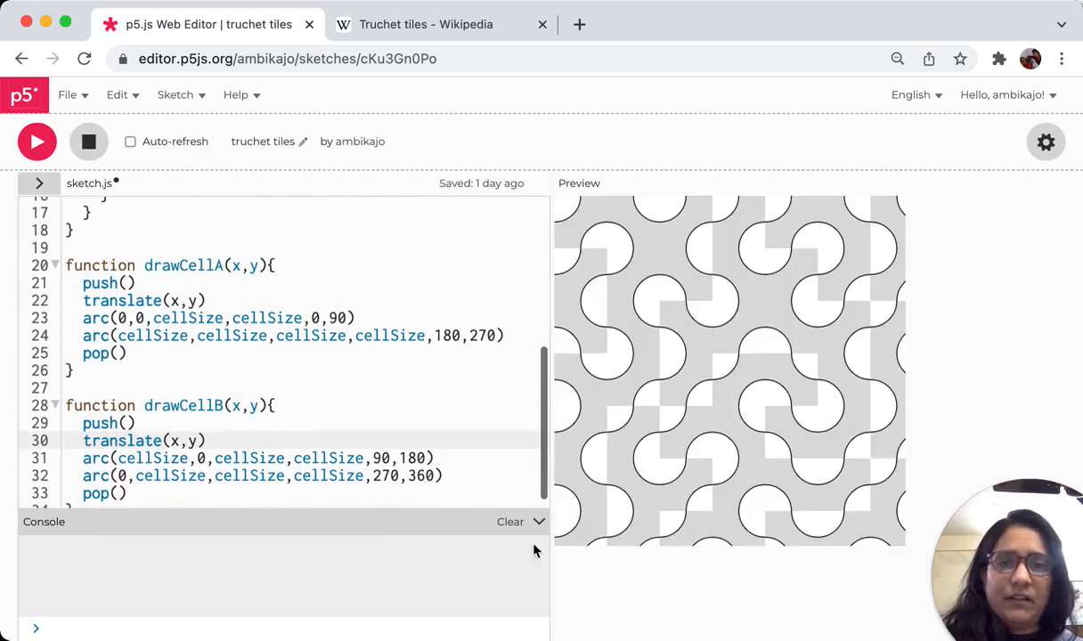